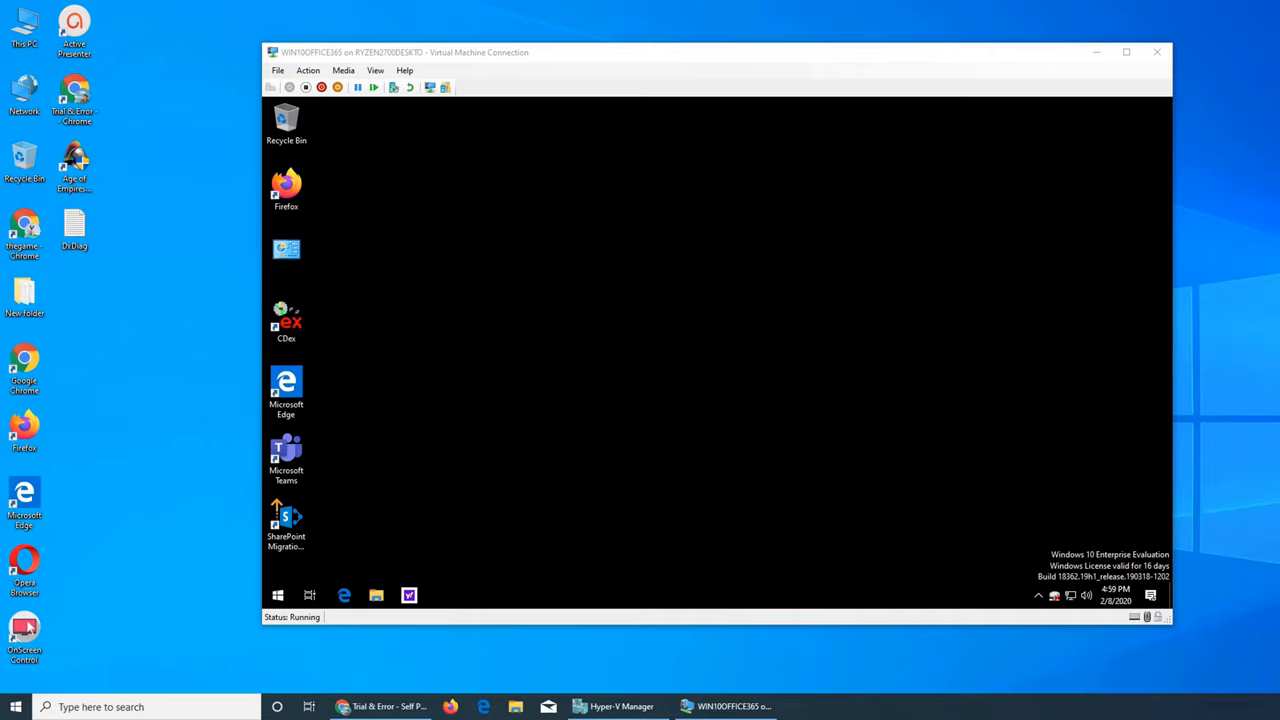
pyautogui.moveTo(411, 477)
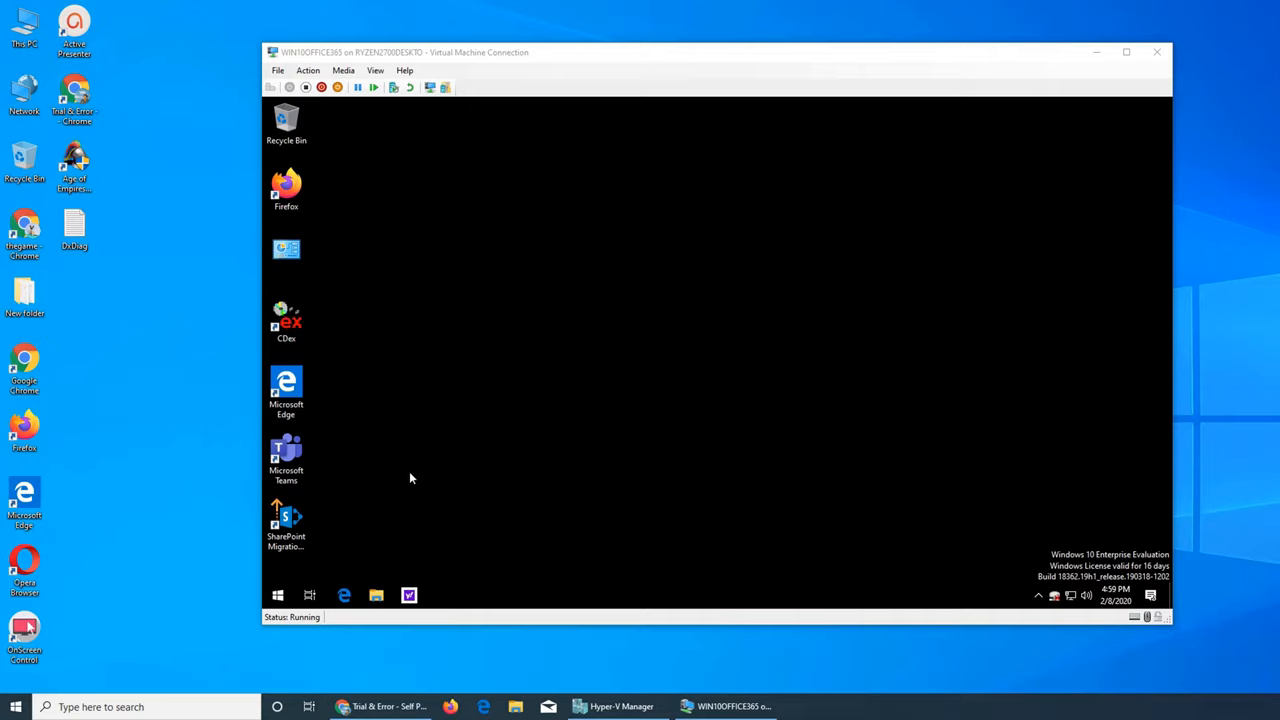
# - Search Windows for 'inter' so Internet Explorer appears as the best match
pyautogui.click(278, 595)
pyautogui.write('inter')
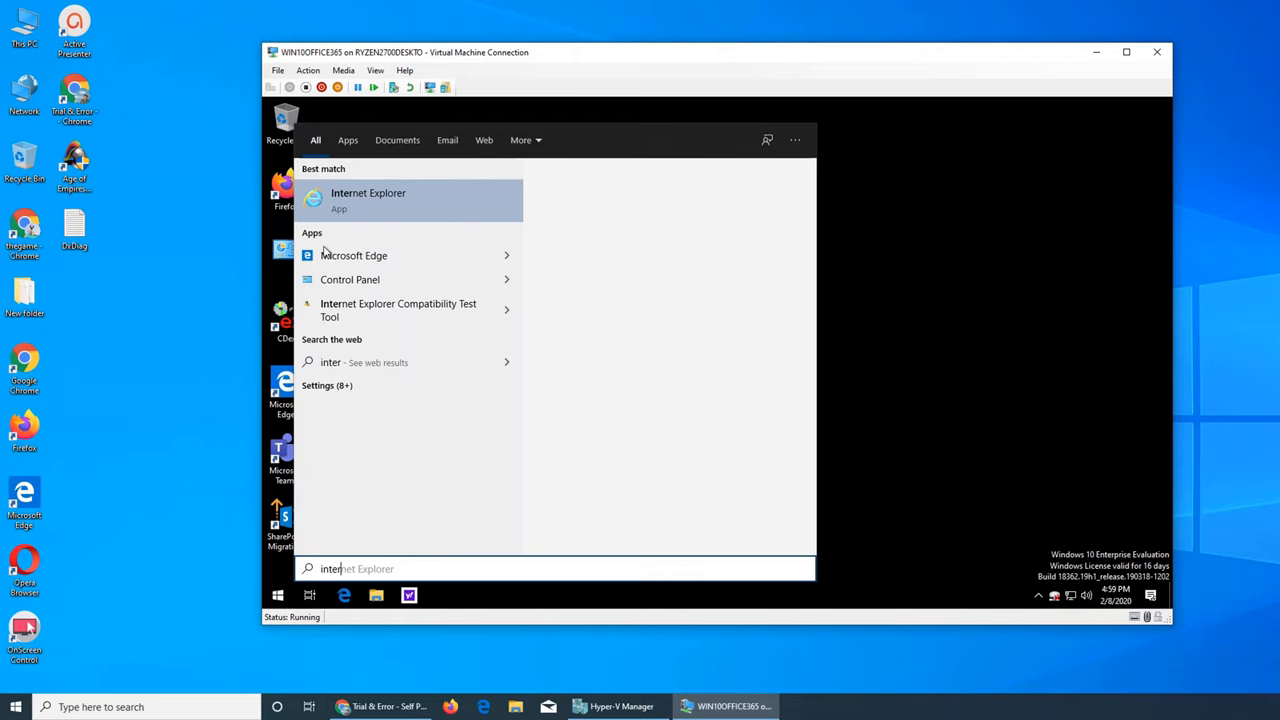
# - Launch Internet Explorer and confirm 'Use recommended security and compatibility settings'
pyautogui.click(368, 200)
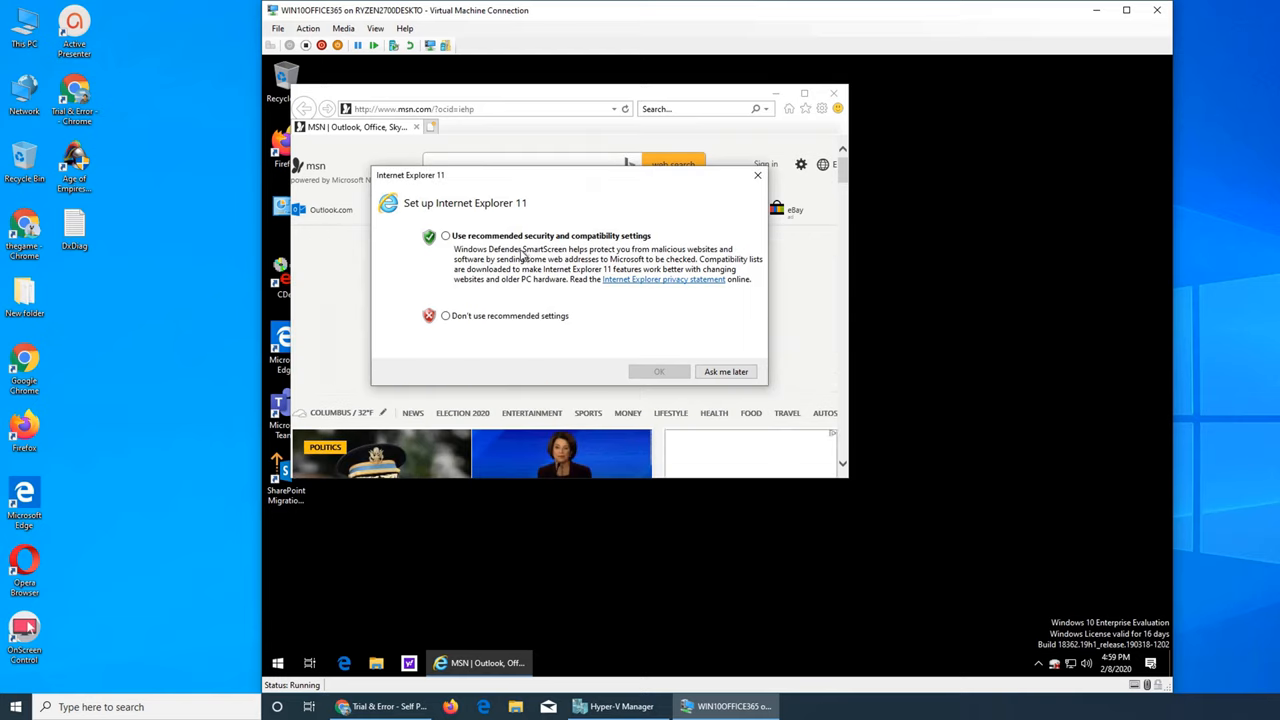
pyautogui.click(443, 235)
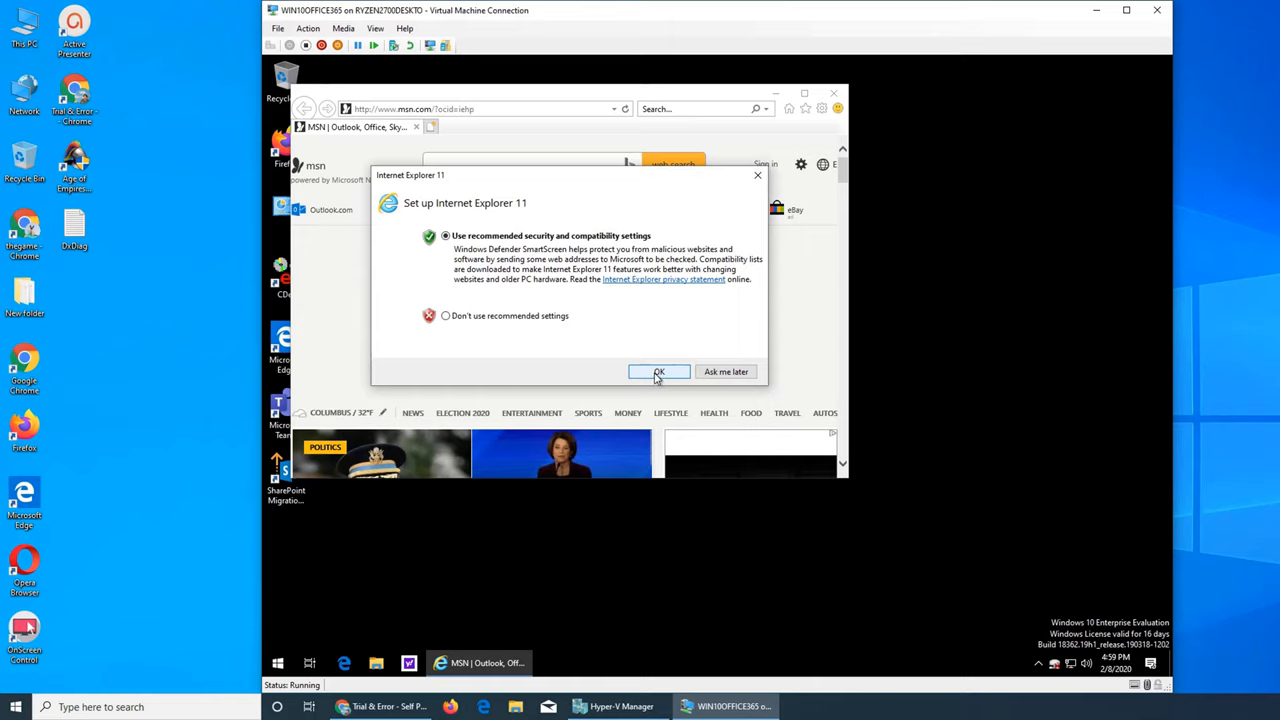
pyautogui.click(659, 372)
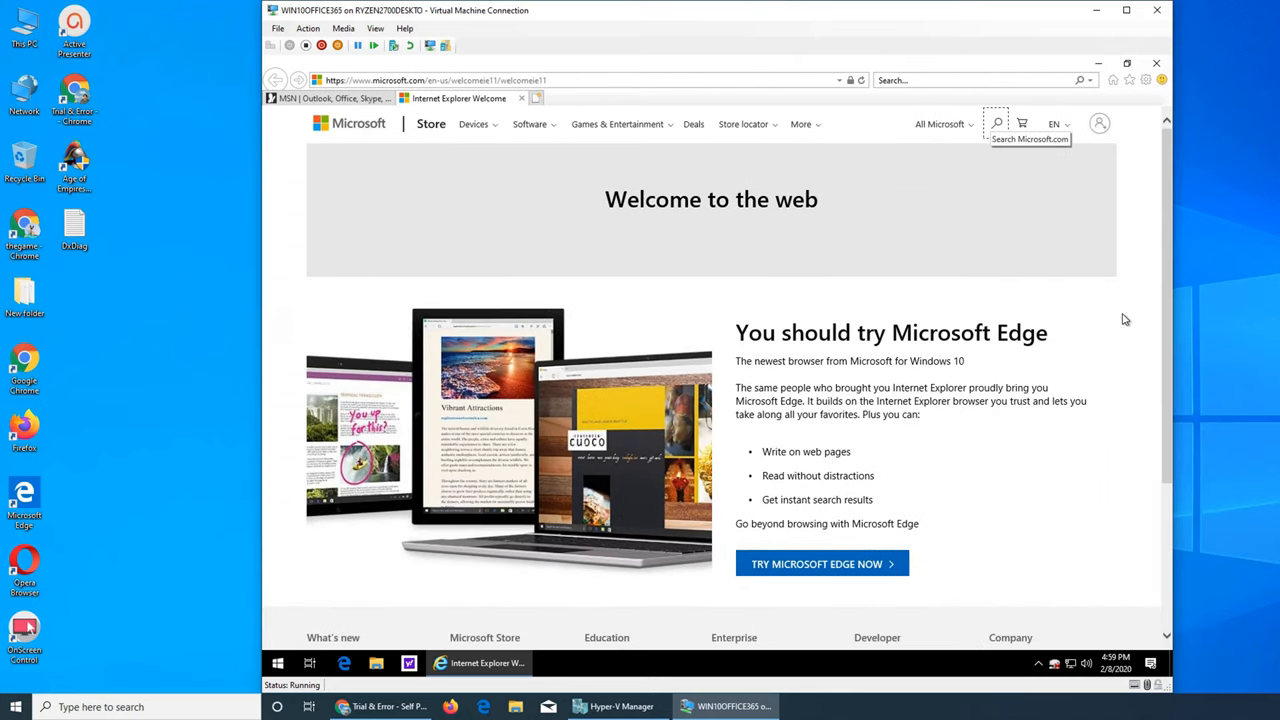
pyautogui.moveTo(577, 135)
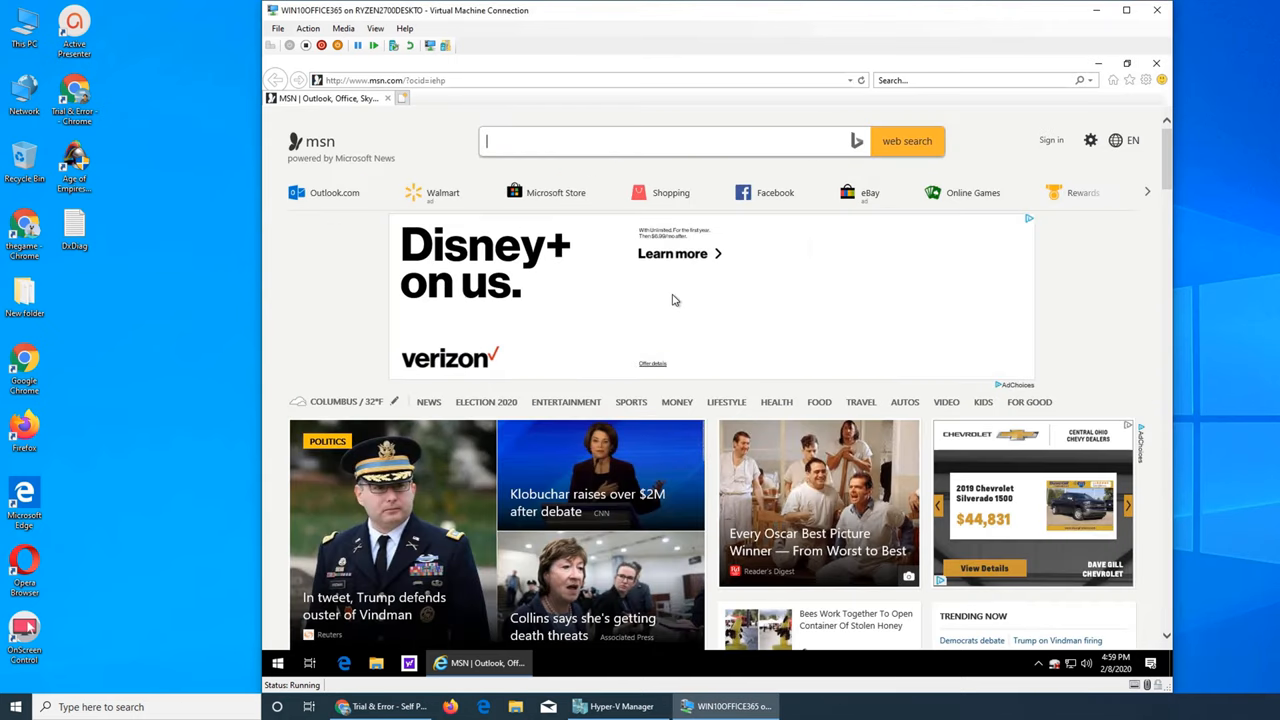
pyautogui.moveTo(872, 248)
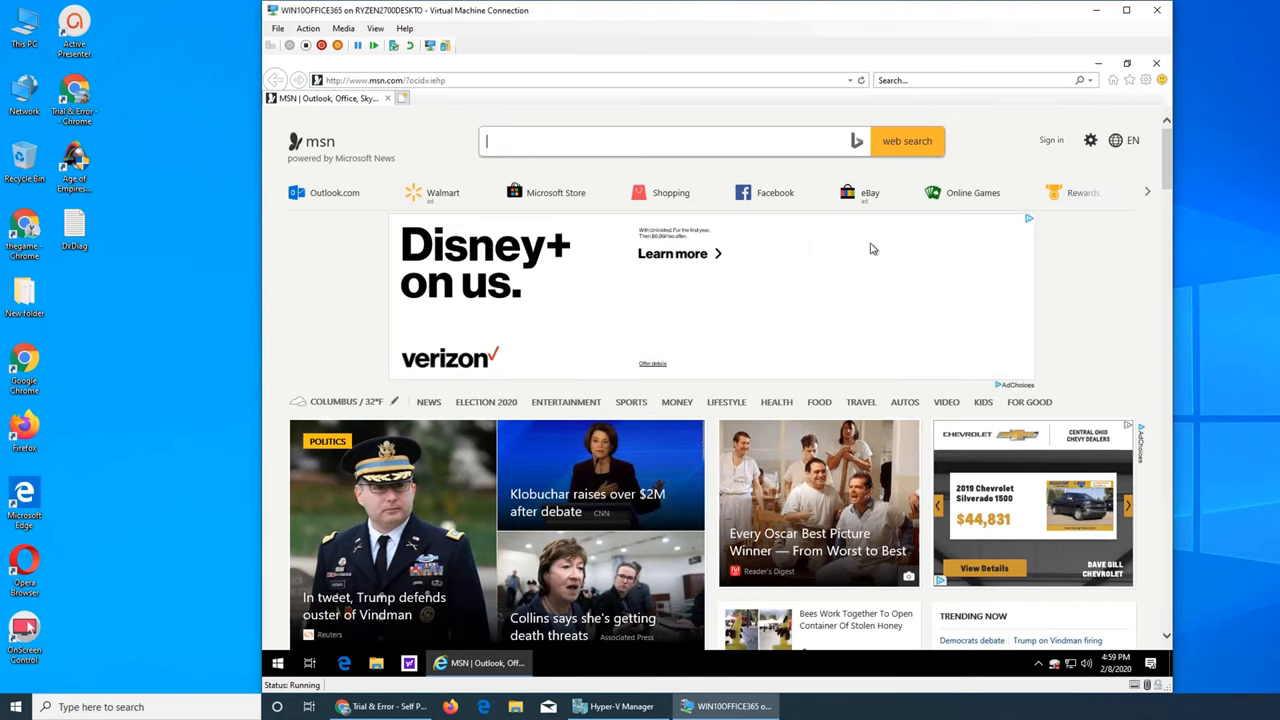
pyautogui.moveTo(1155, 93)
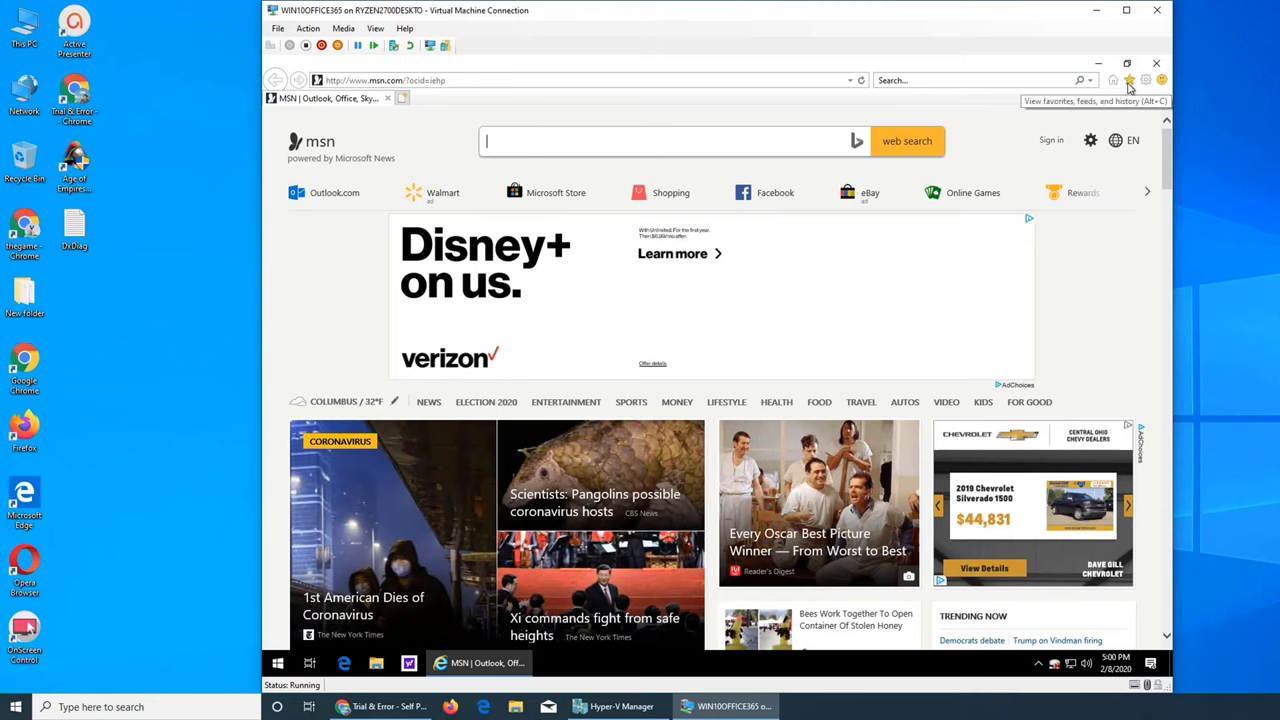
pyautogui.click(1142, 80)
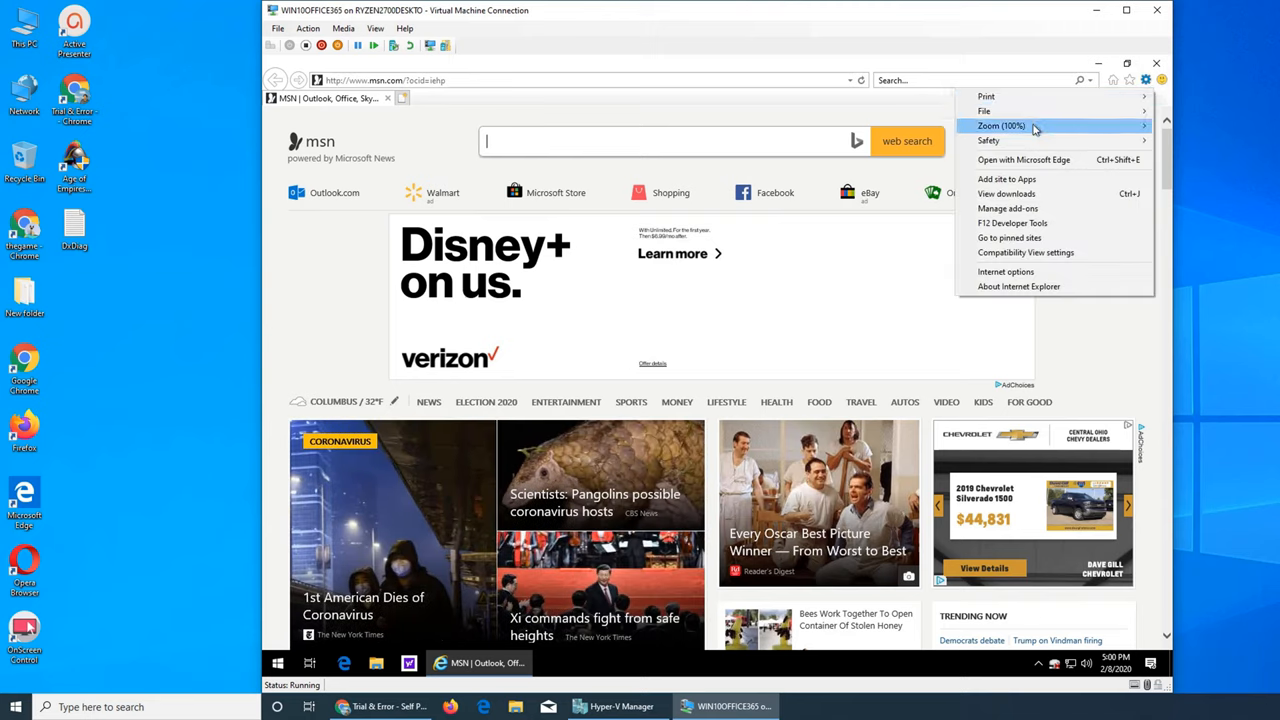
pyautogui.moveTo(1025, 156)
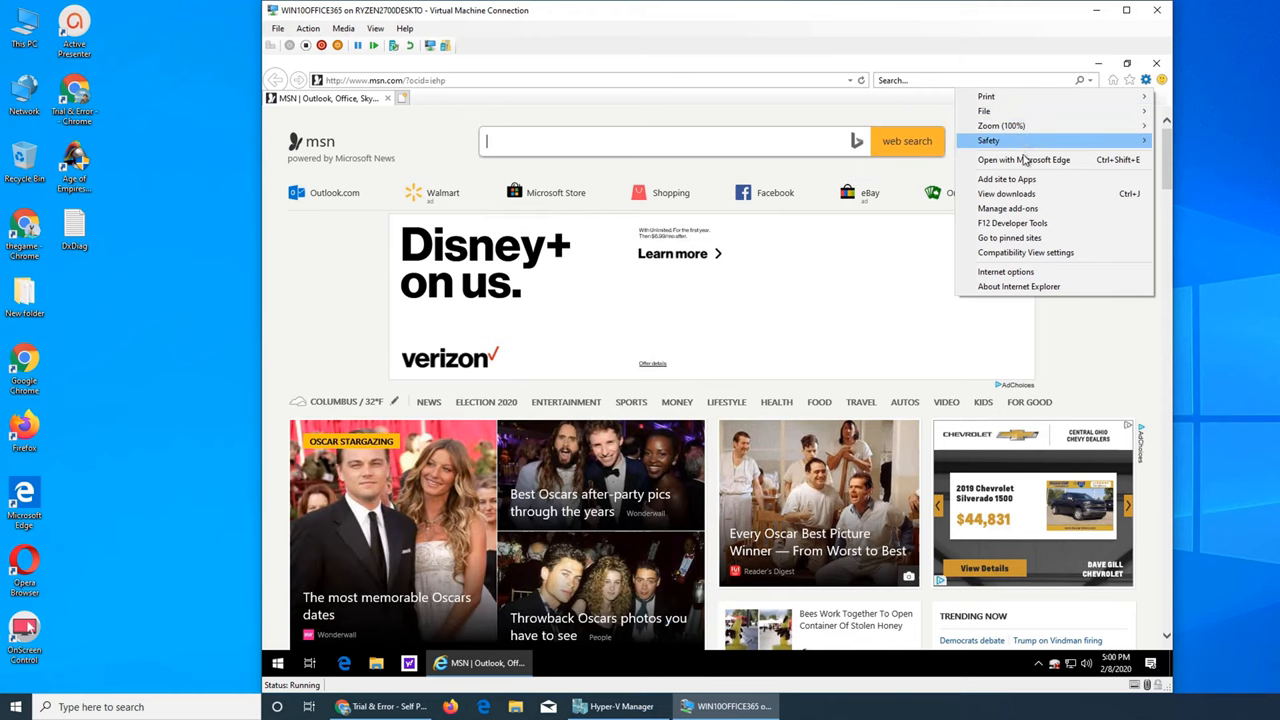
pyautogui.moveTo(1095, 252)
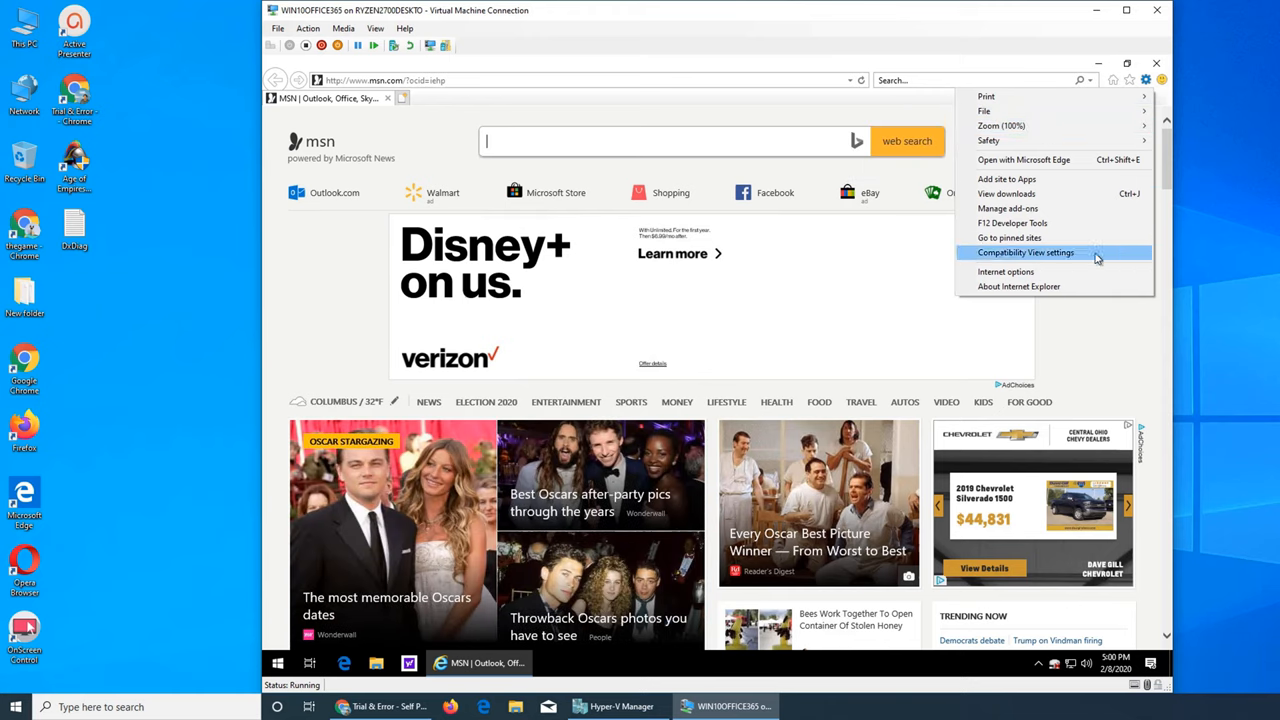
pyautogui.moveTo(1029, 271)
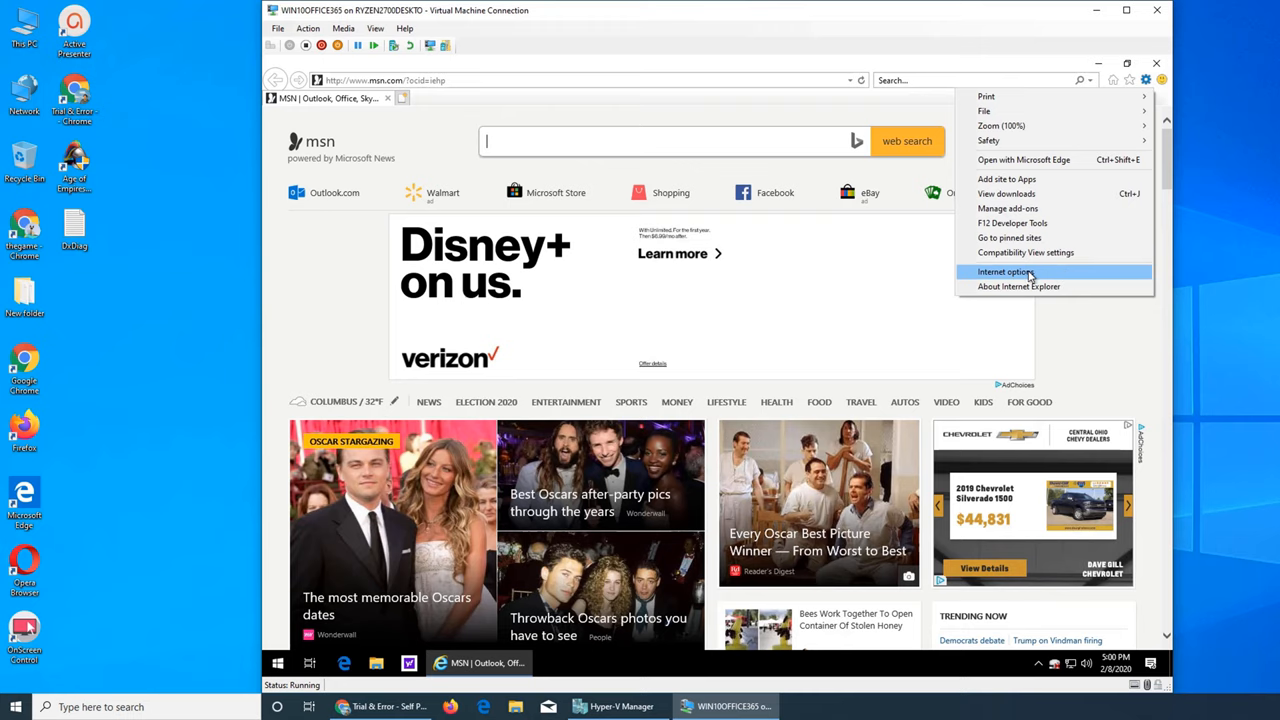
pyautogui.click(1015, 286)
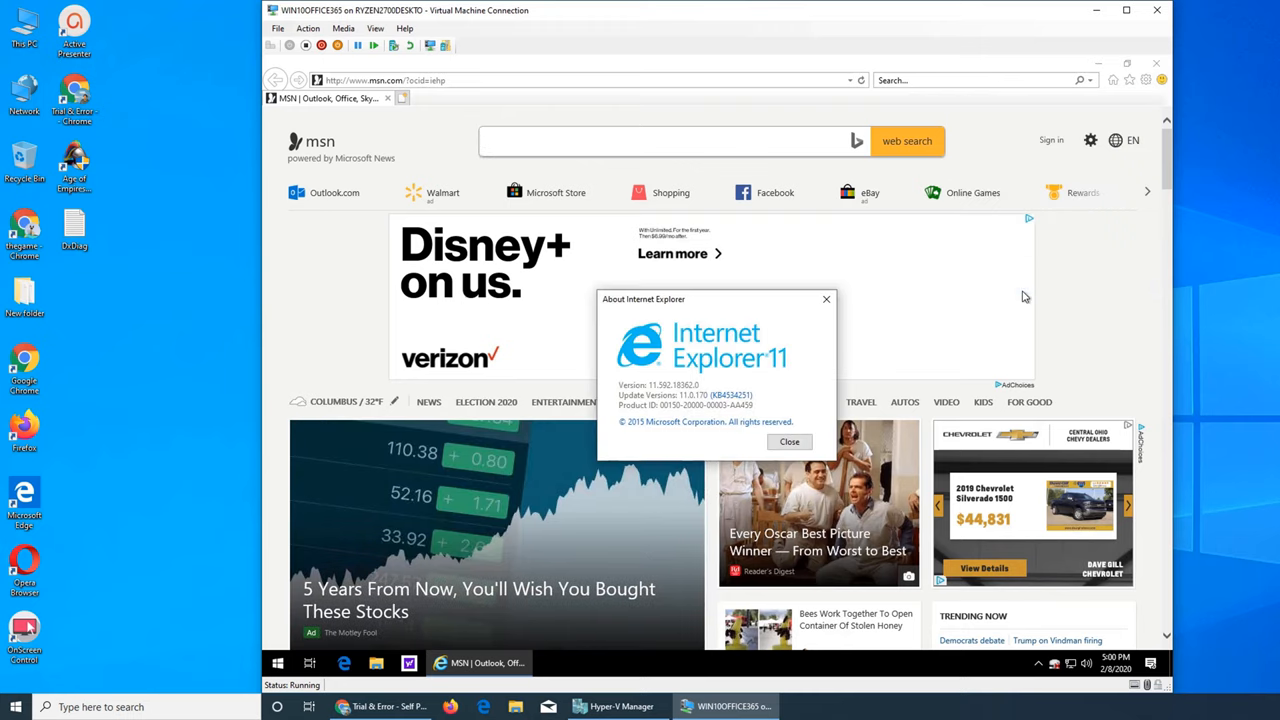
pyautogui.click(789, 441)
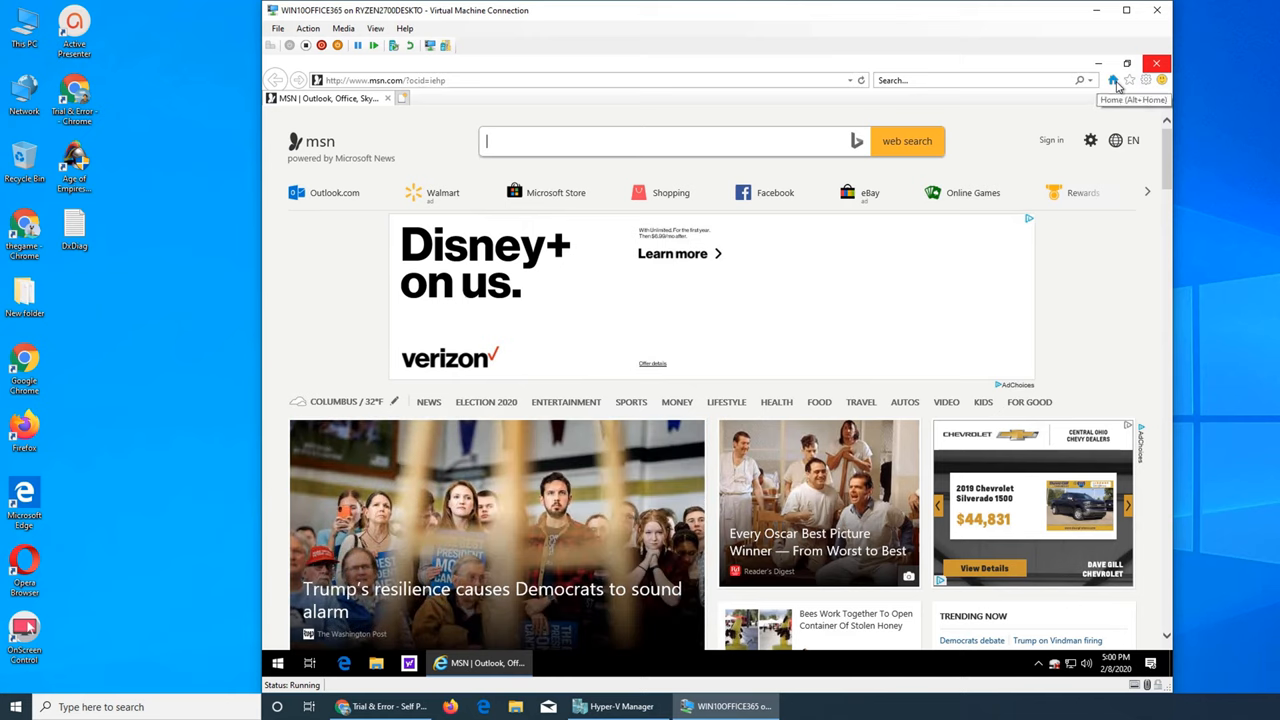
pyautogui.click(1142, 81)
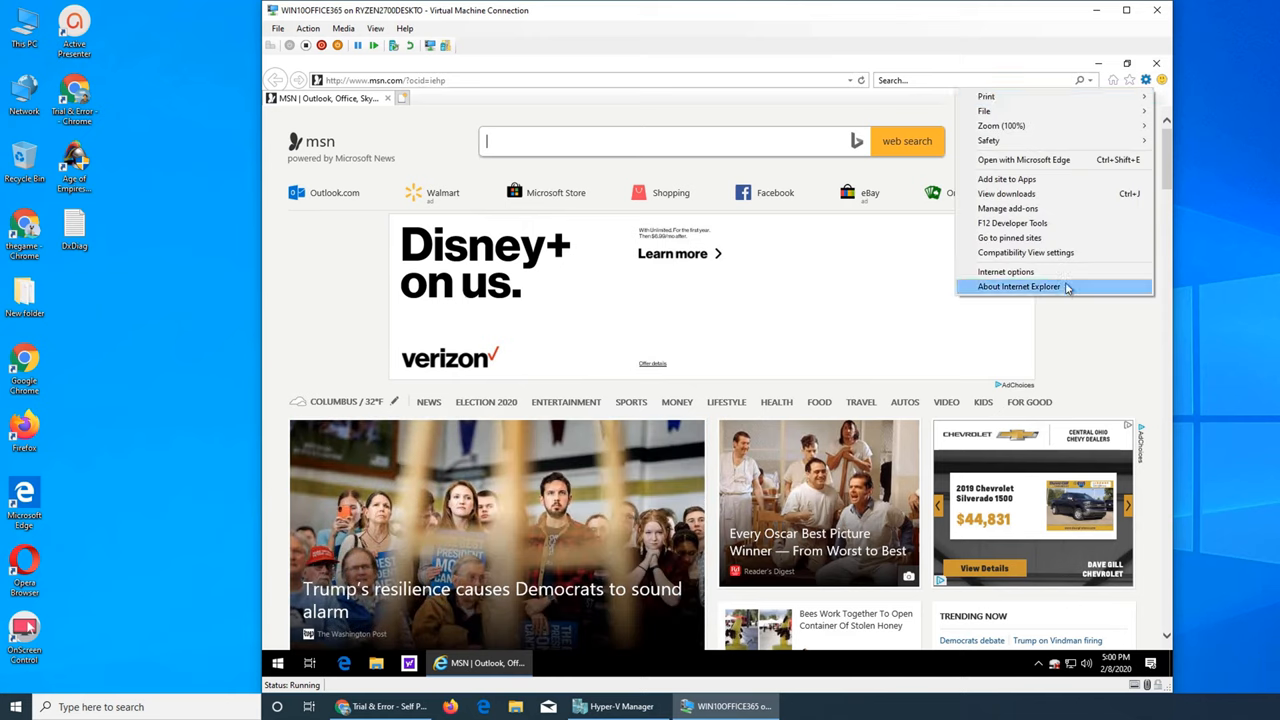
pyautogui.click(1006, 271)
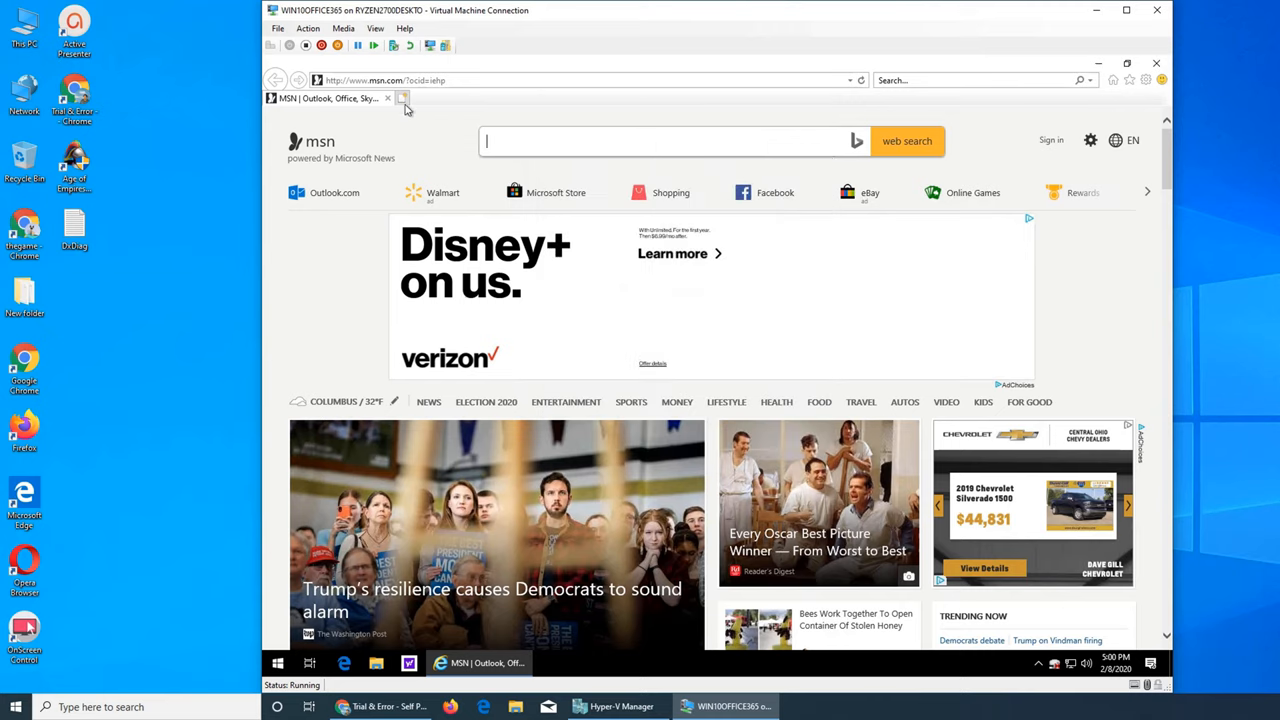
# - Briefly open and close a new tab, then navigate to google.com
pyautogui.click(404, 98)
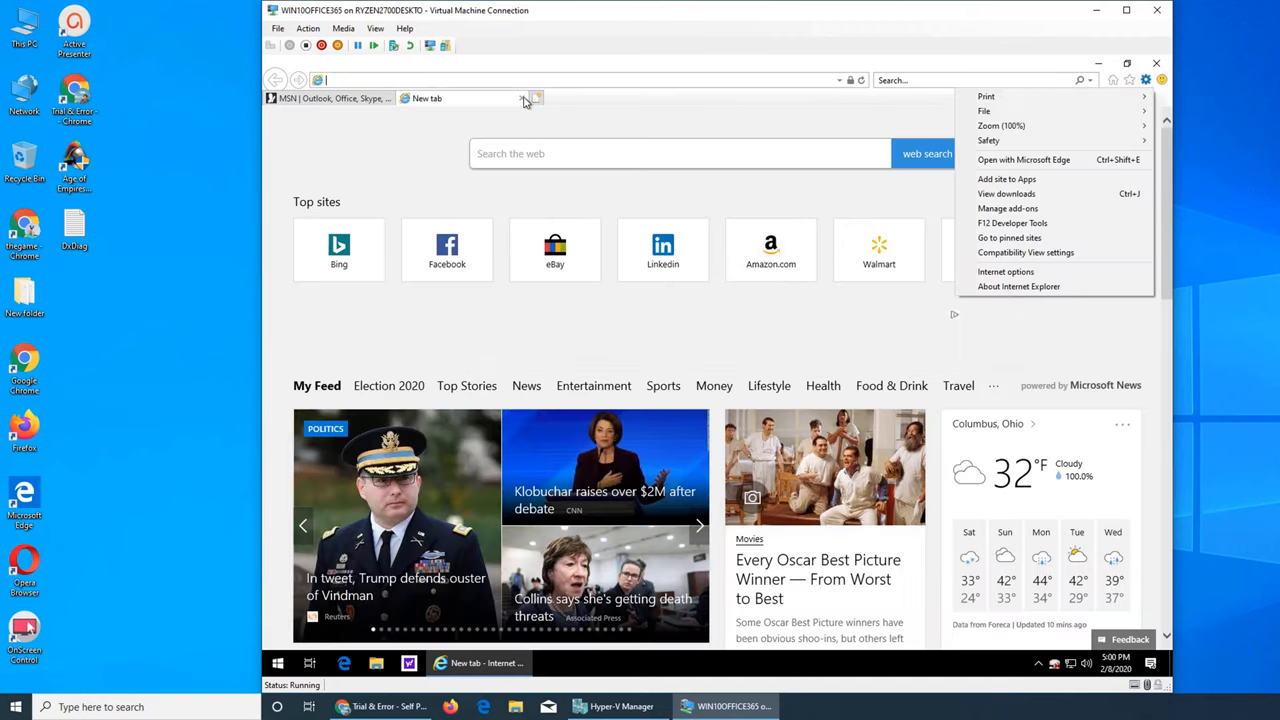
pyautogui.moveTo(521, 98)
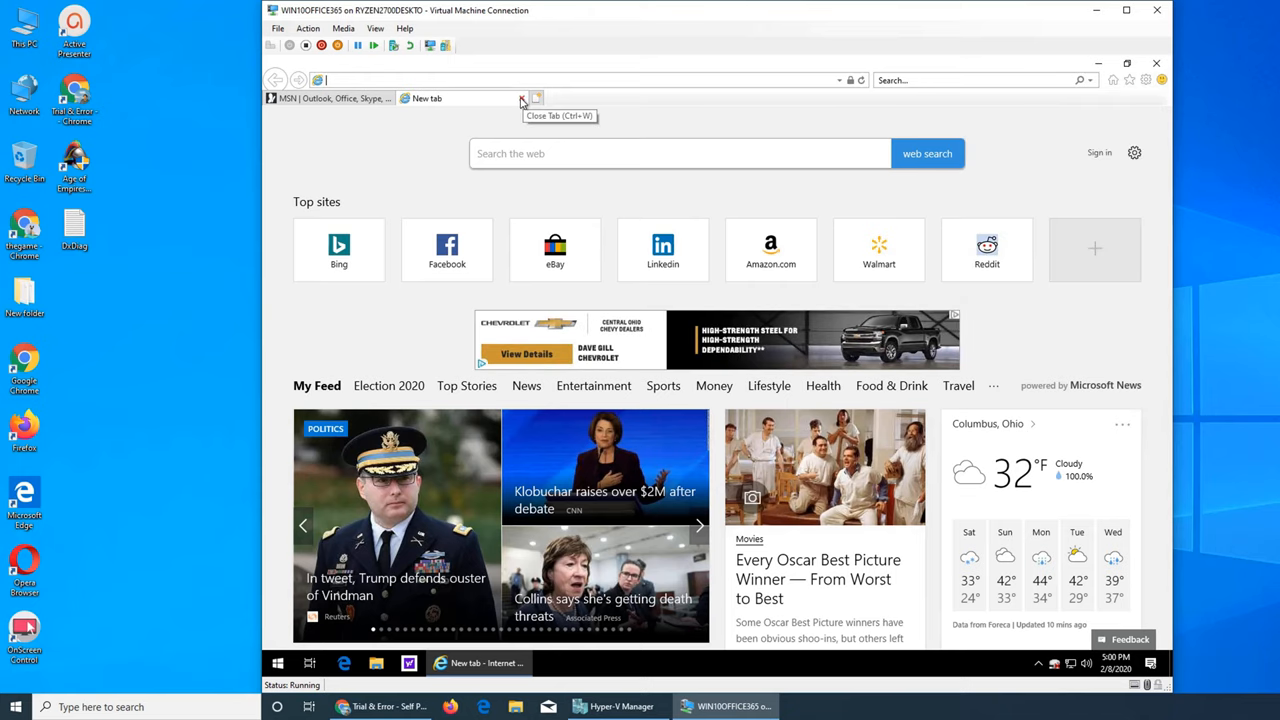
pyautogui.click(521, 98)
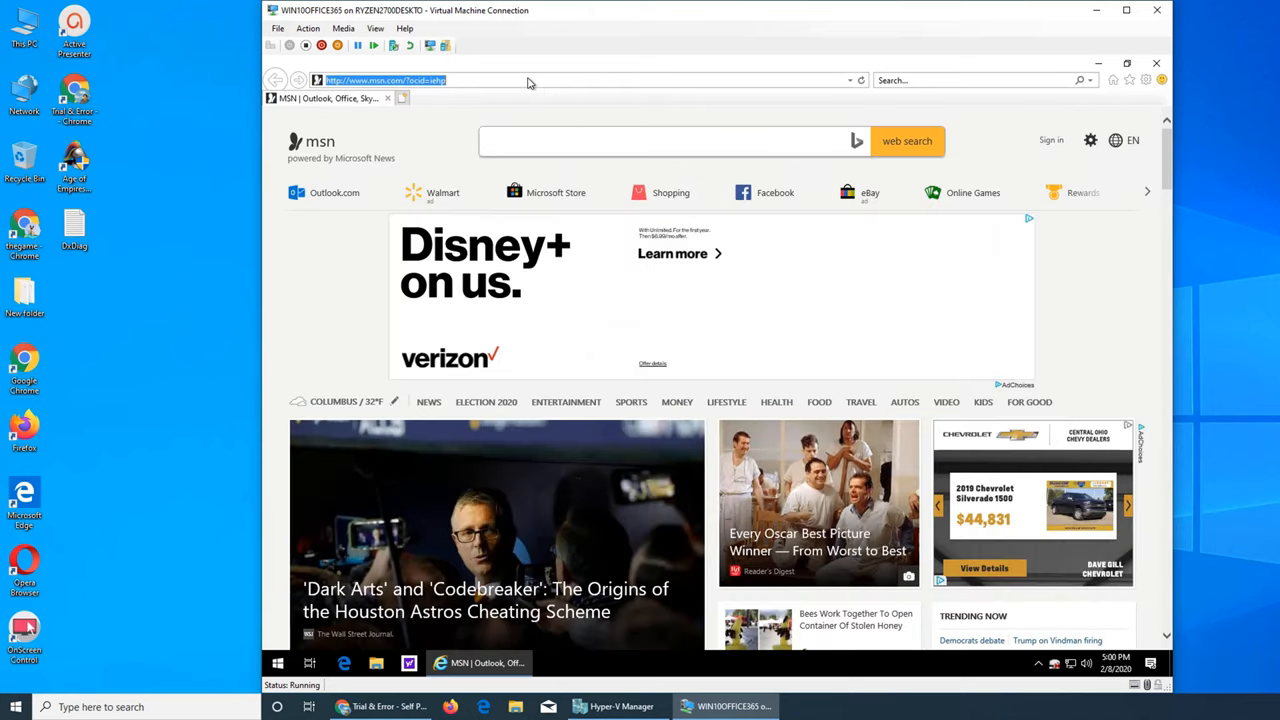
pyautogui.write('google')
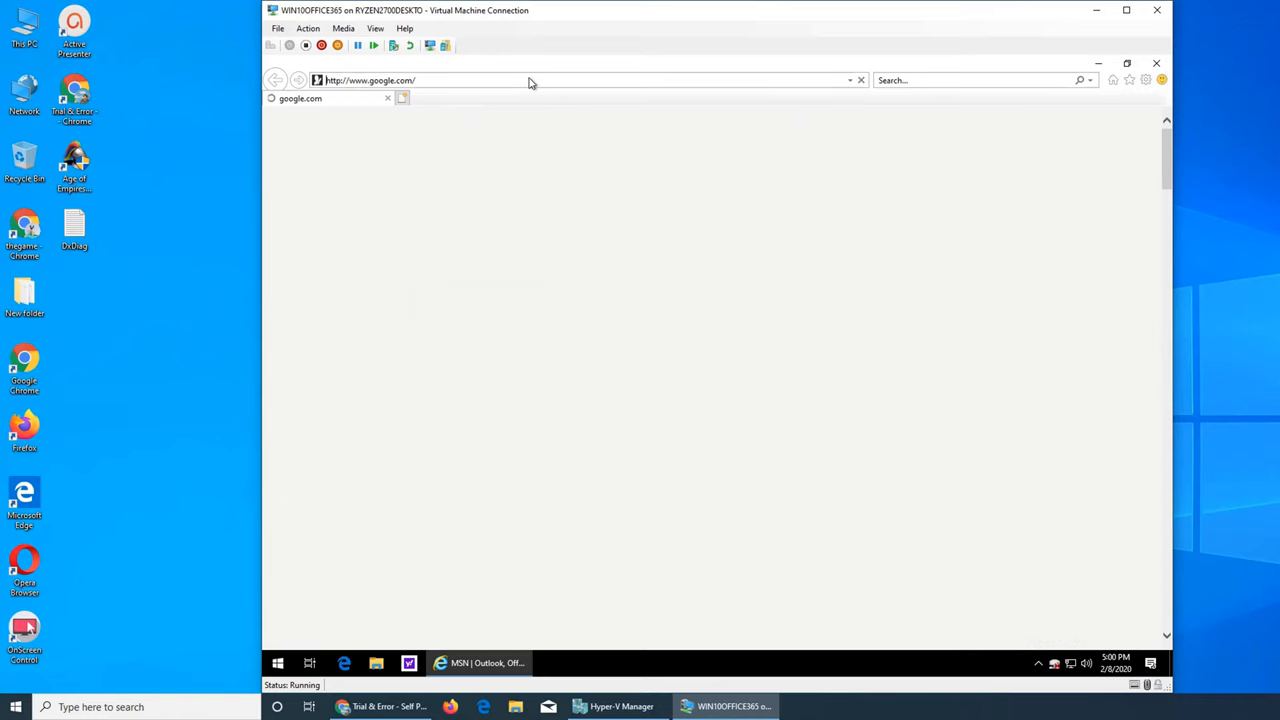
pyautogui.click(1146, 80)
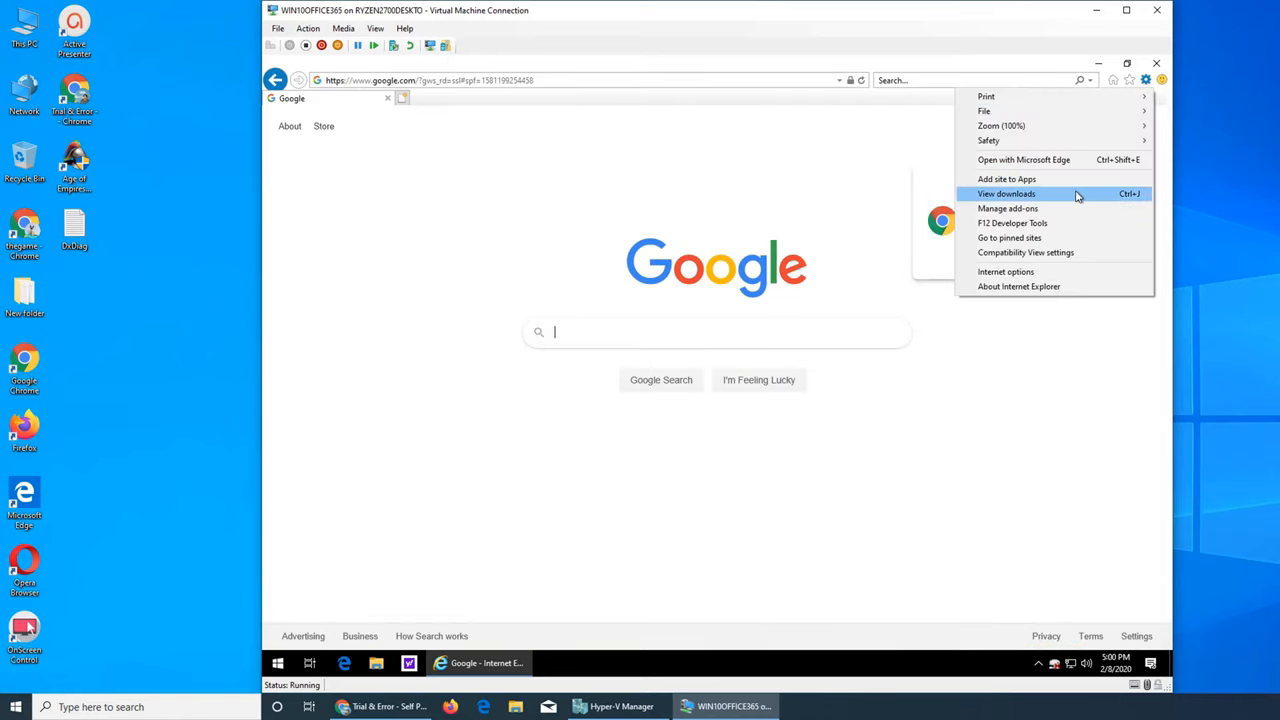
pyautogui.moveTo(1049, 271)
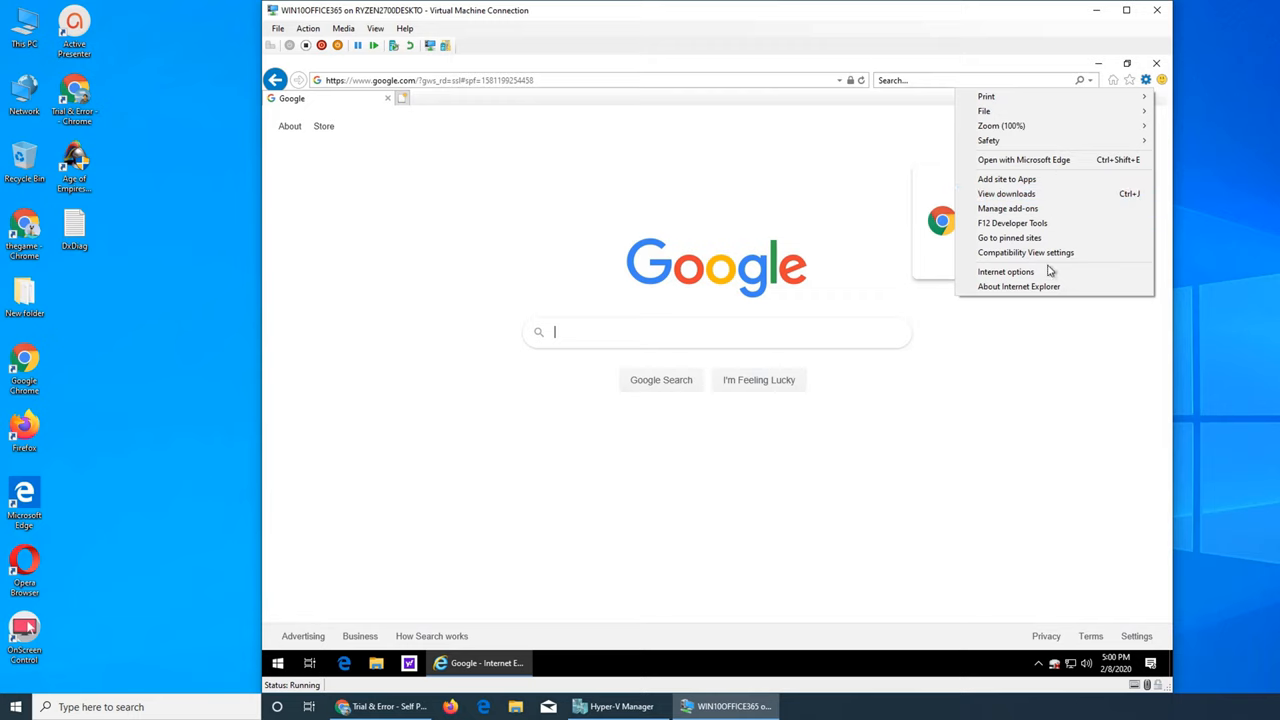
pyautogui.click(1007, 271)
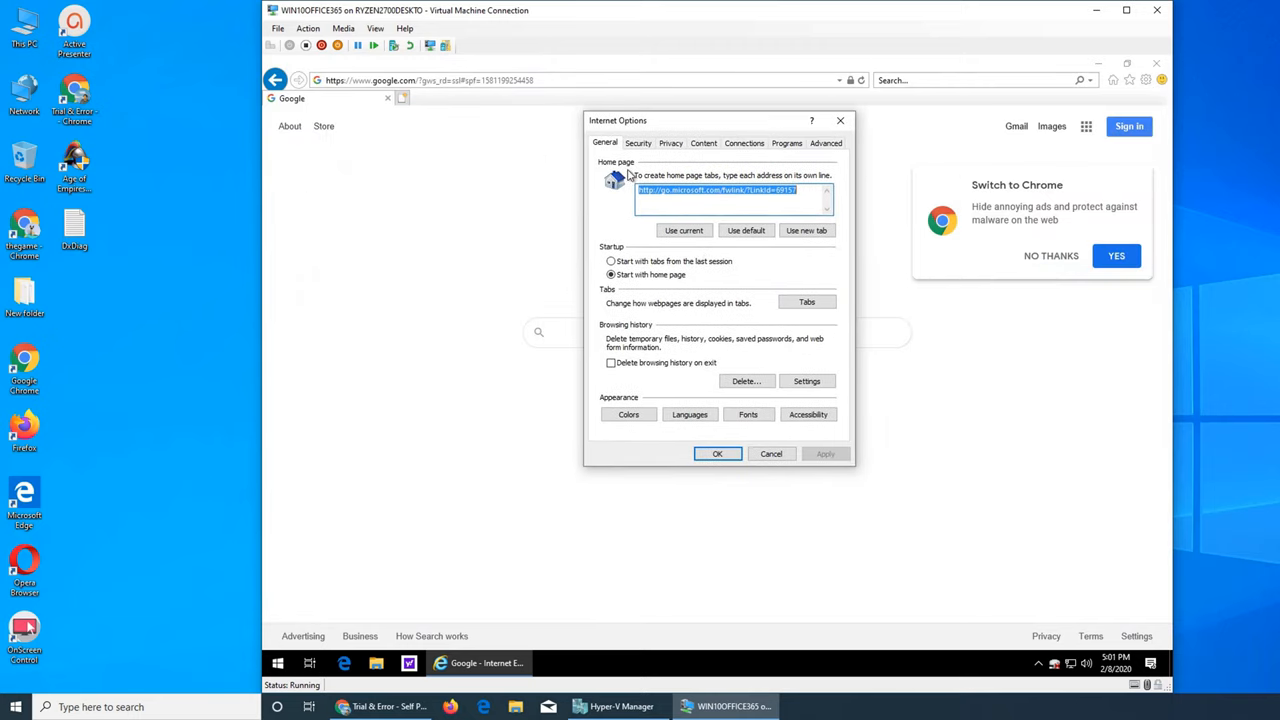
pyautogui.click(702, 212)
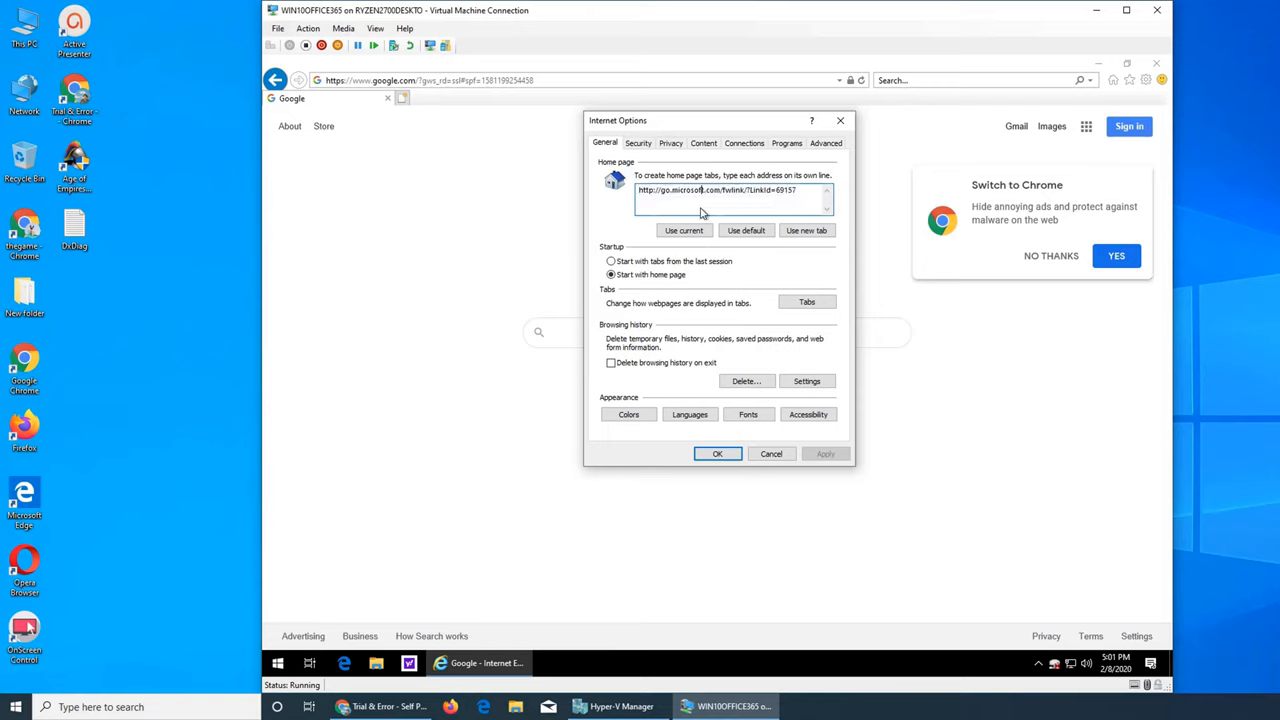
pyautogui.moveTo(728, 199)
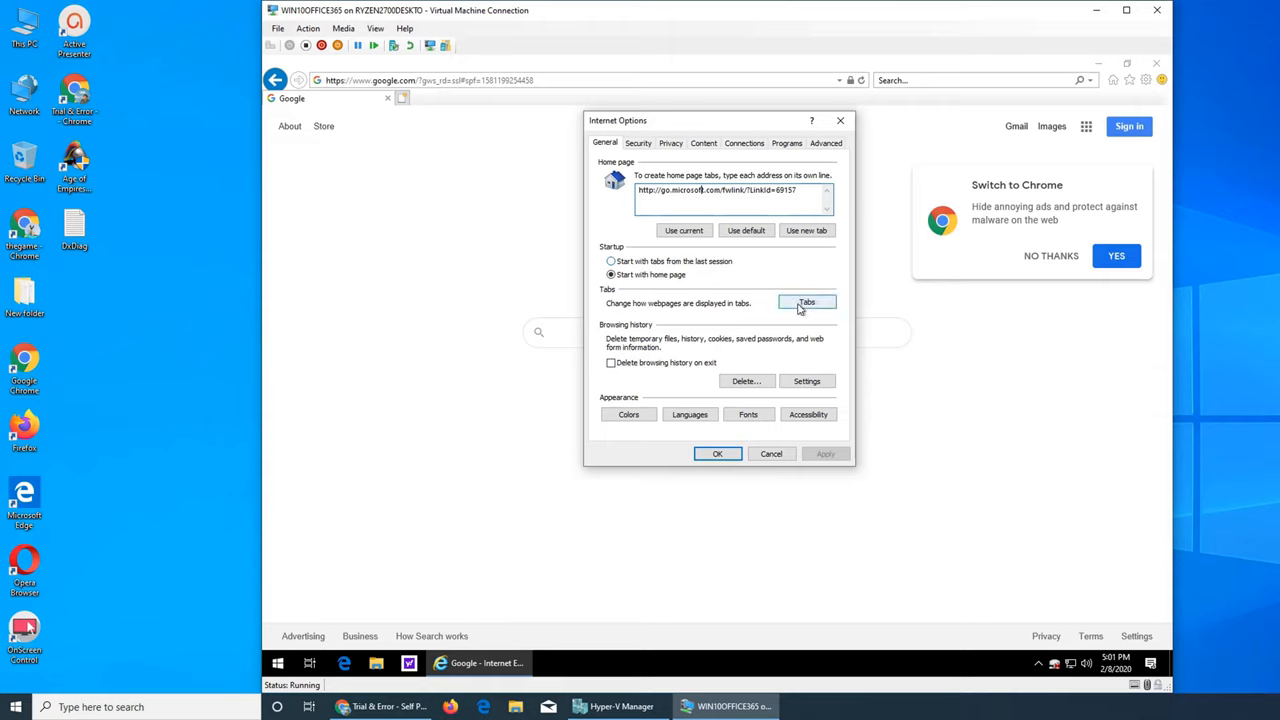
pyautogui.moveTo(647, 370)
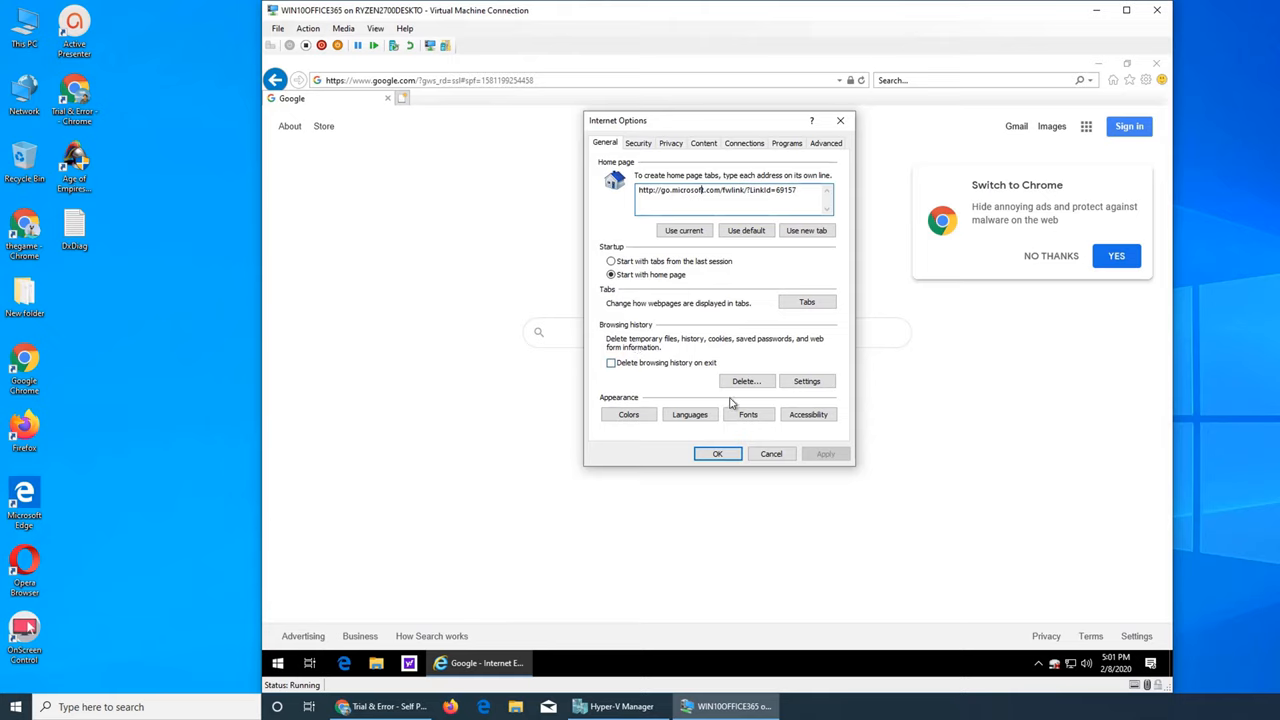
# - Open Website Data Settings from Browsing history on the General tab
pyautogui.click(807, 380)
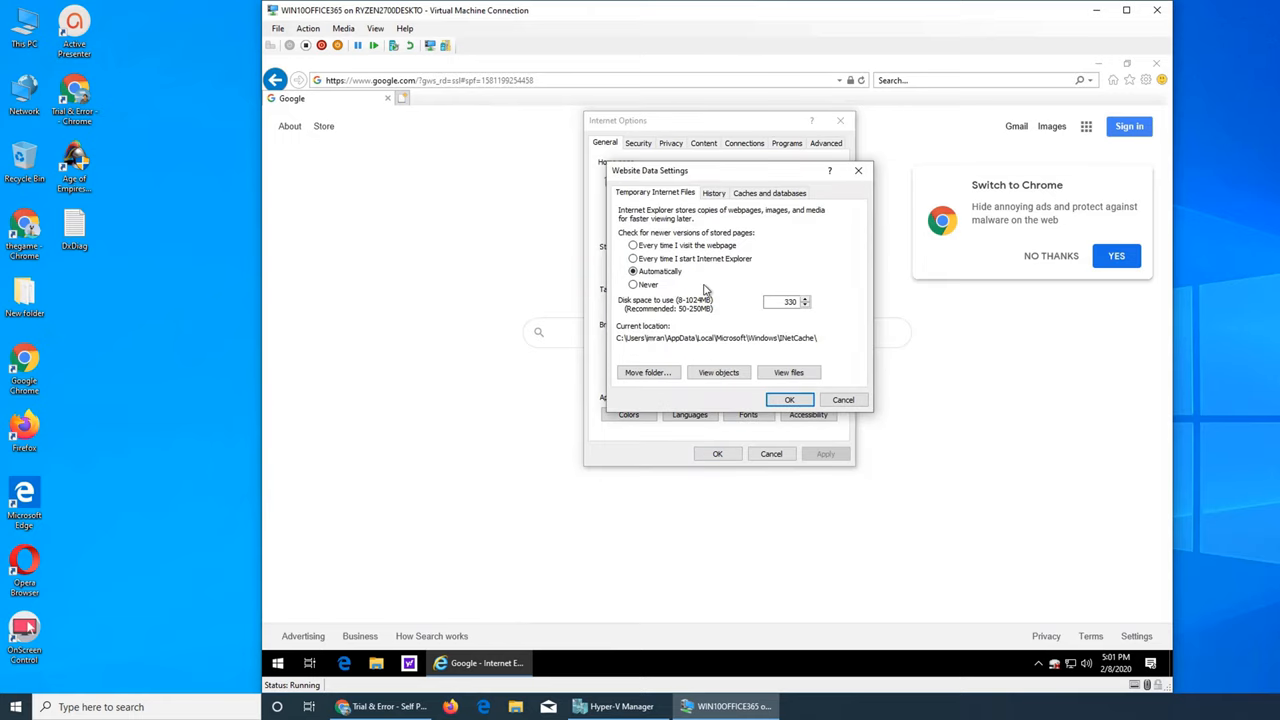
pyautogui.moveTo(755, 338)
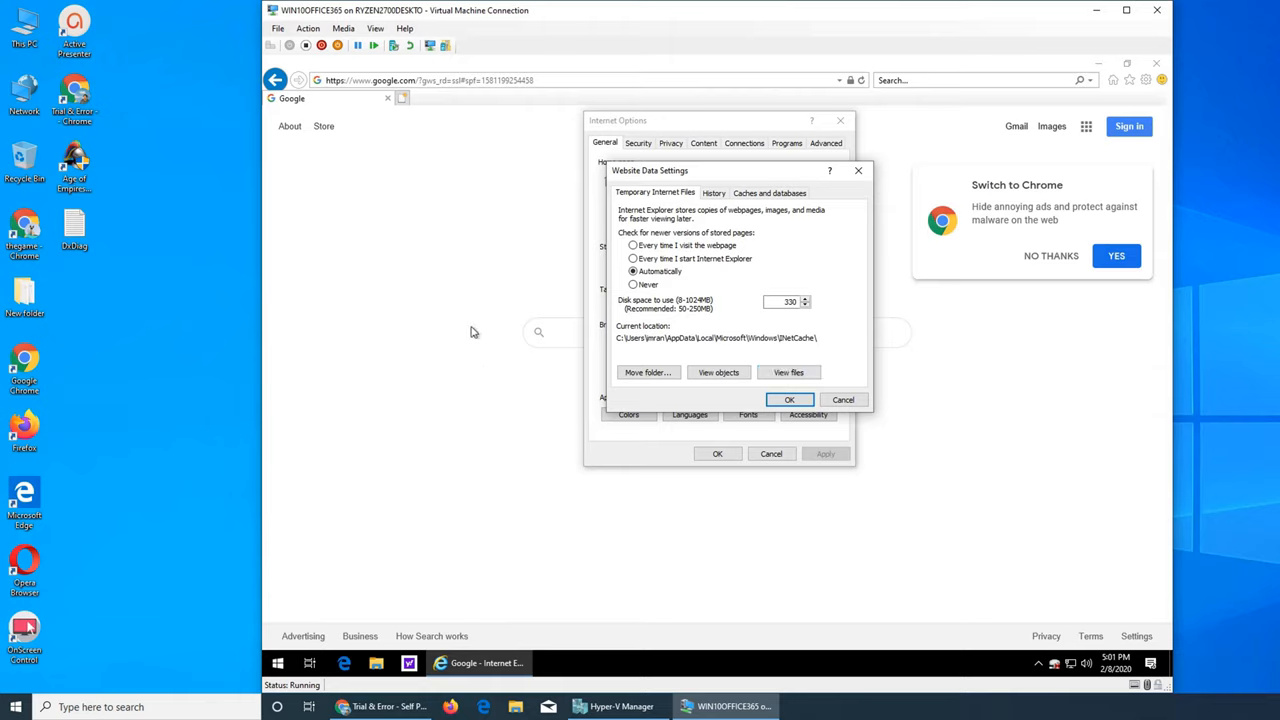
pyautogui.moveTo(536, 382)
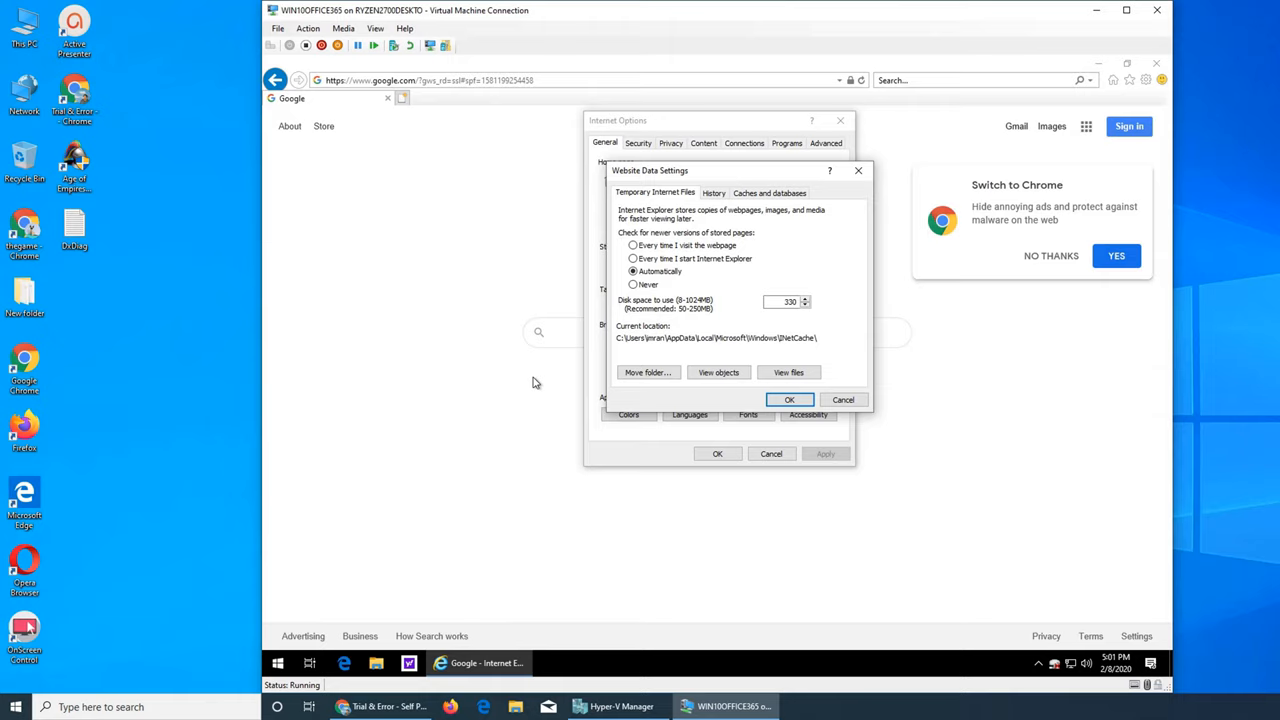
pyautogui.moveTo(698, 355)
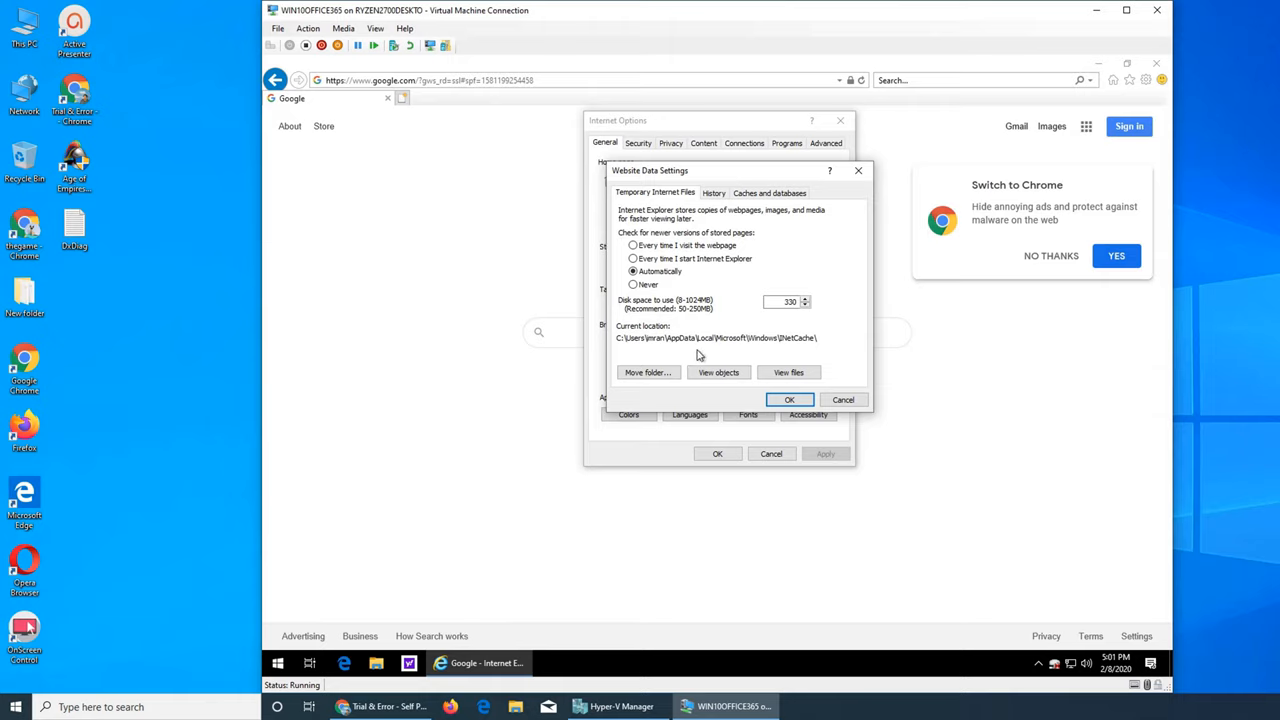
pyautogui.moveTo(676, 337)
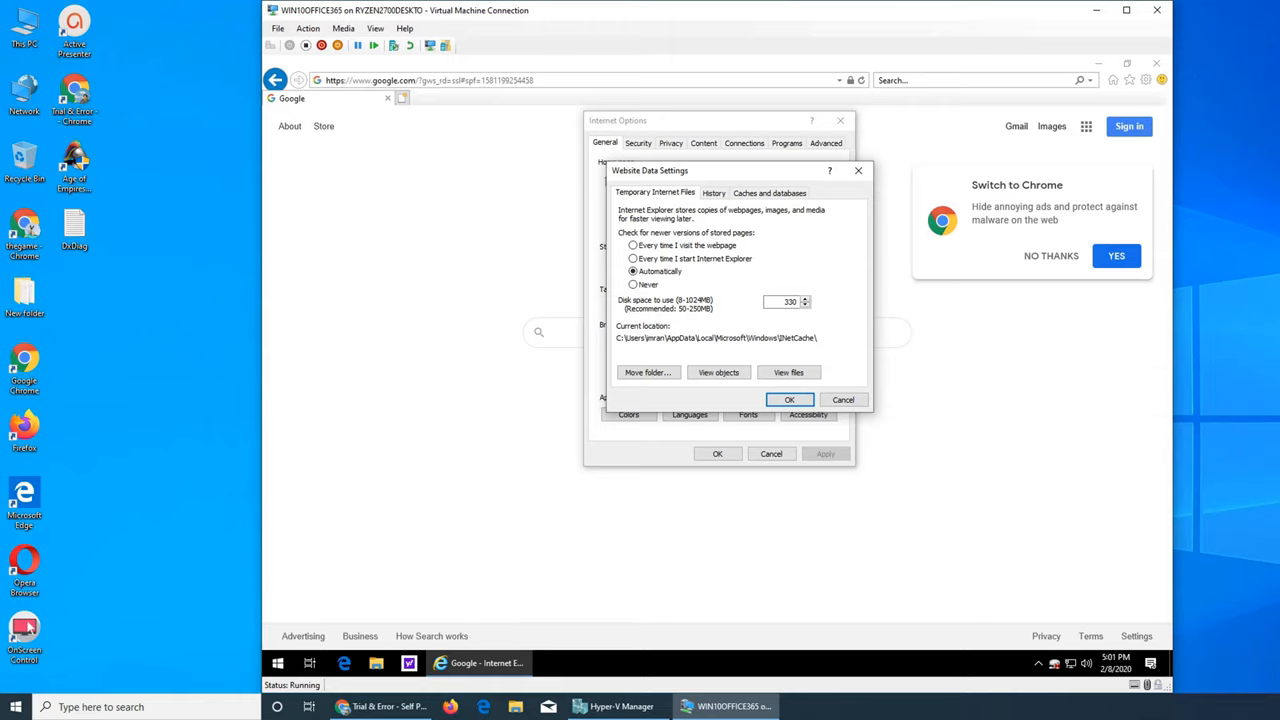
pyautogui.moveTo(733, 337)
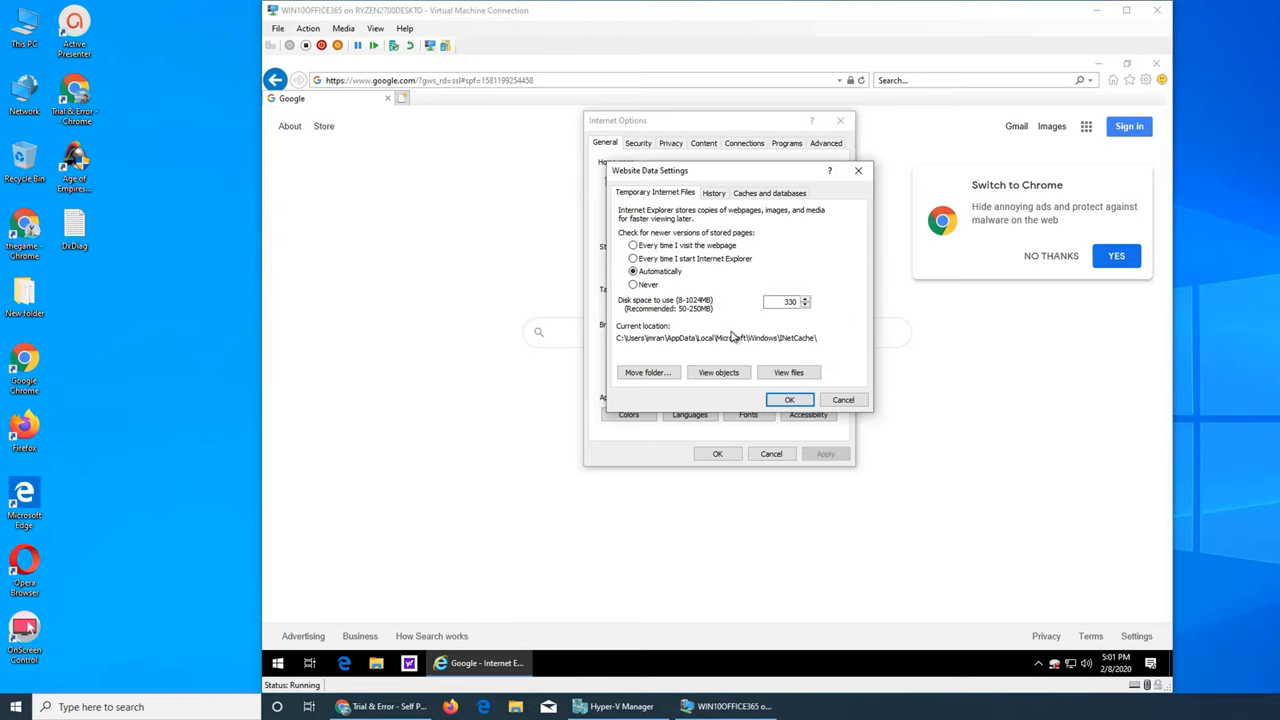
pyautogui.moveTo(800, 380)
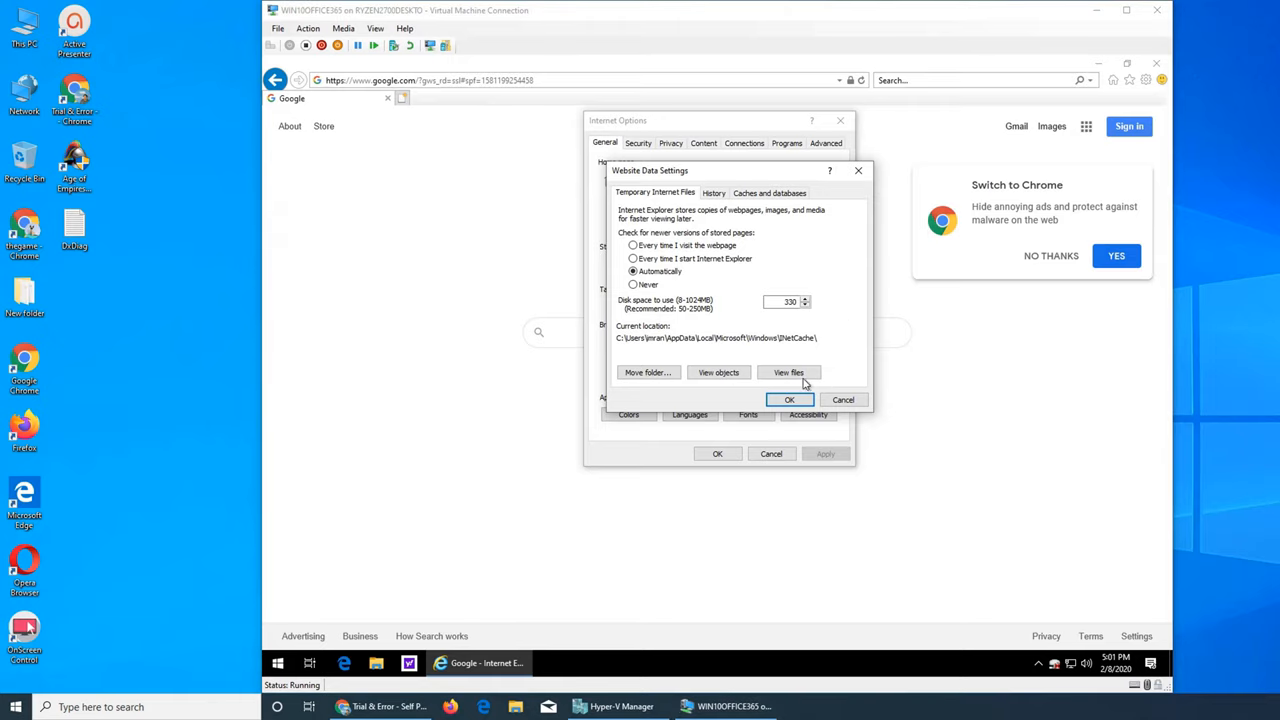
pyautogui.moveTo(751, 374)
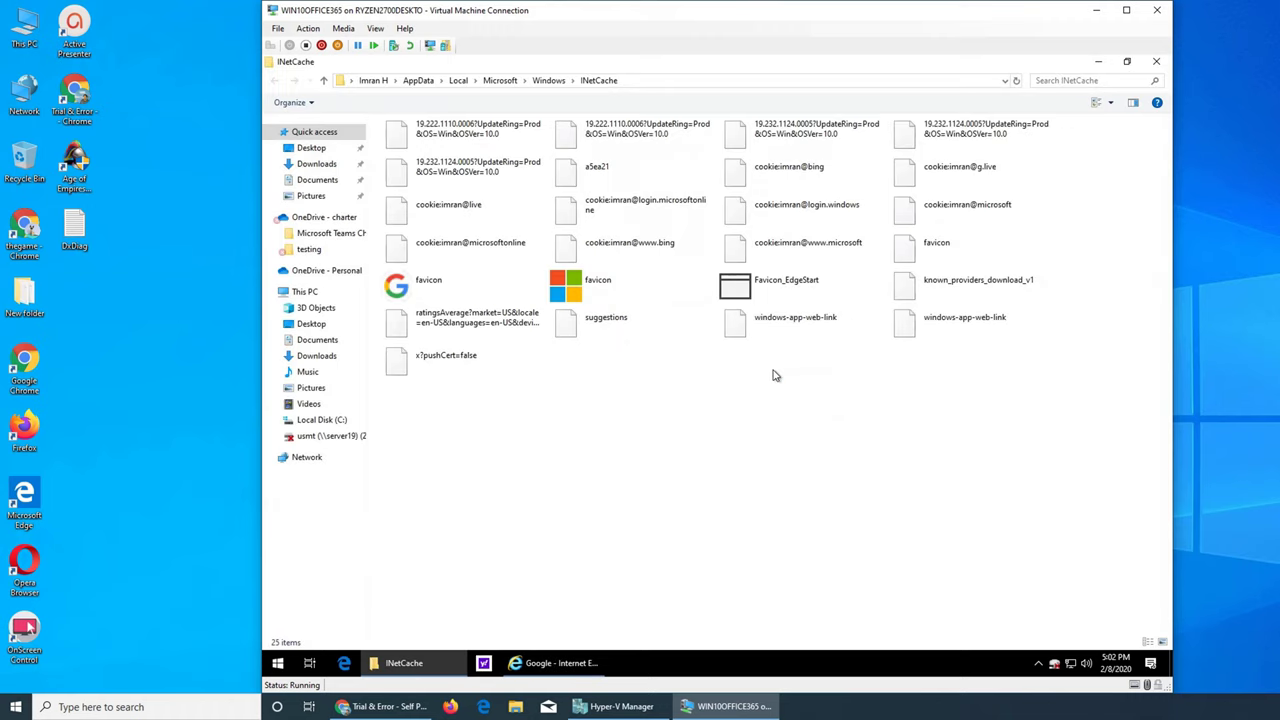
pyautogui.moveTo(970, 481)
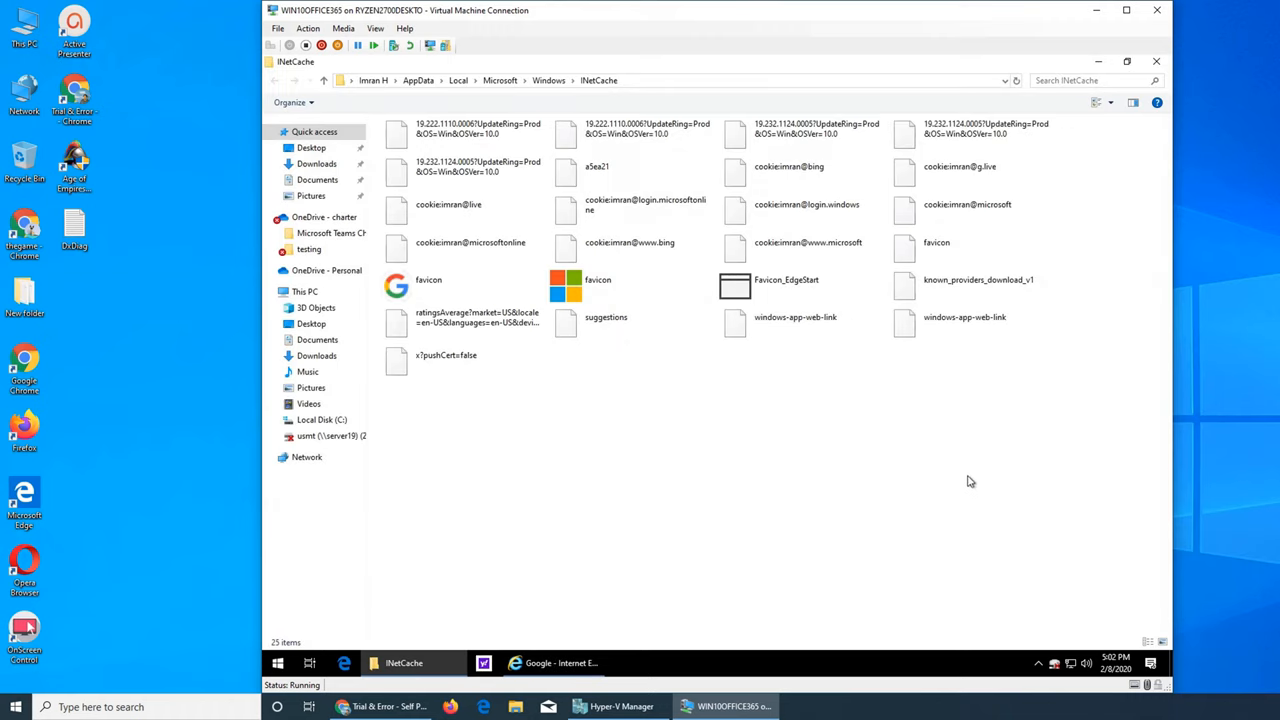
pyautogui.moveTo(1002, 579)
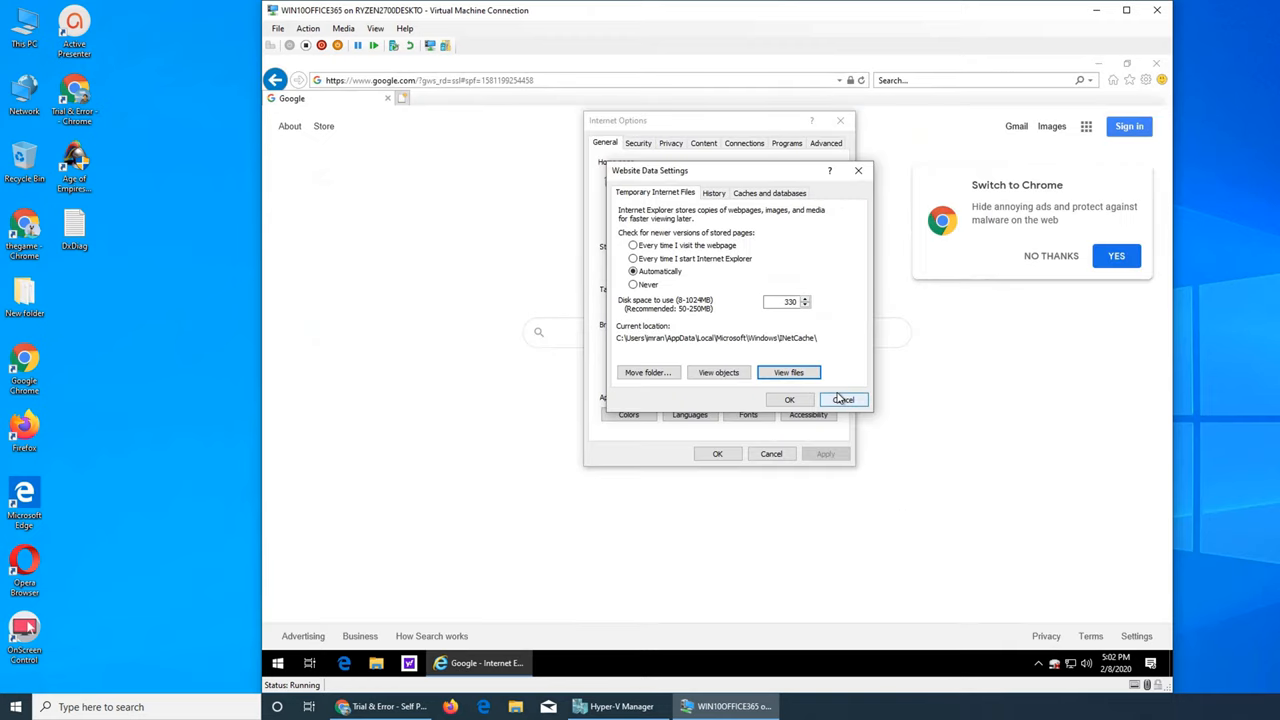
# - Check the History and Caches and databases tabs, then cancel Website Data Settings
pyautogui.click(713, 193)
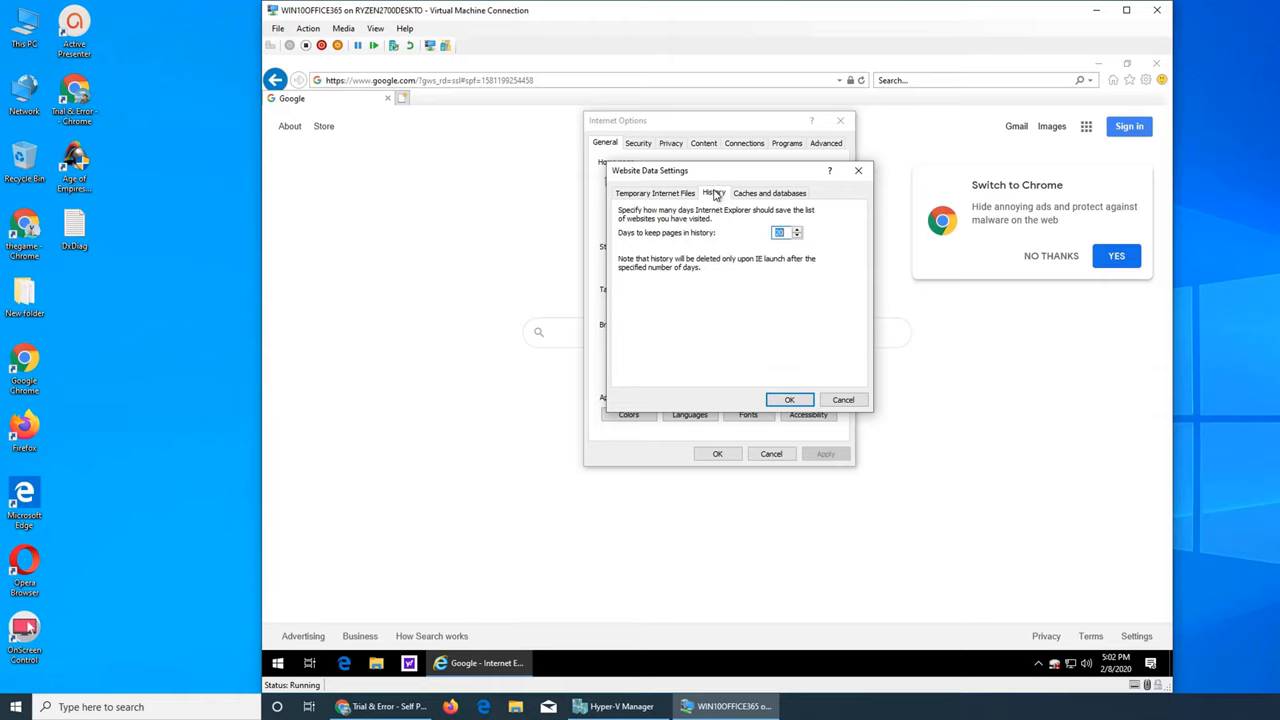
pyautogui.click(769, 192)
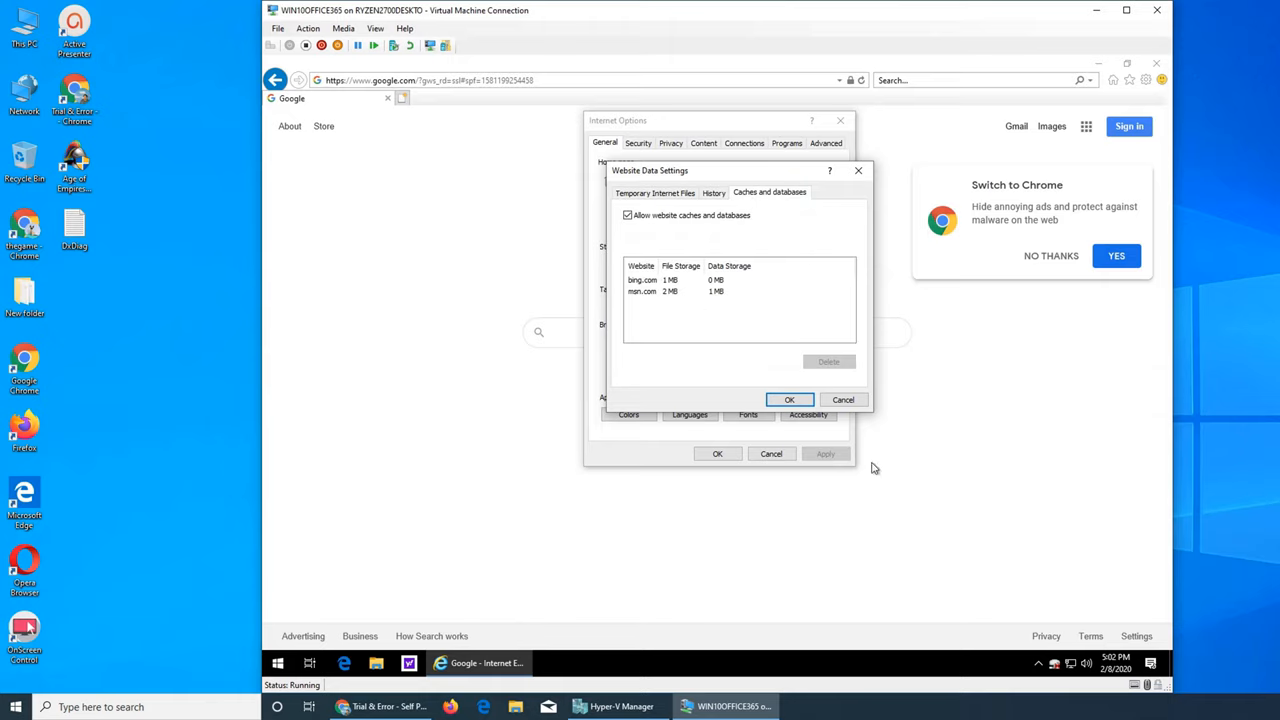
pyautogui.click(790, 399)
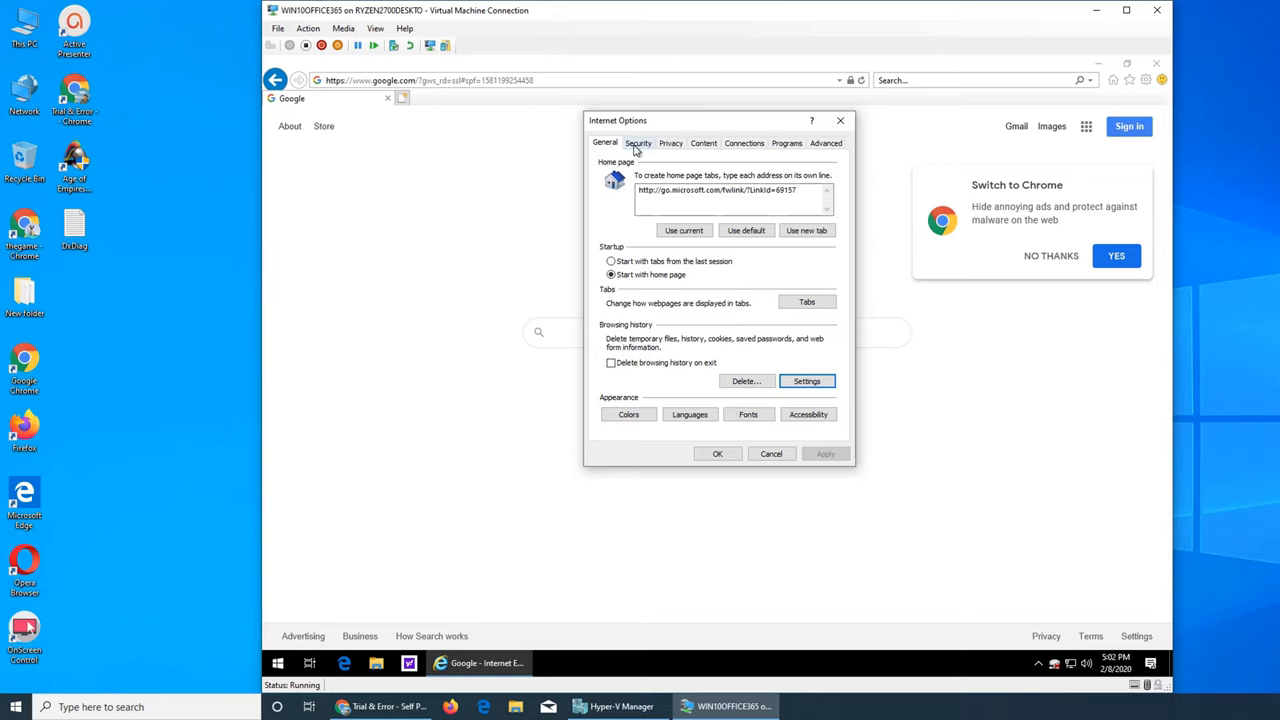
# - Review the Local intranet, Trusted sites and Restricted sites zones, ending on Internet
pyautogui.click(637, 142)
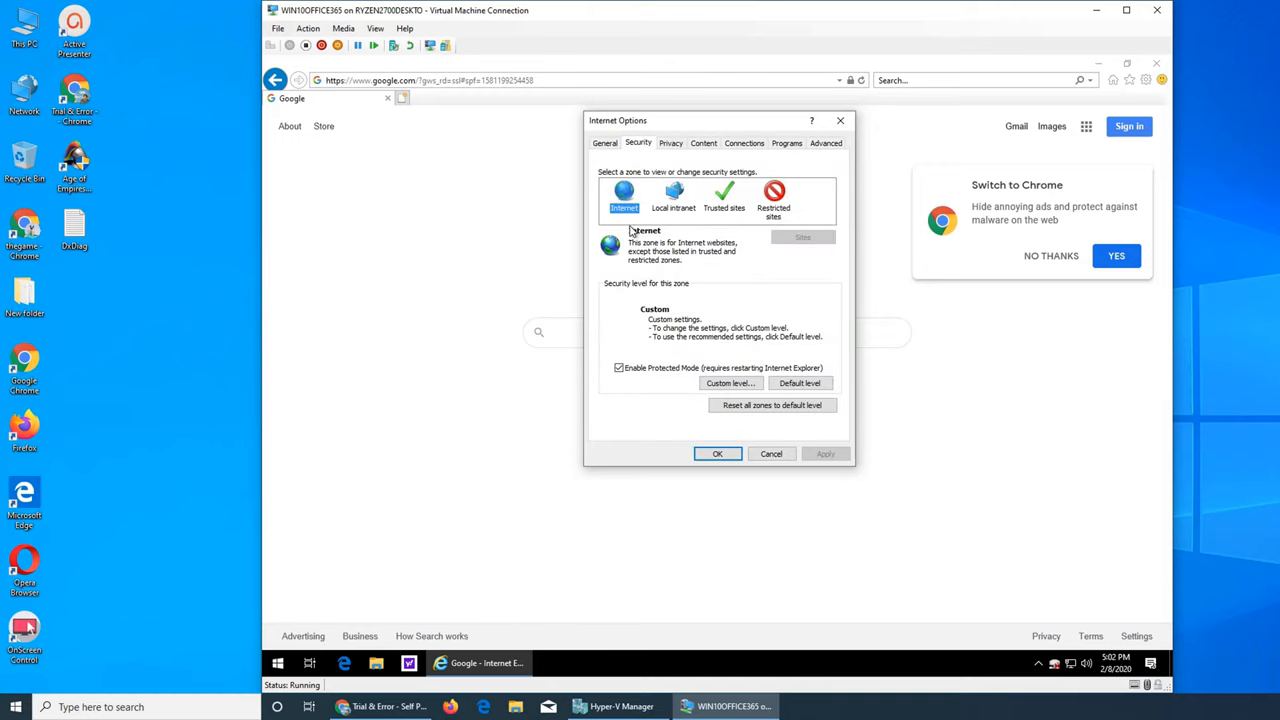
pyautogui.click(673, 195)
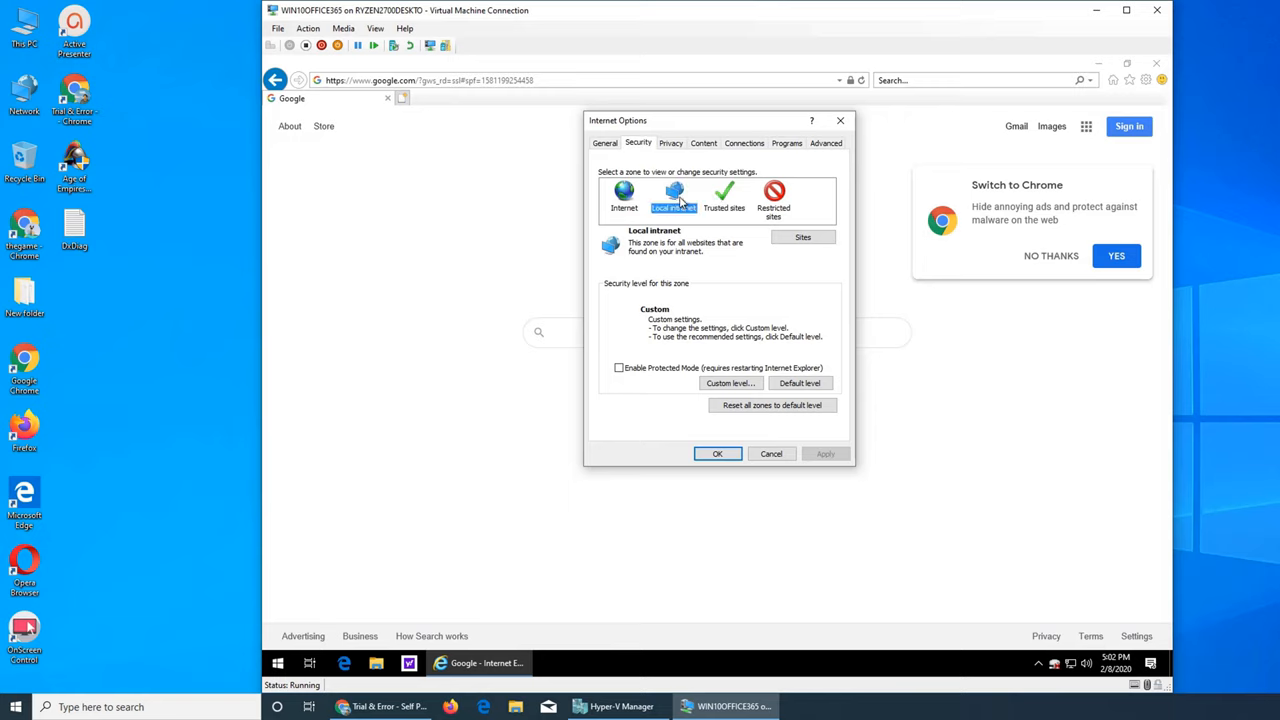
pyautogui.click(724, 195)
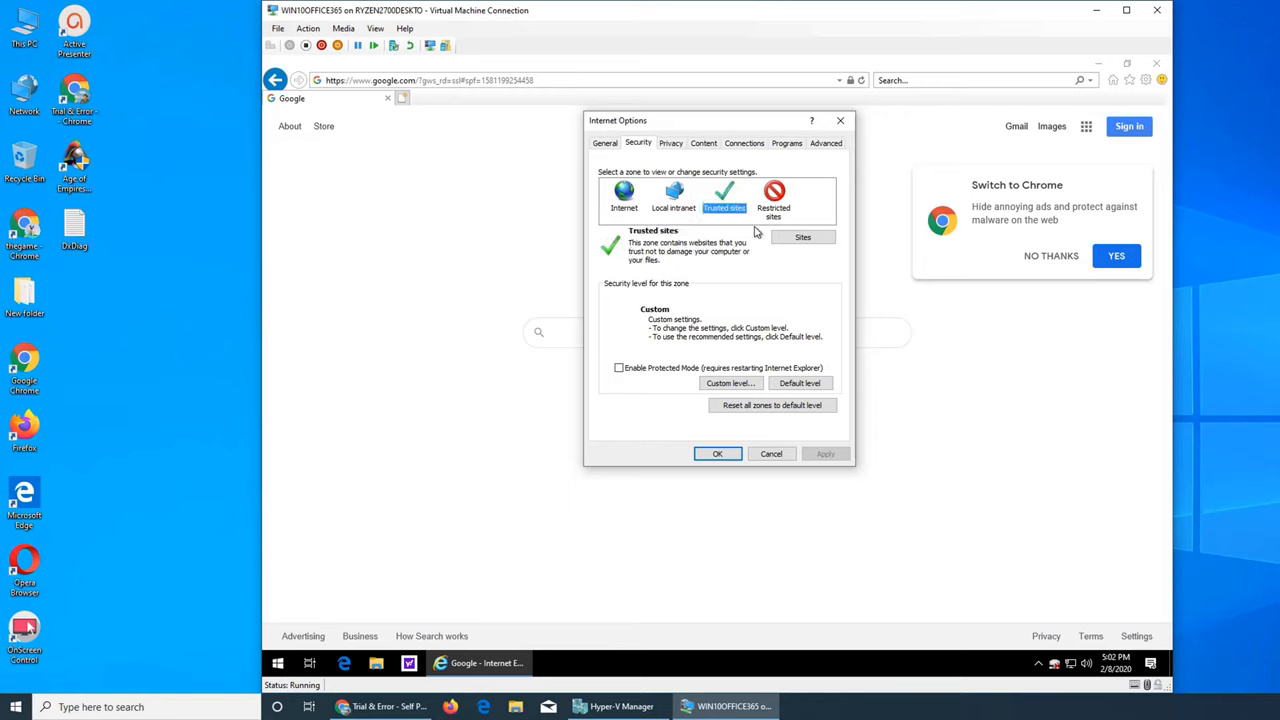
pyautogui.click(773, 194)
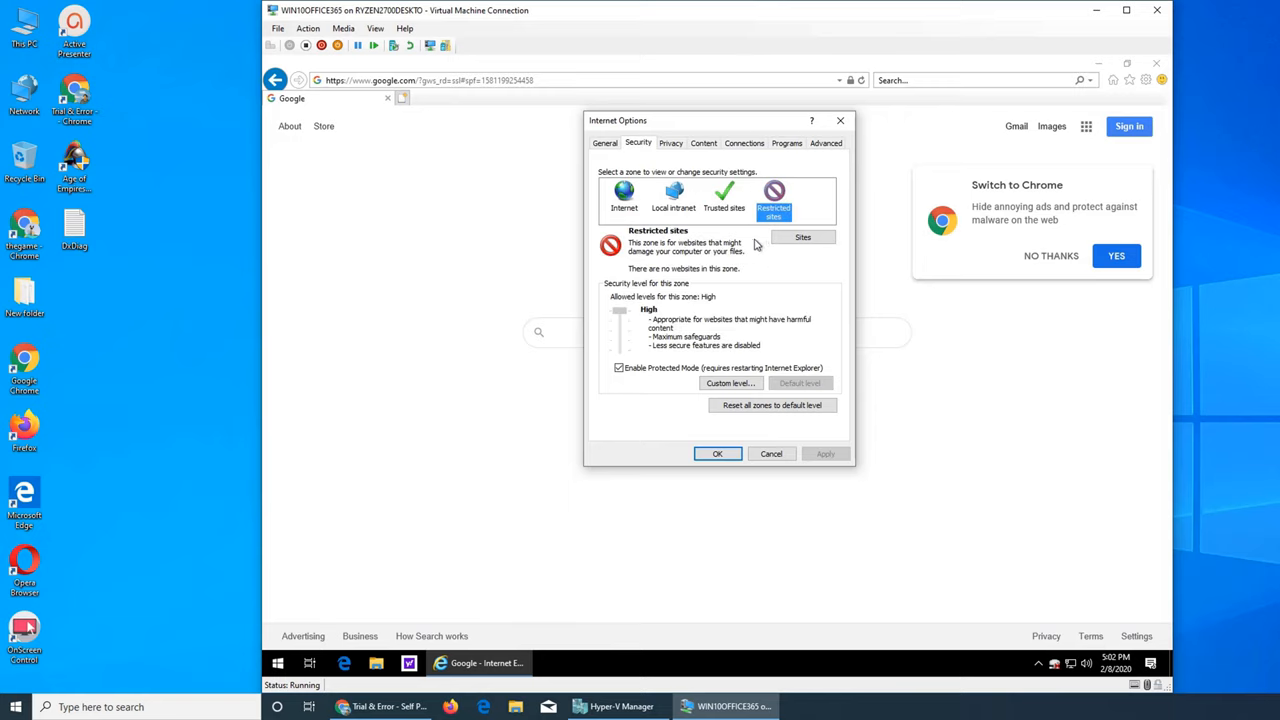
pyautogui.click(622, 195)
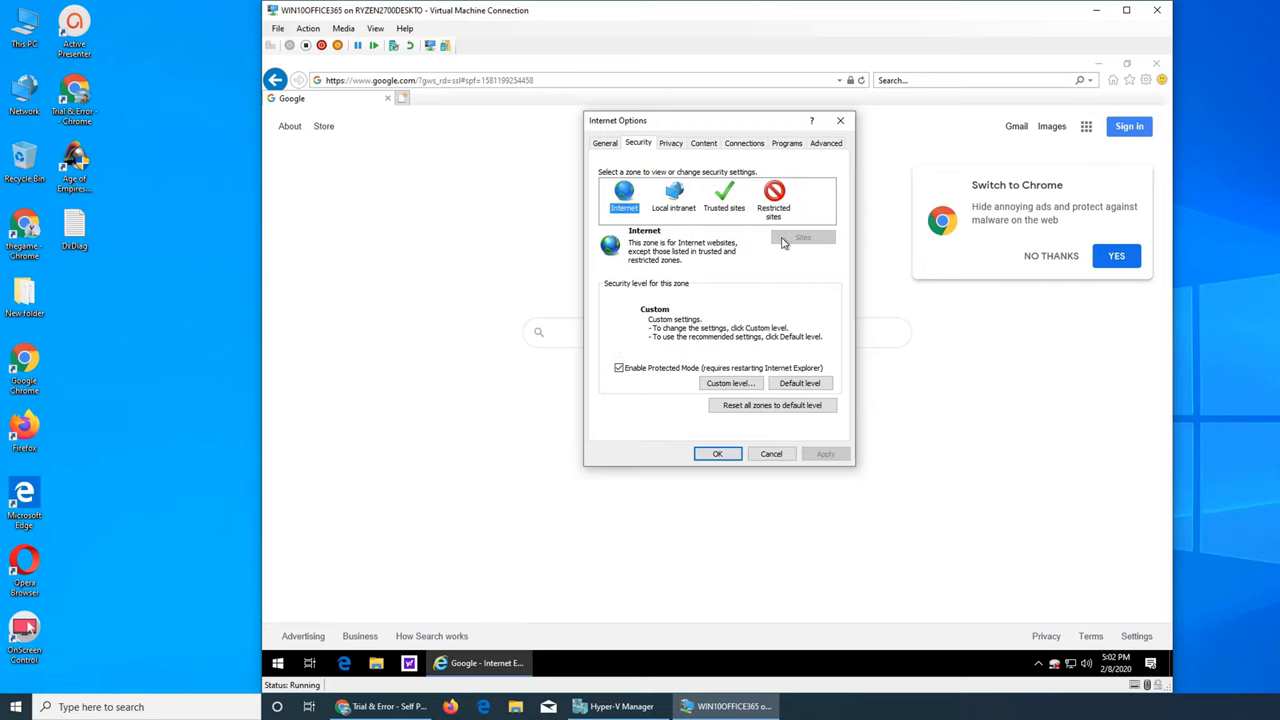
pyautogui.click(731, 383)
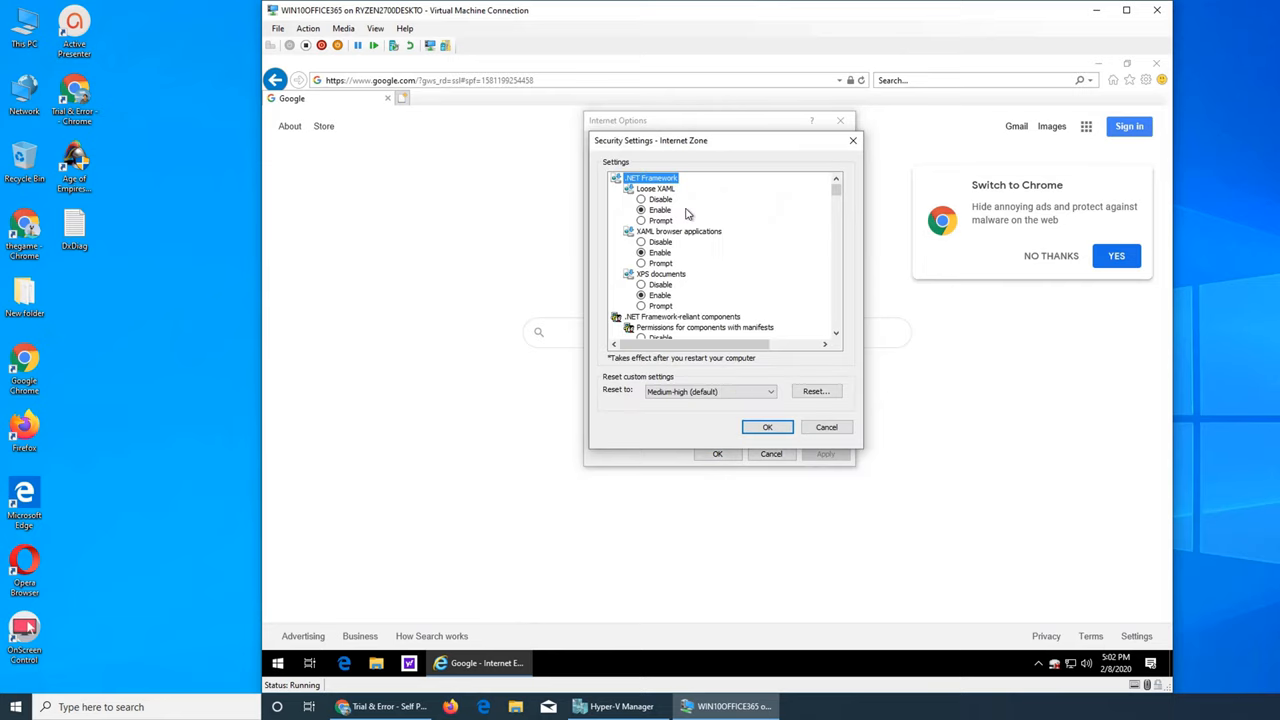
pyautogui.scroll(-3)
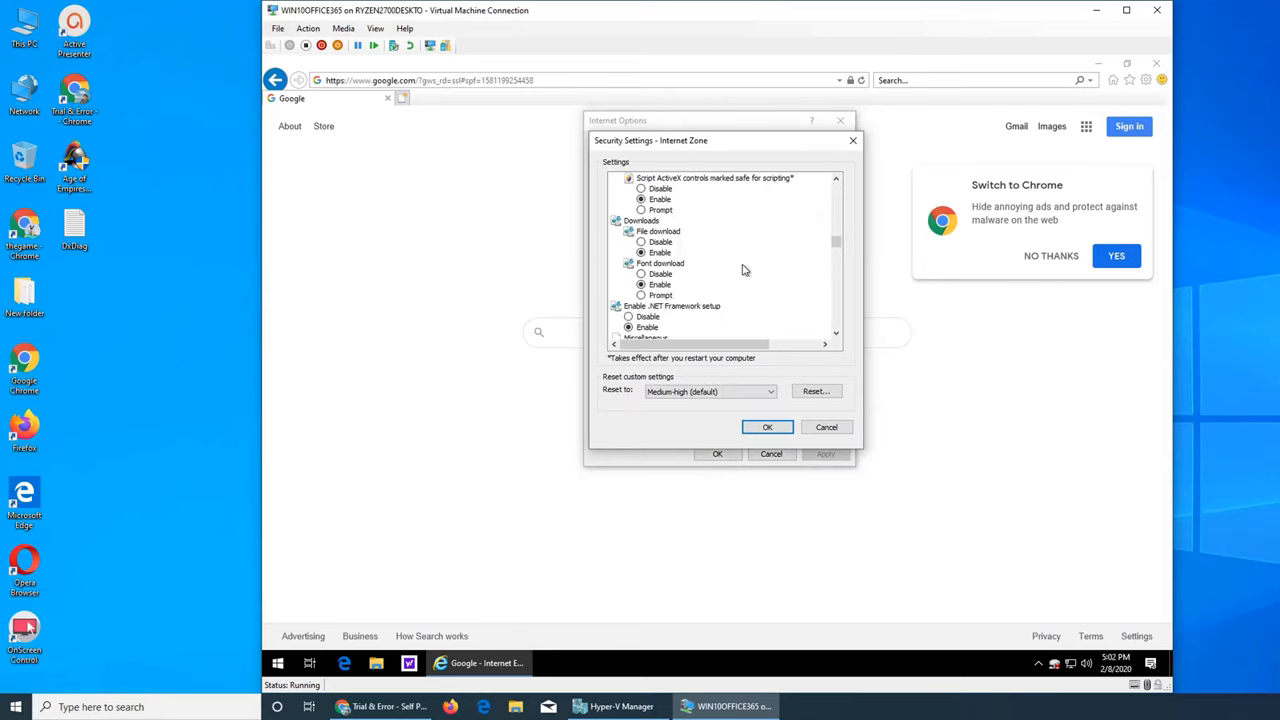
pyautogui.scroll(-3)
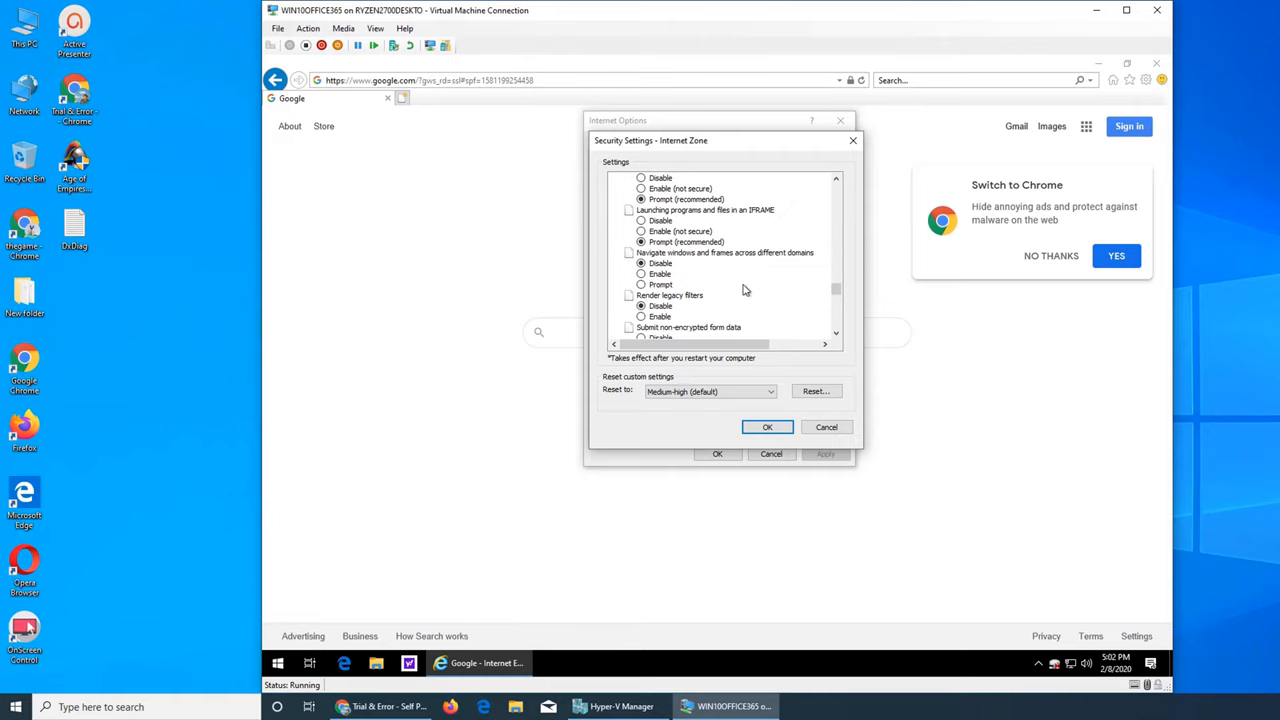
pyautogui.scroll(-3)
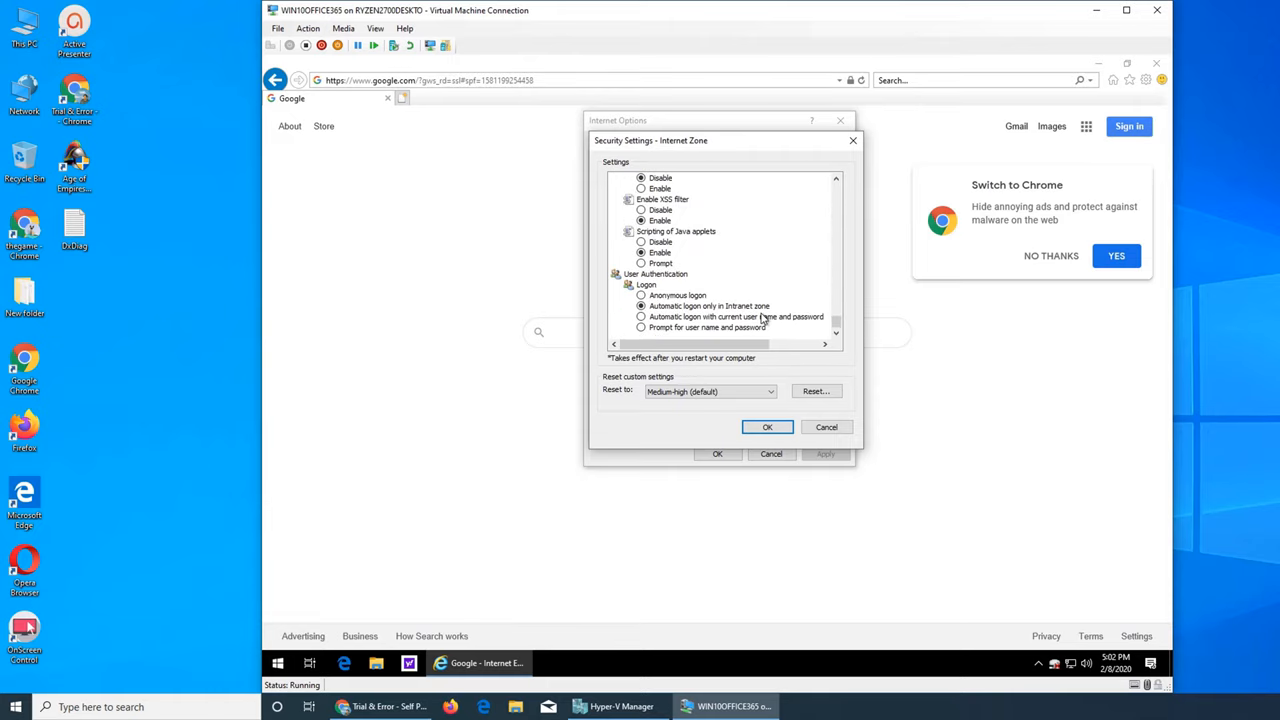
pyautogui.moveTo(696, 340)
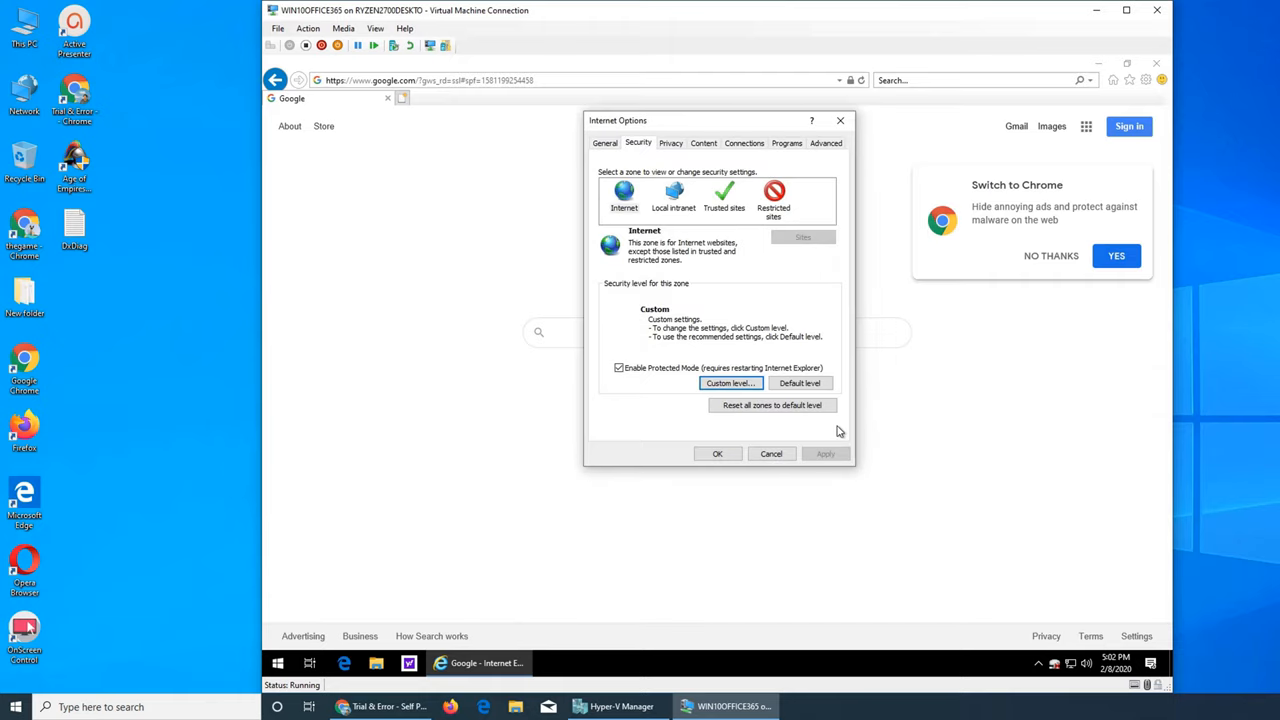
pyautogui.moveTo(664, 401)
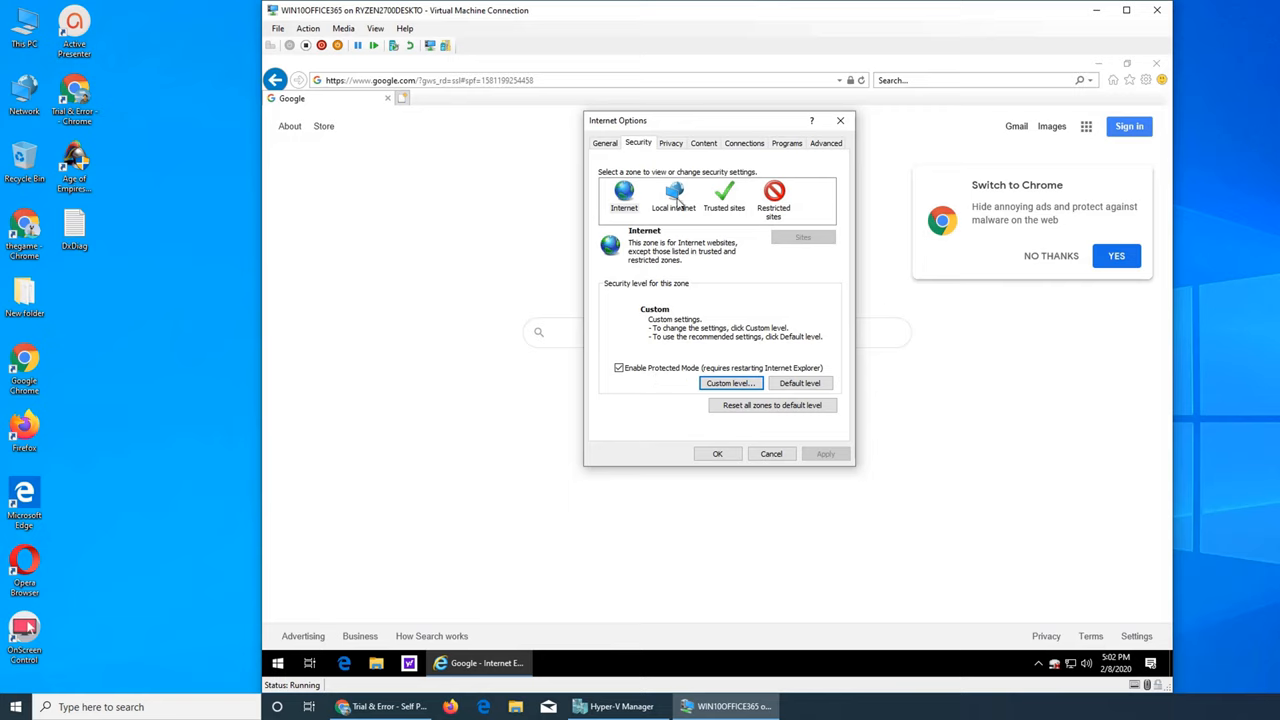
pyautogui.click(724, 195)
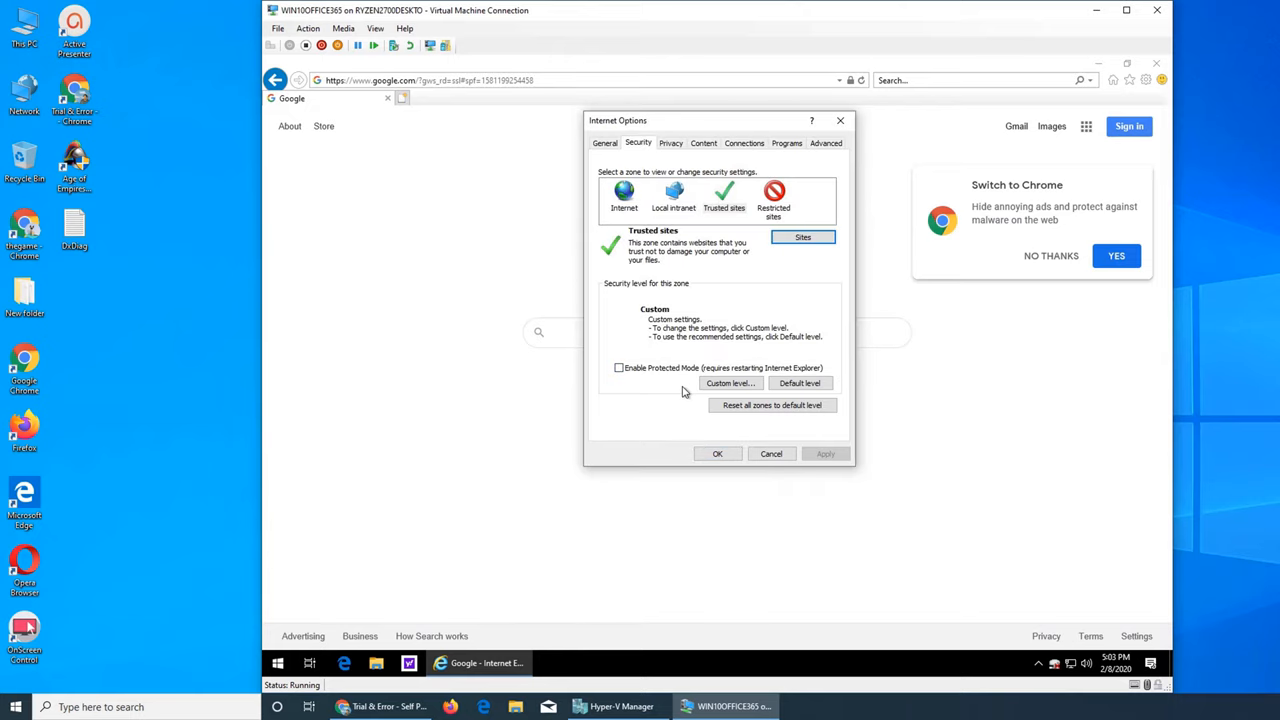
pyautogui.click(673, 195)
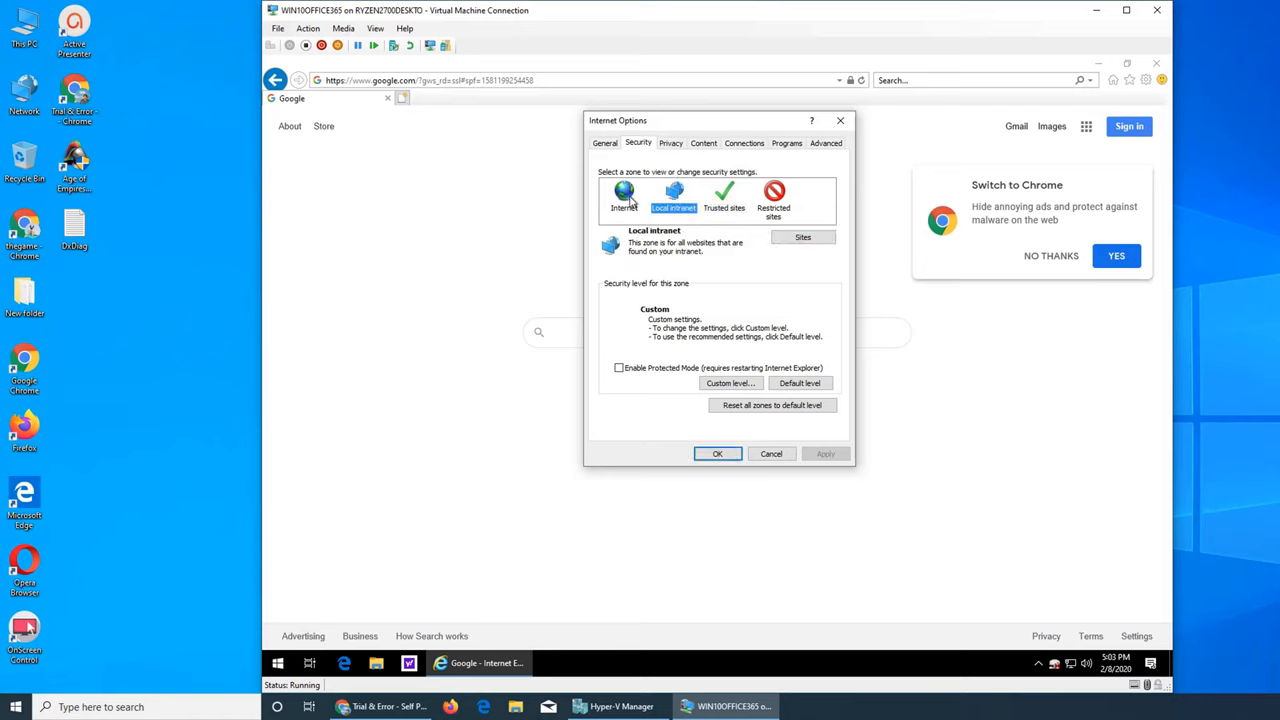
pyautogui.click(622, 194)
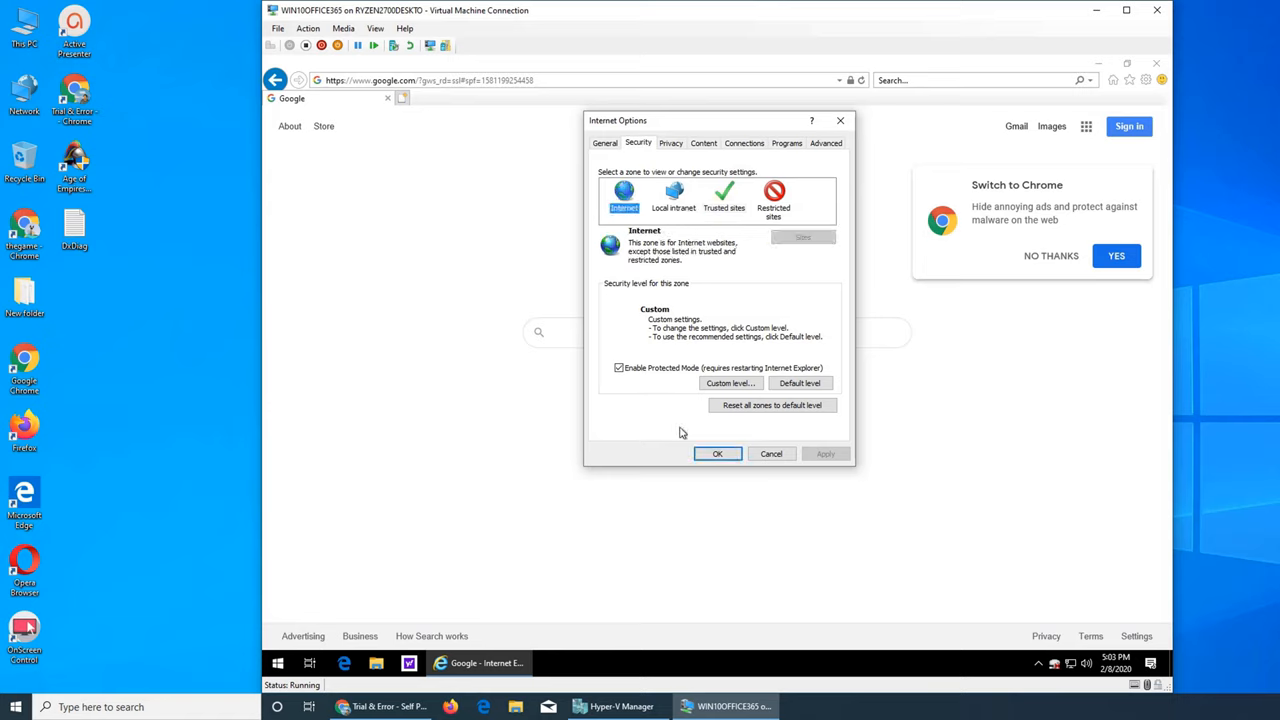
pyautogui.moveTo(713, 300)
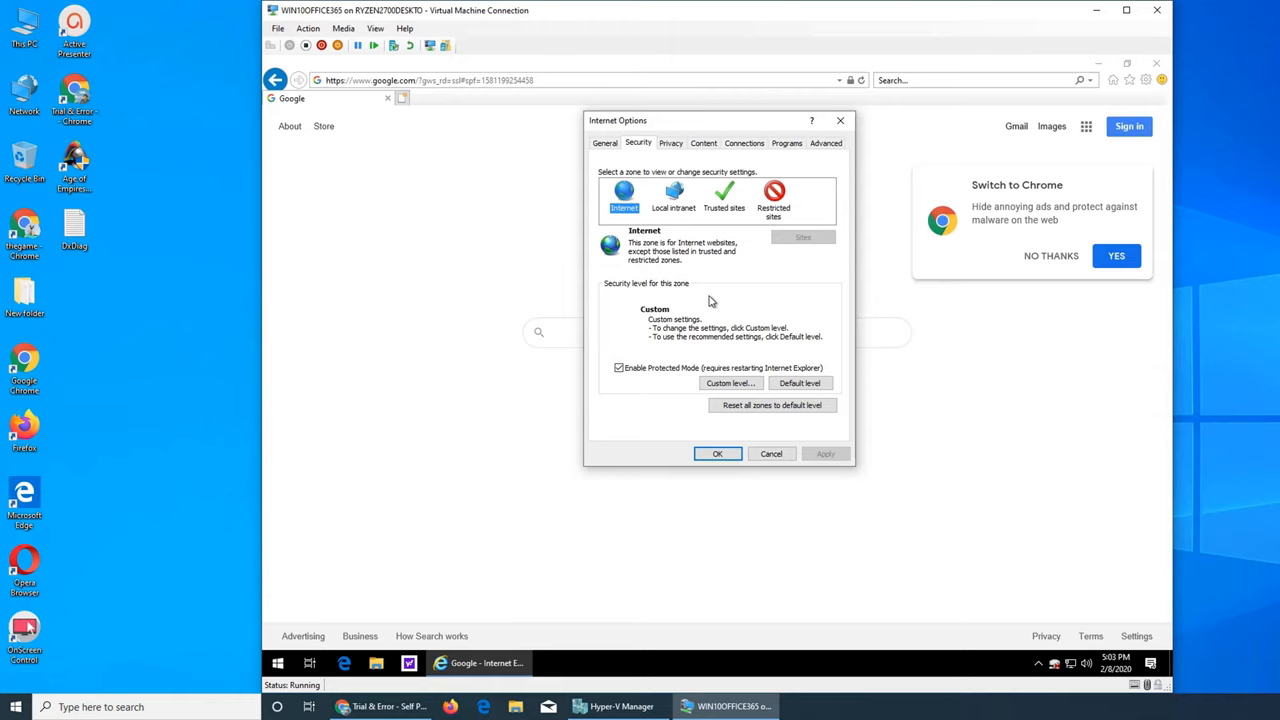
pyautogui.moveTo(727, 299)
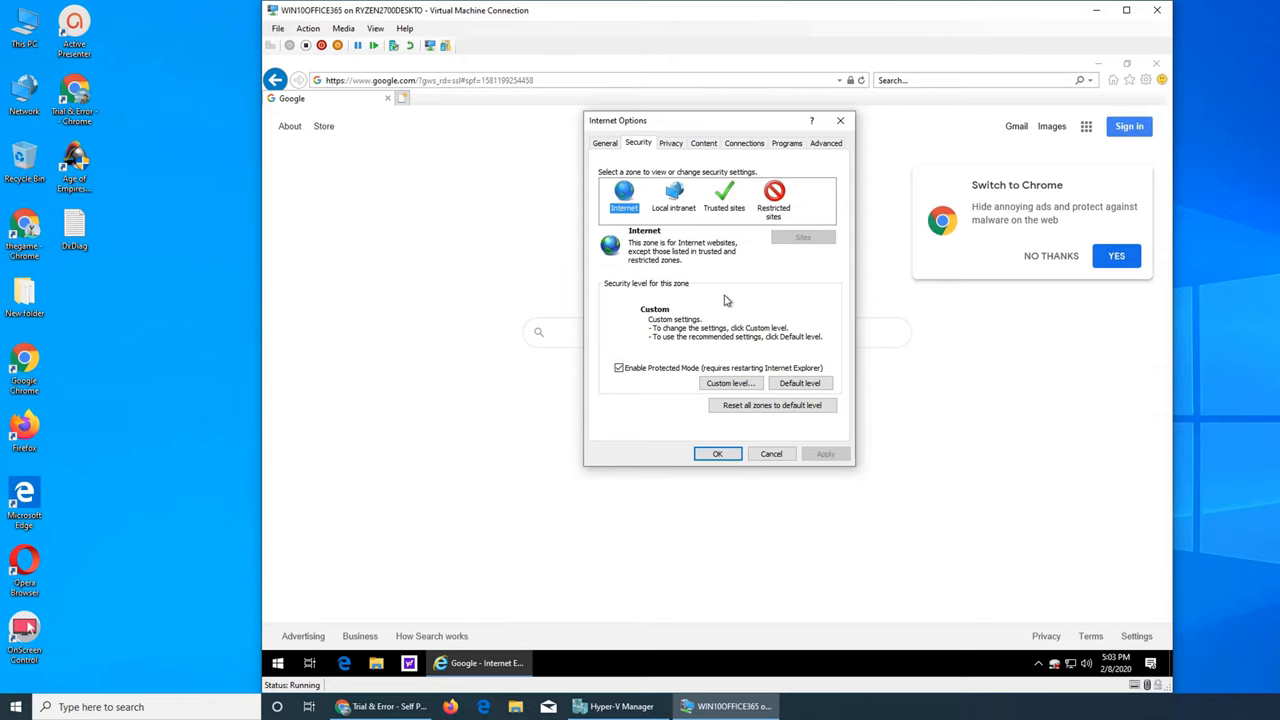
pyautogui.moveTo(746, 300)
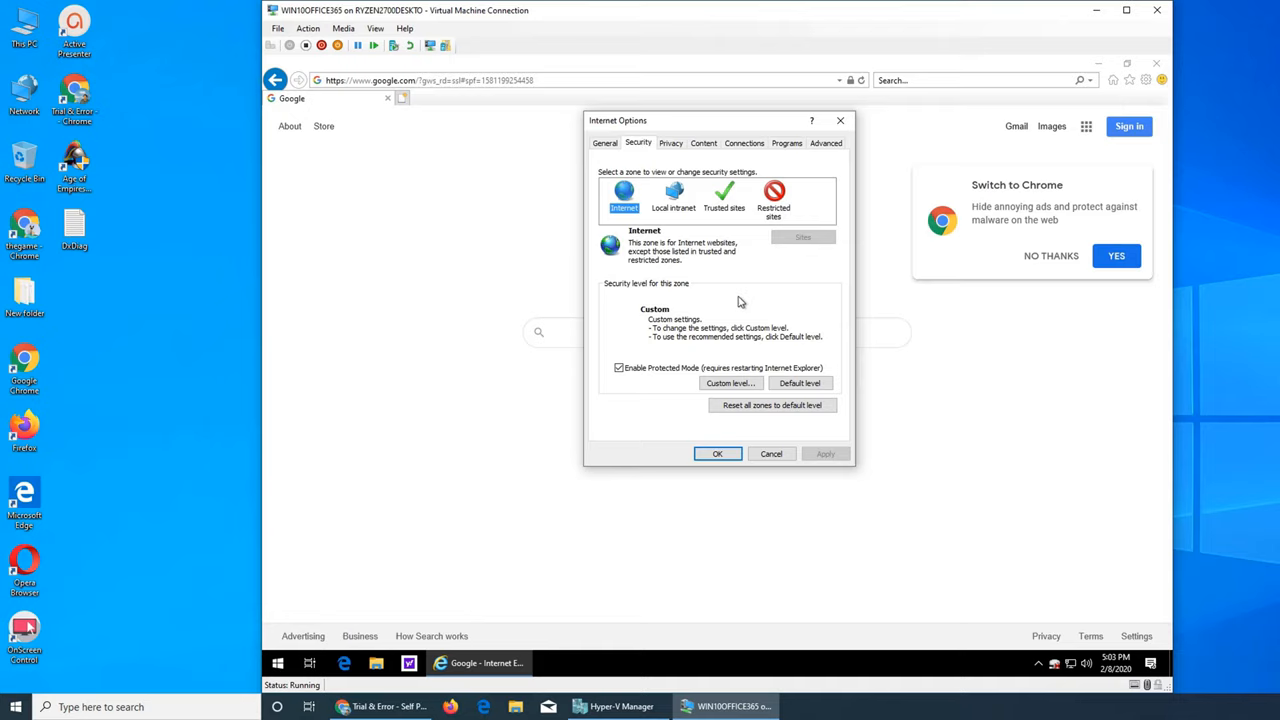
# - Review the Privacy tab options, then switch to the Content tab
pyautogui.click(670, 142)
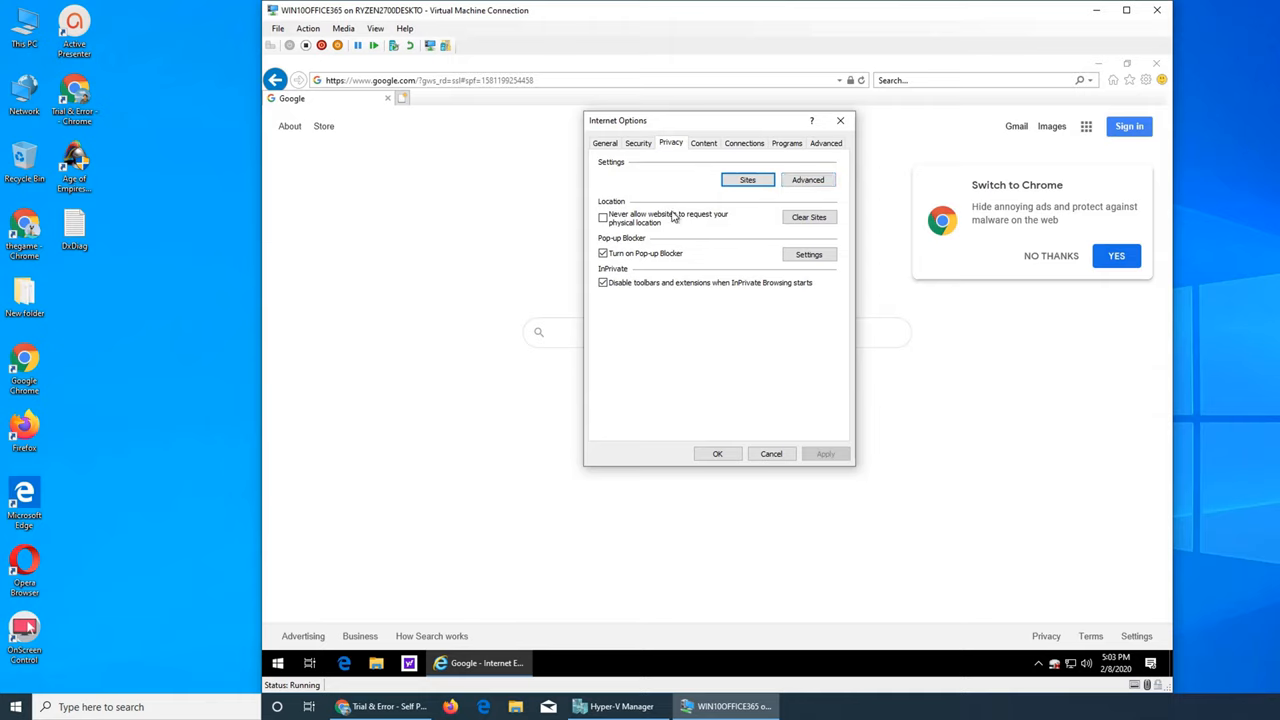
pyautogui.moveTo(813, 224)
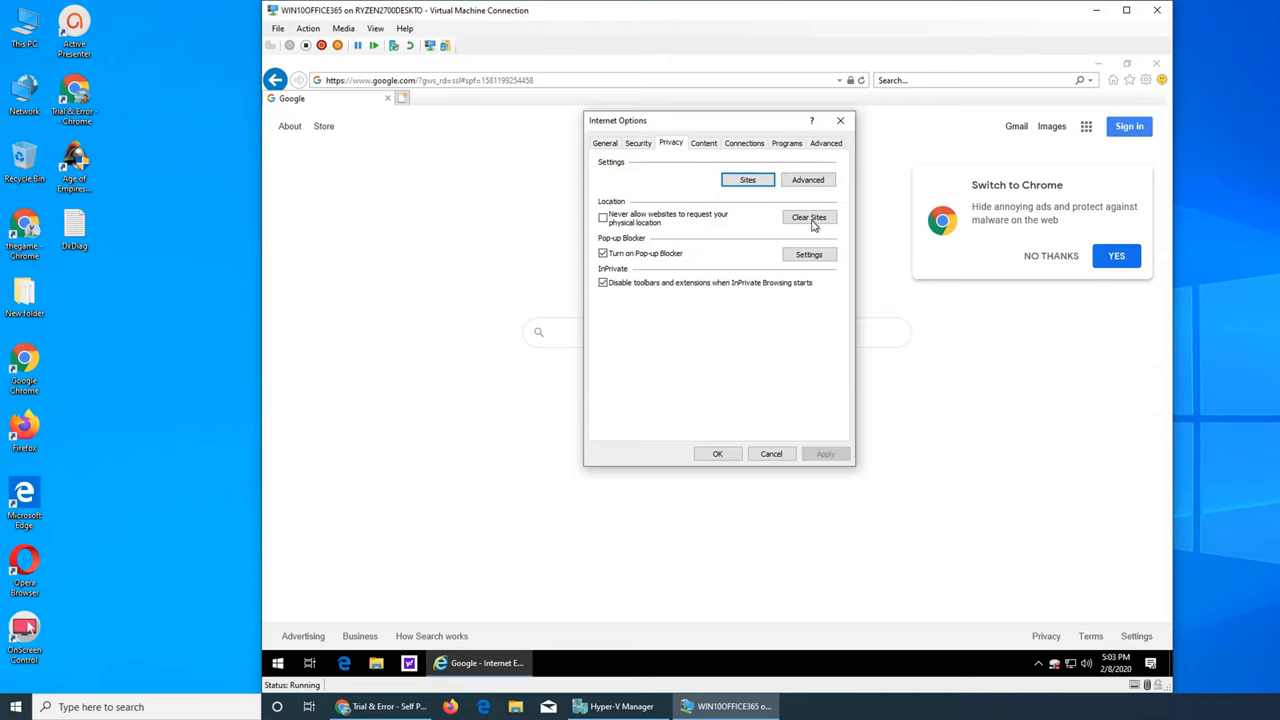
pyautogui.moveTo(774, 267)
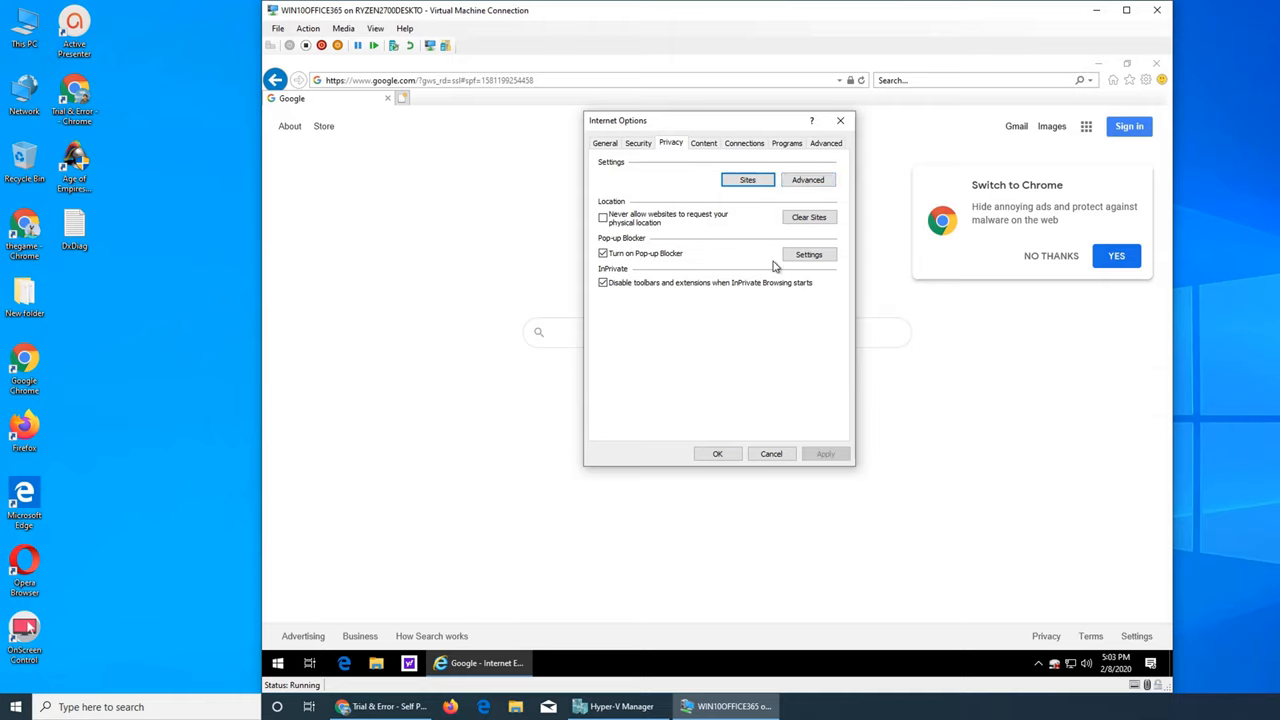
pyautogui.click(808, 179)
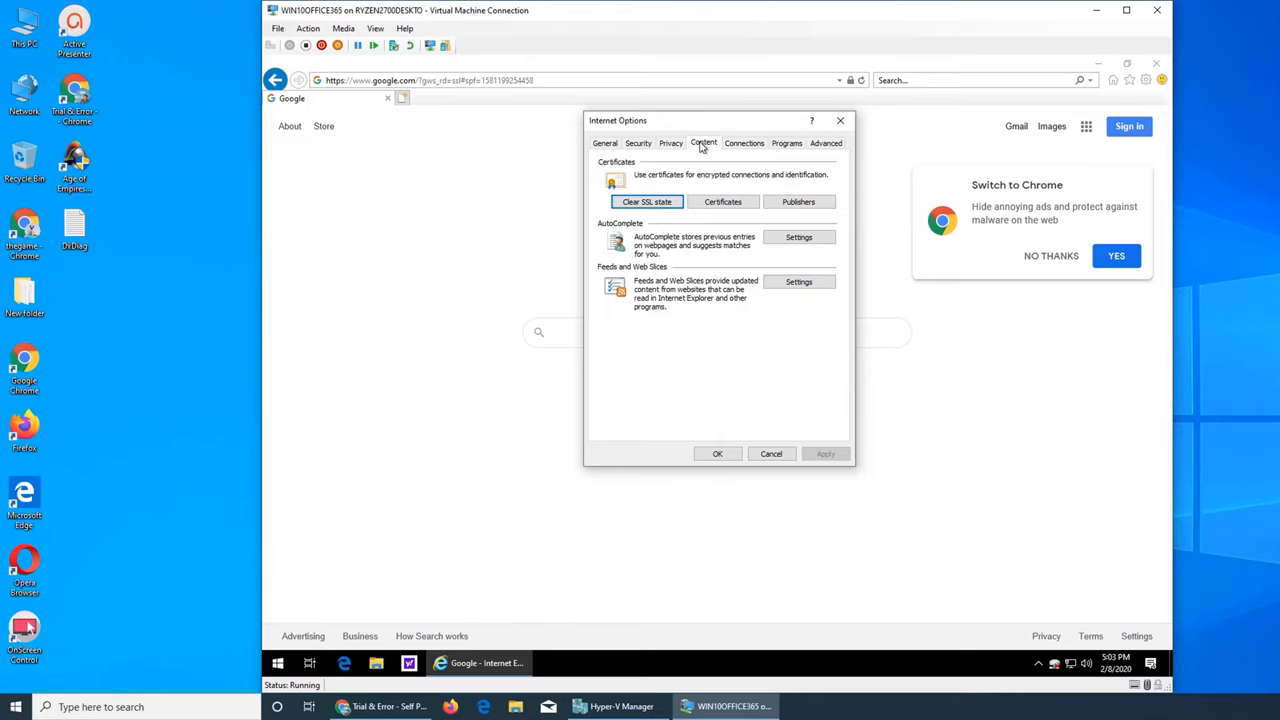
pyautogui.moveTo(735, 213)
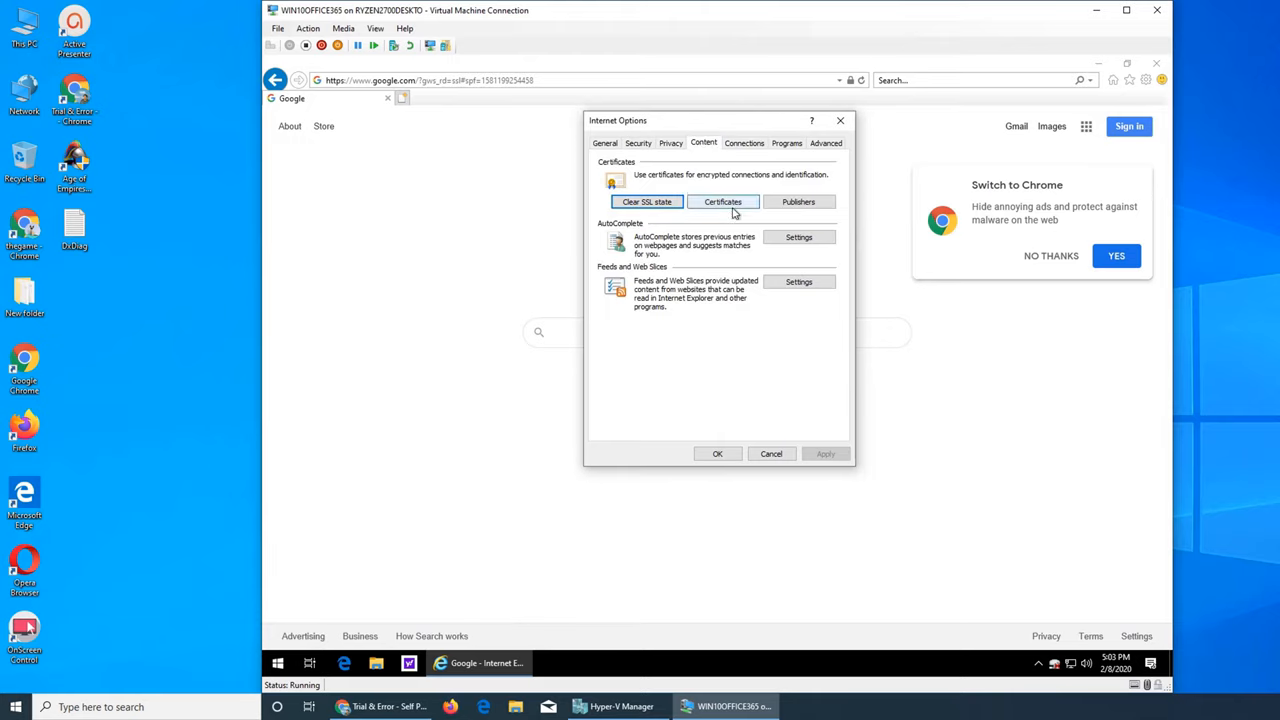
# - Review the Connections tab's empty dial-up and VPN list, then switch to Programs
pyautogui.click(744, 142)
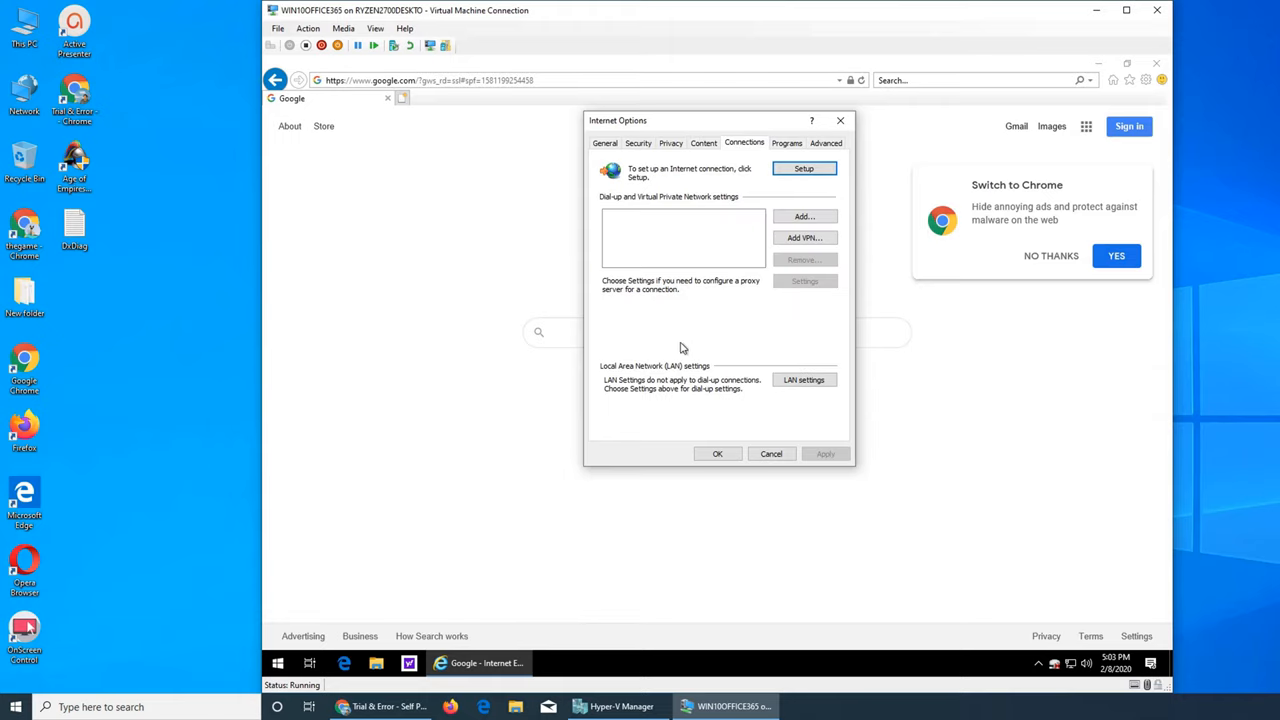
pyautogui.moveTo(716, 231)
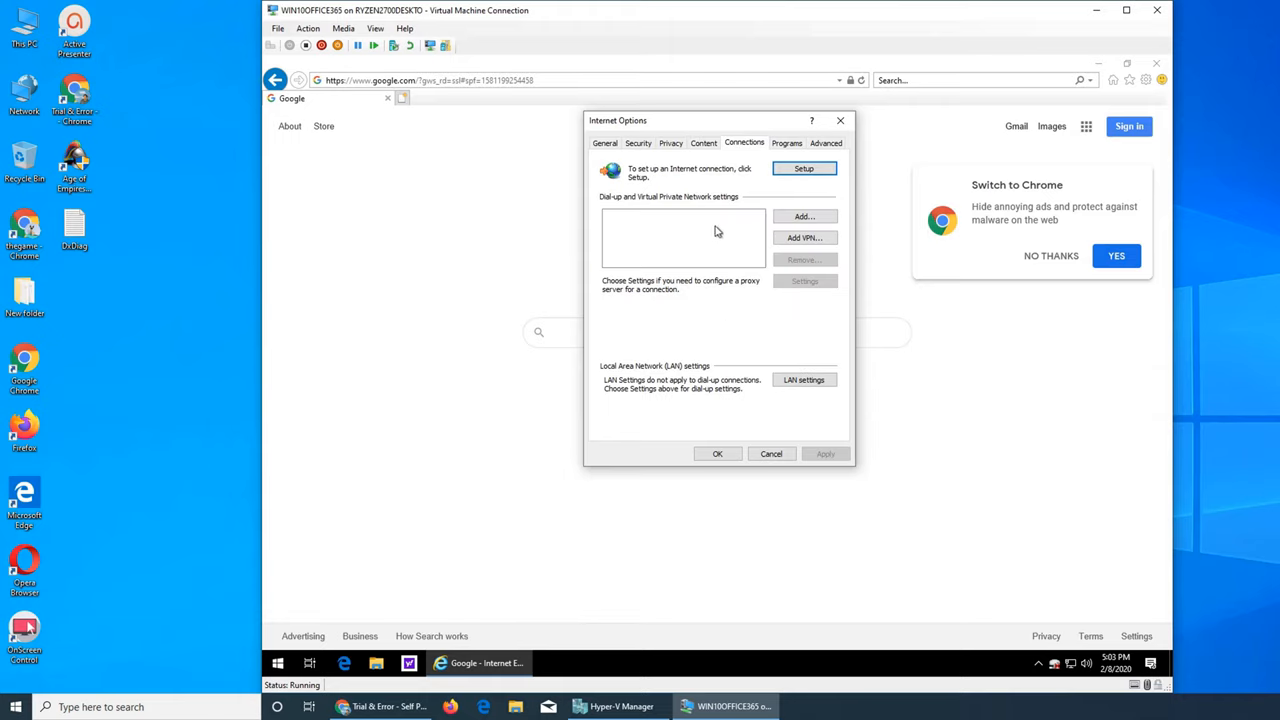
pyautogui.moveTo(730, 229)
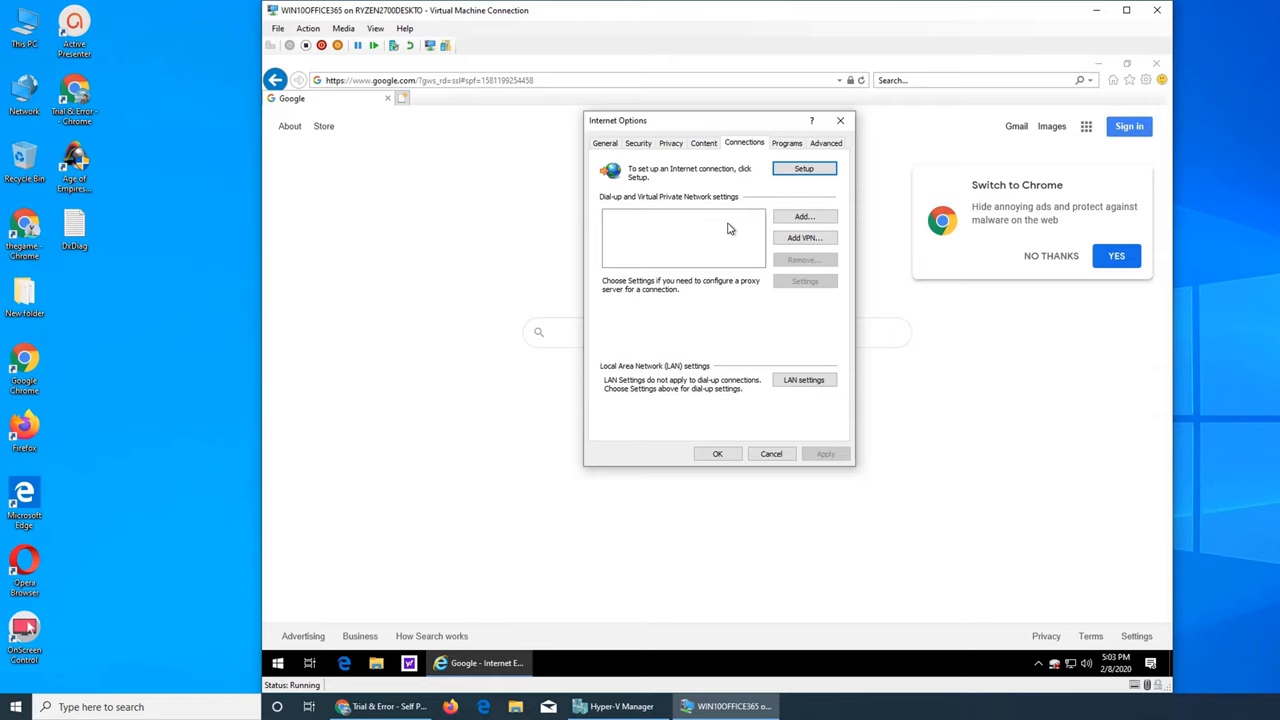
pyautogui.moveTo(678, 240)
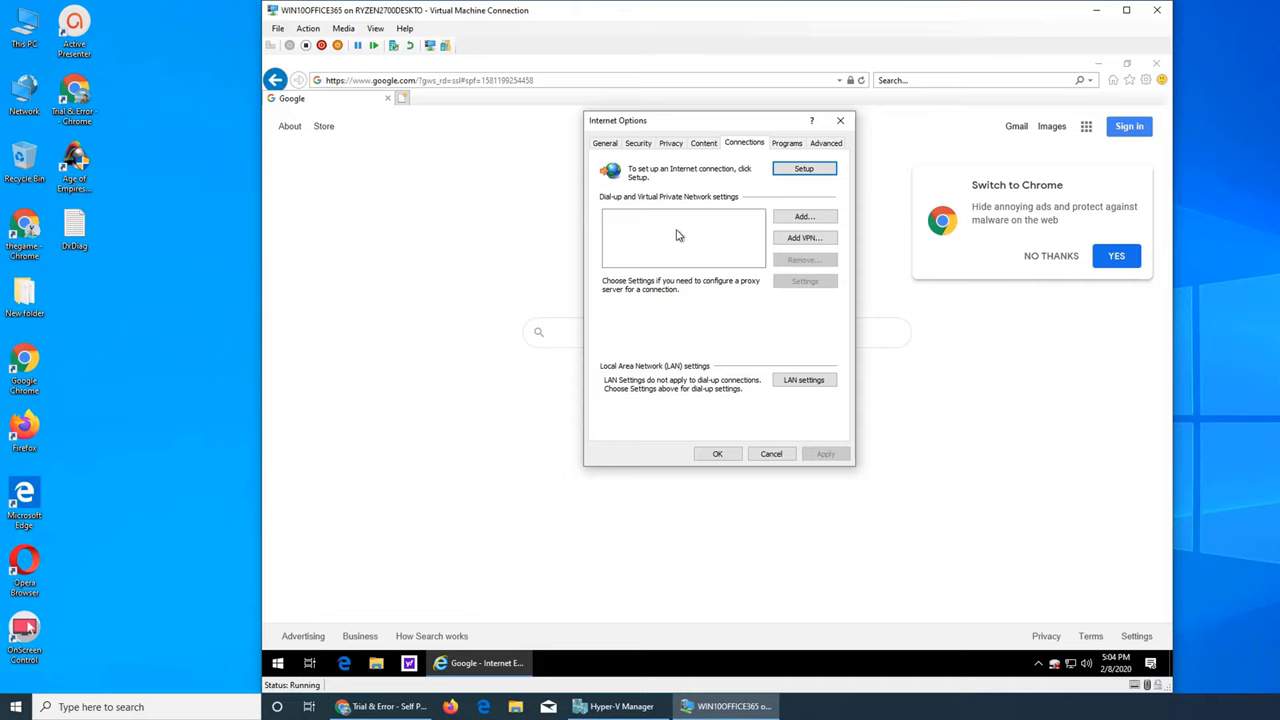
pyautogui.click(786, 142)
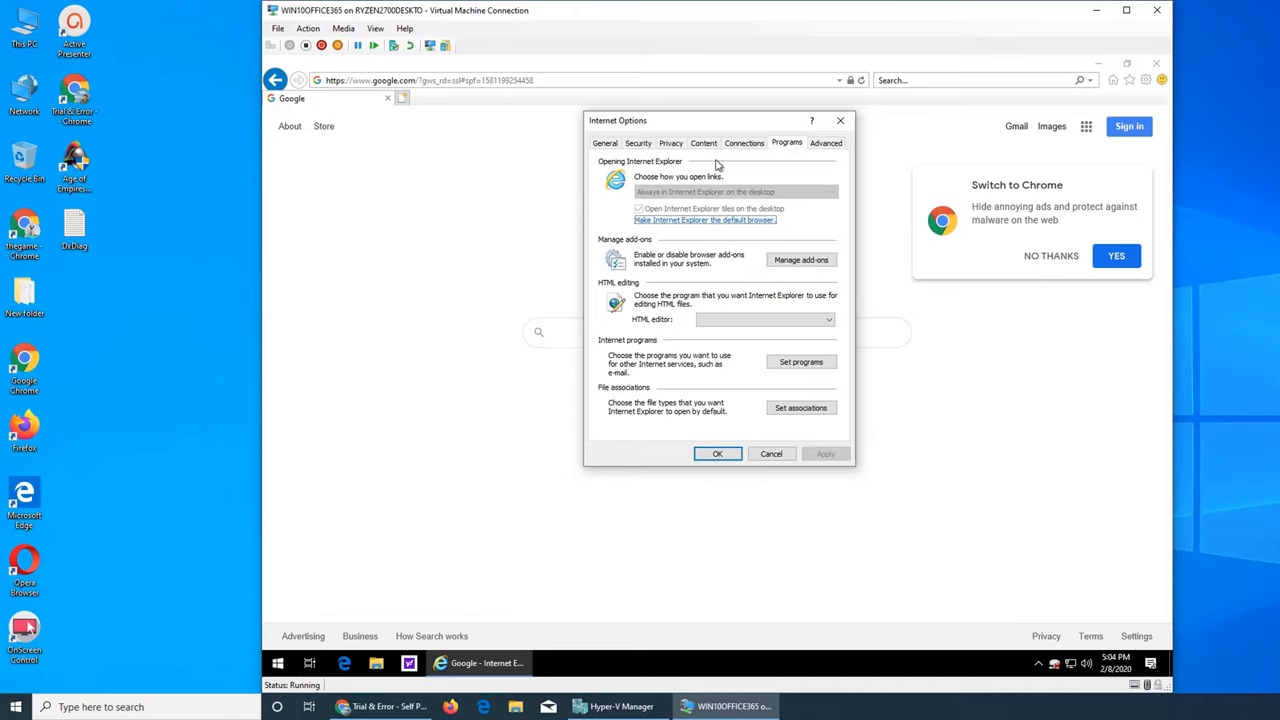
pyautogui.moveTo(669, 421)
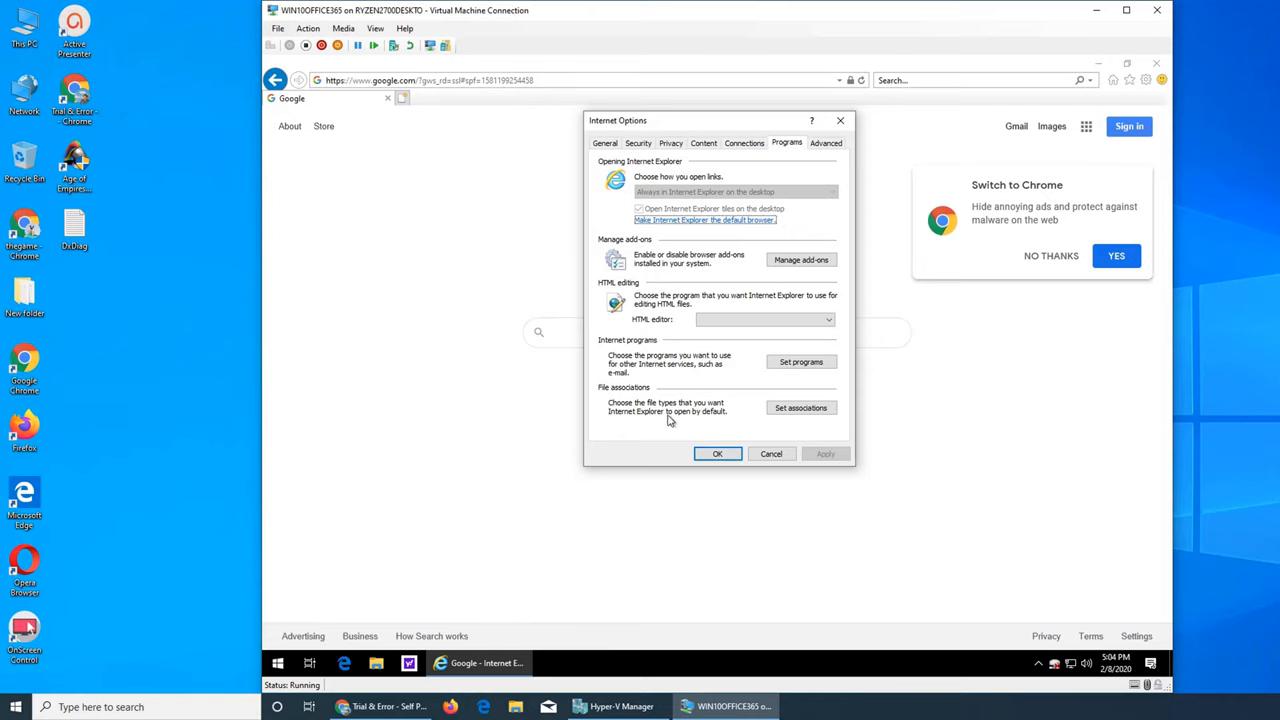
# - Scroll through the Advanced settings list, including TLS options, then return to General
pyautogui.click(825, 142)
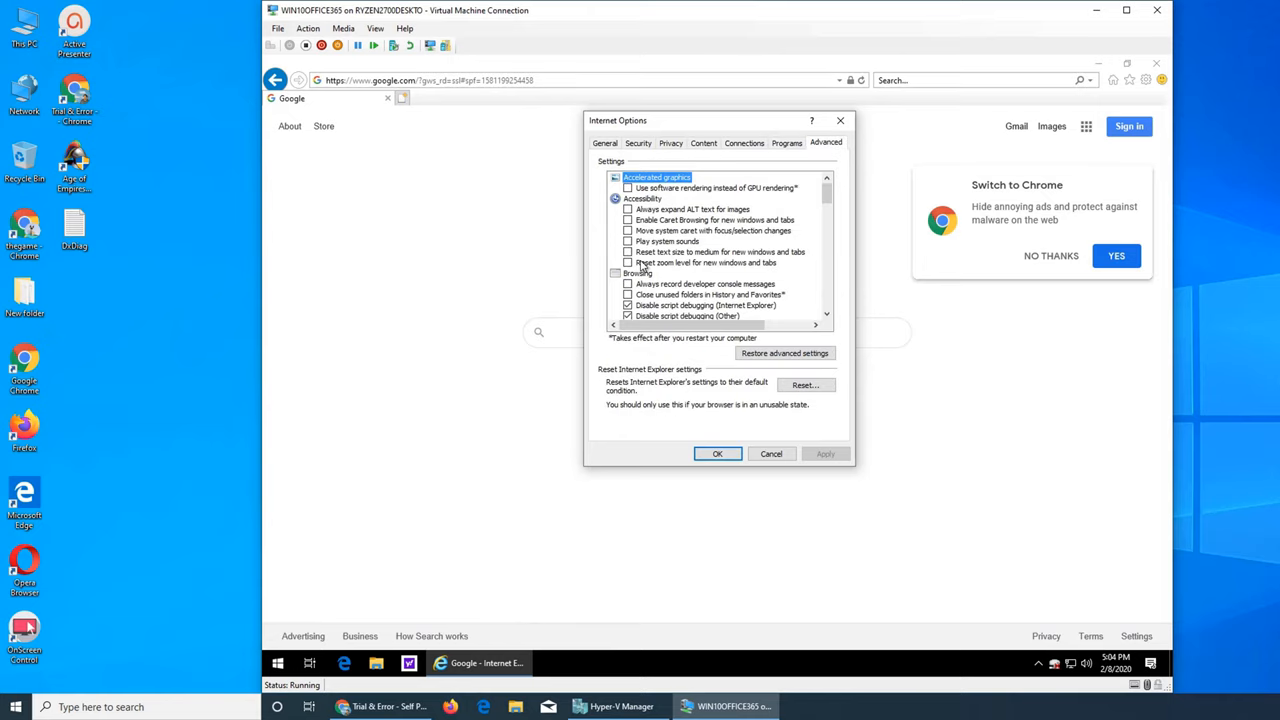
pyautogui.scroll(-3)
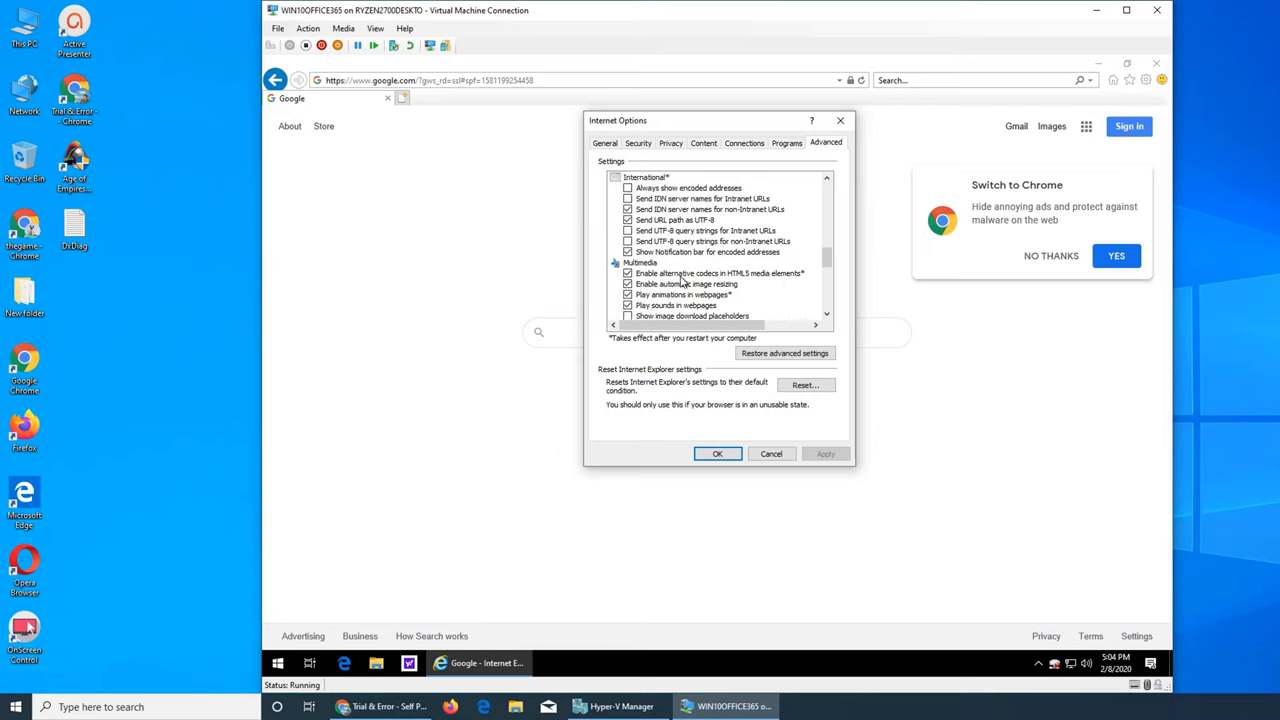
pyautogui.scroll(-3)
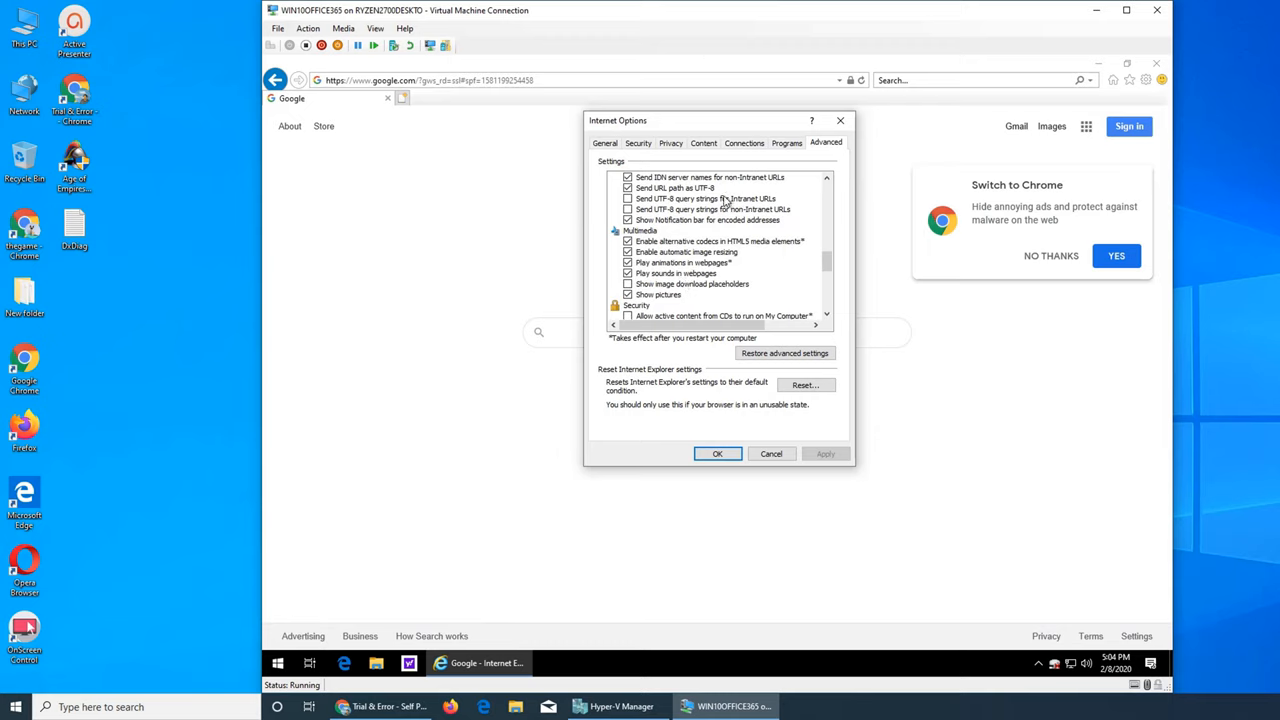
pyautogui.scroll(-3)
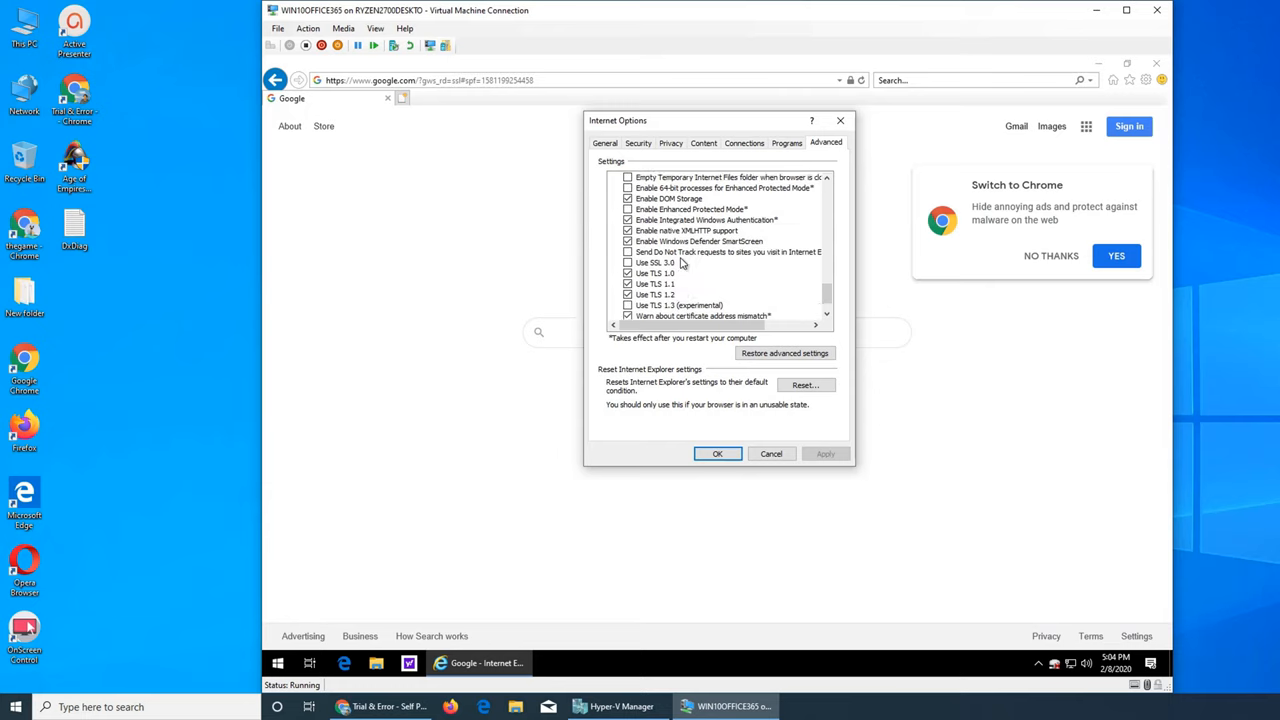
pyautogui.scroll(-3)
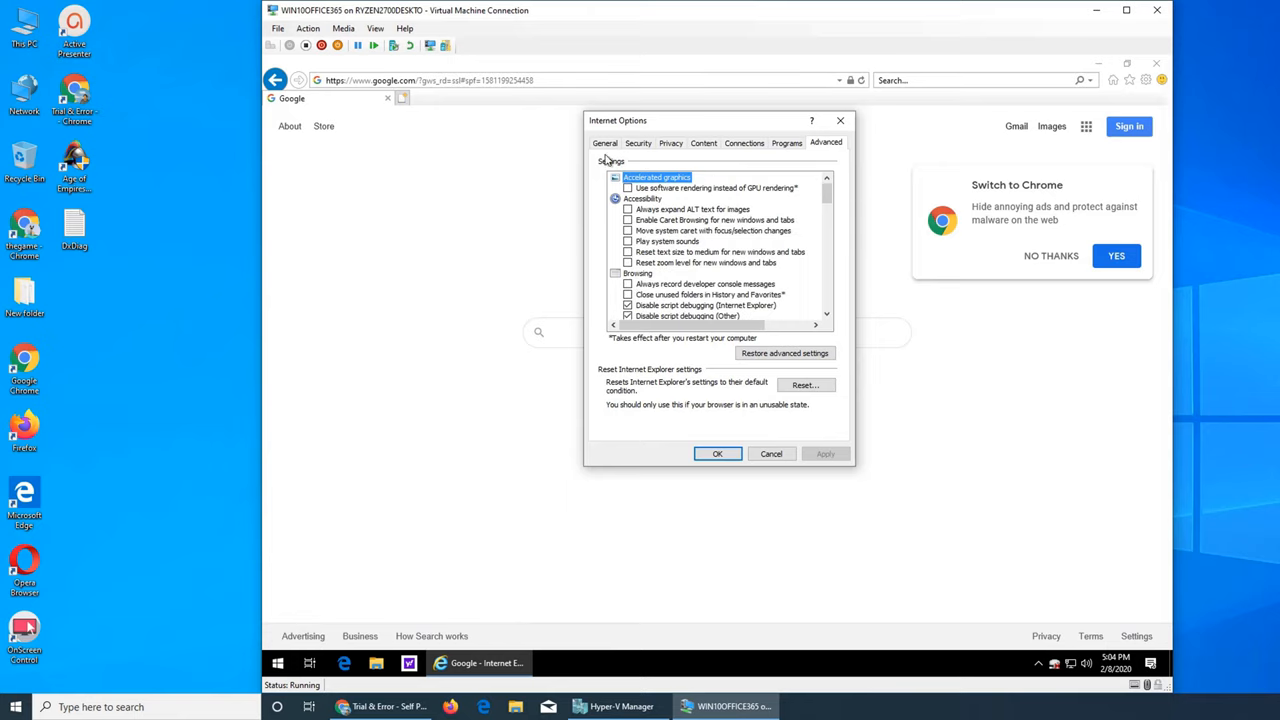
pyautogui.click(604, 142)
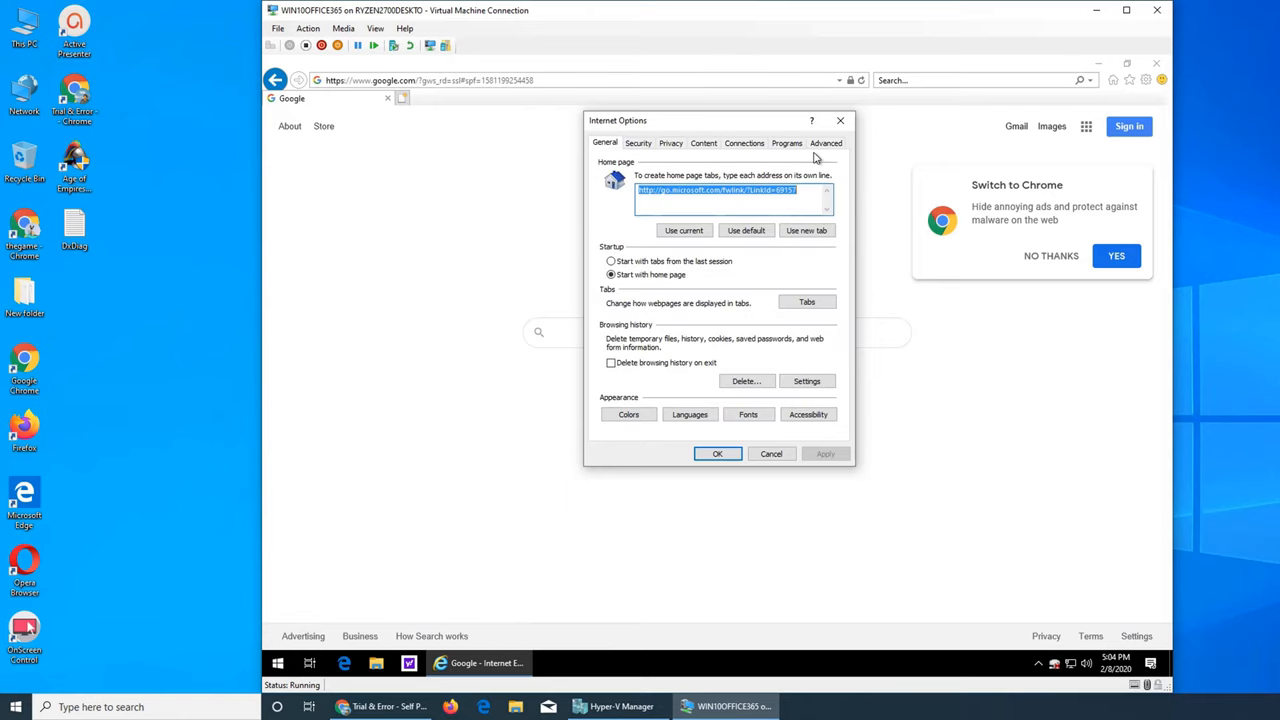
pyautogui.moveTo(641, 154)
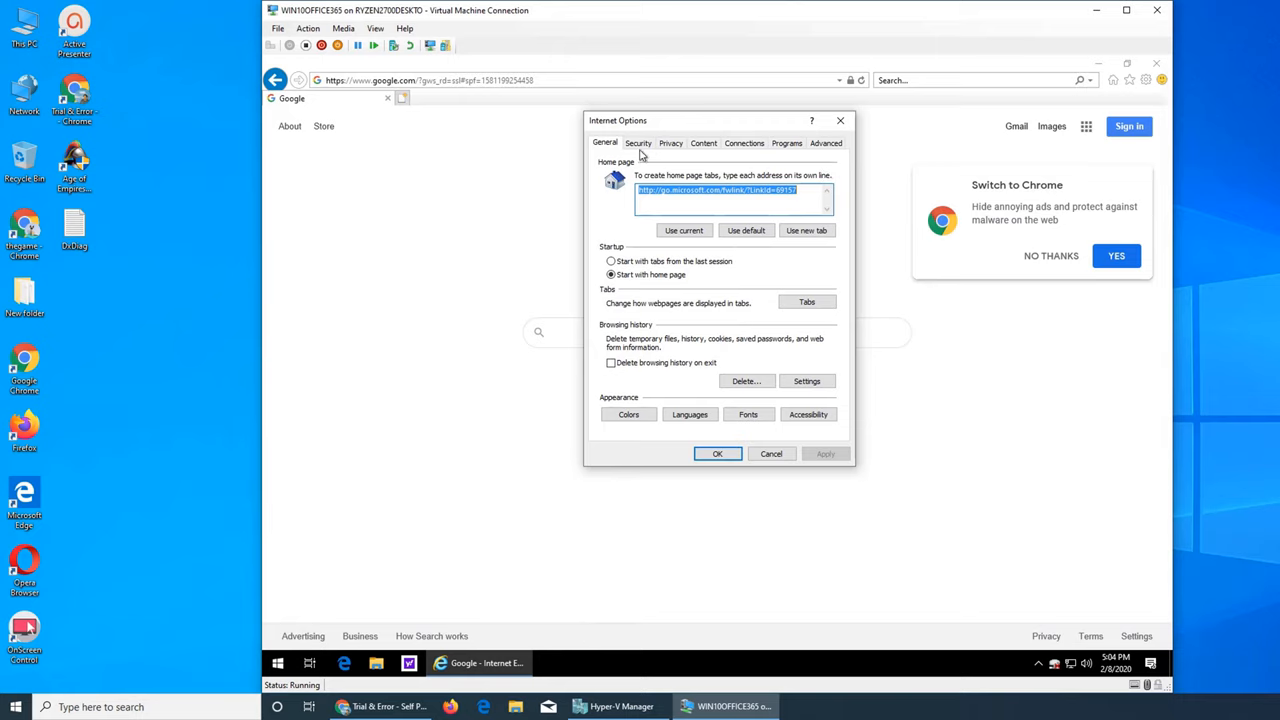
# - Reset the Internet zone to Default level, then drag its slider down to Medium
pyautogui.click(638, 143)
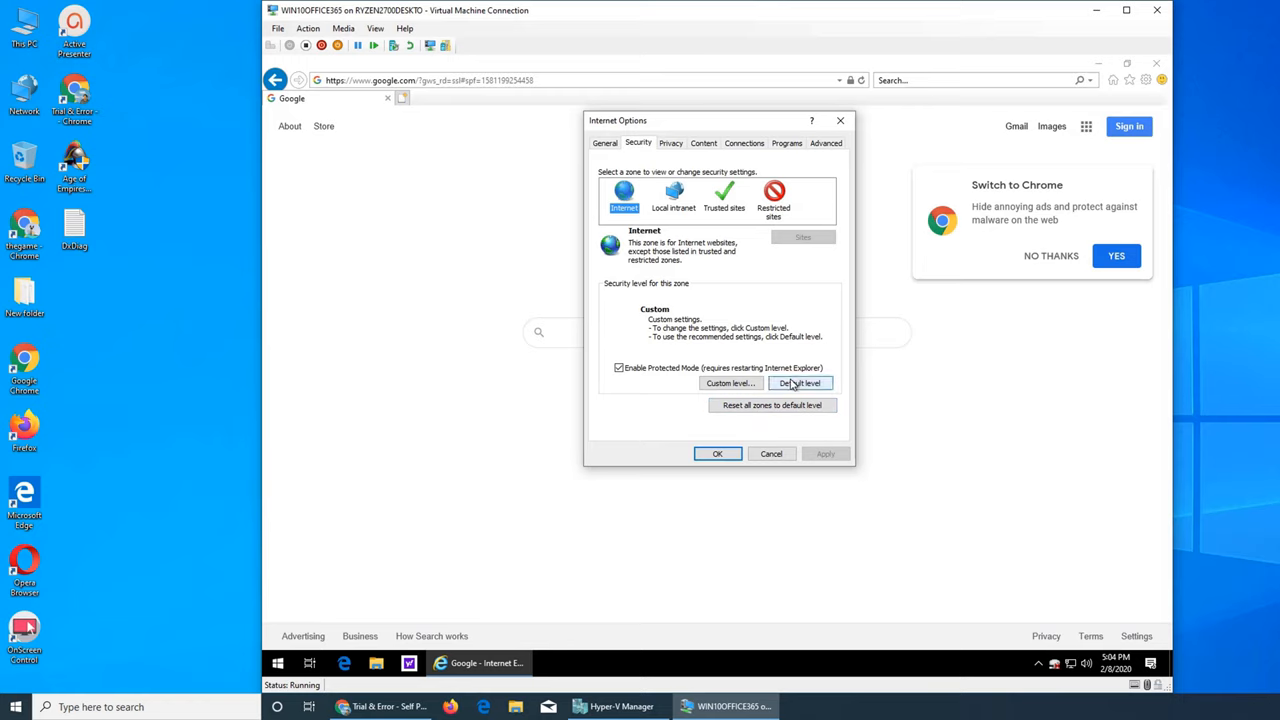
pyautogui.click(800, 383)
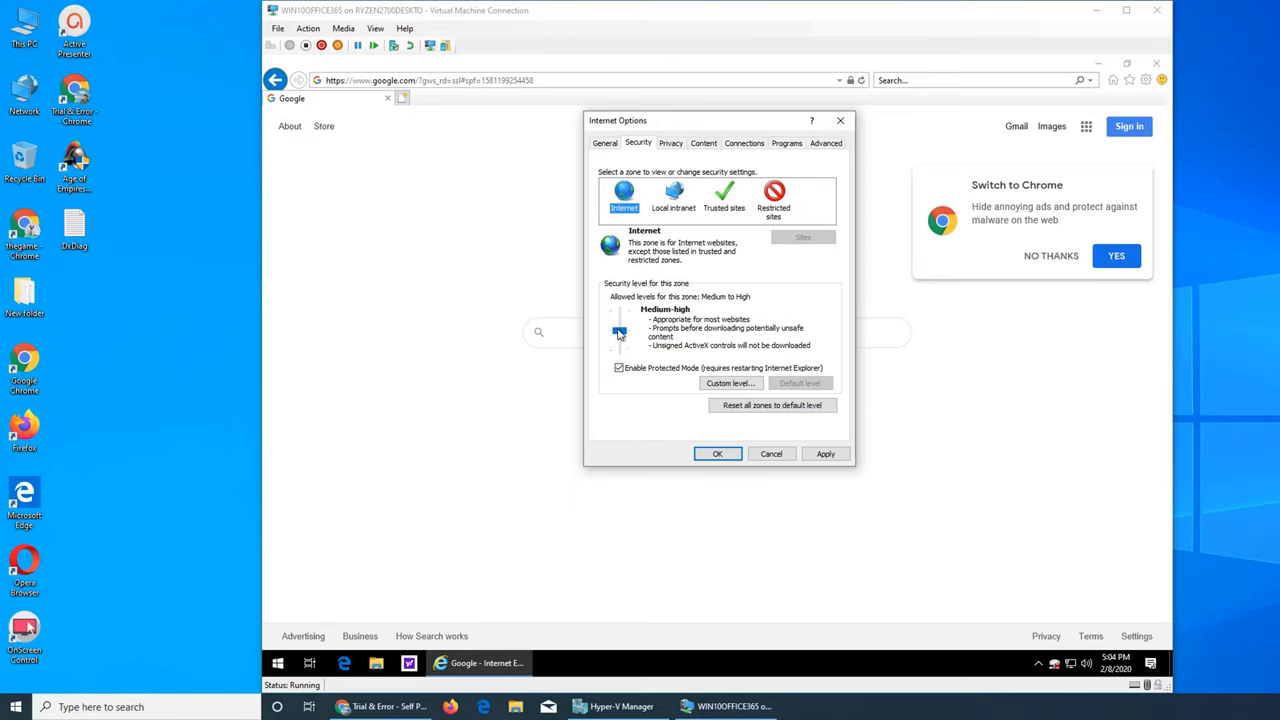
pyautogui.moveTo(618, 333); pyautogui.dragTo(618, 312)
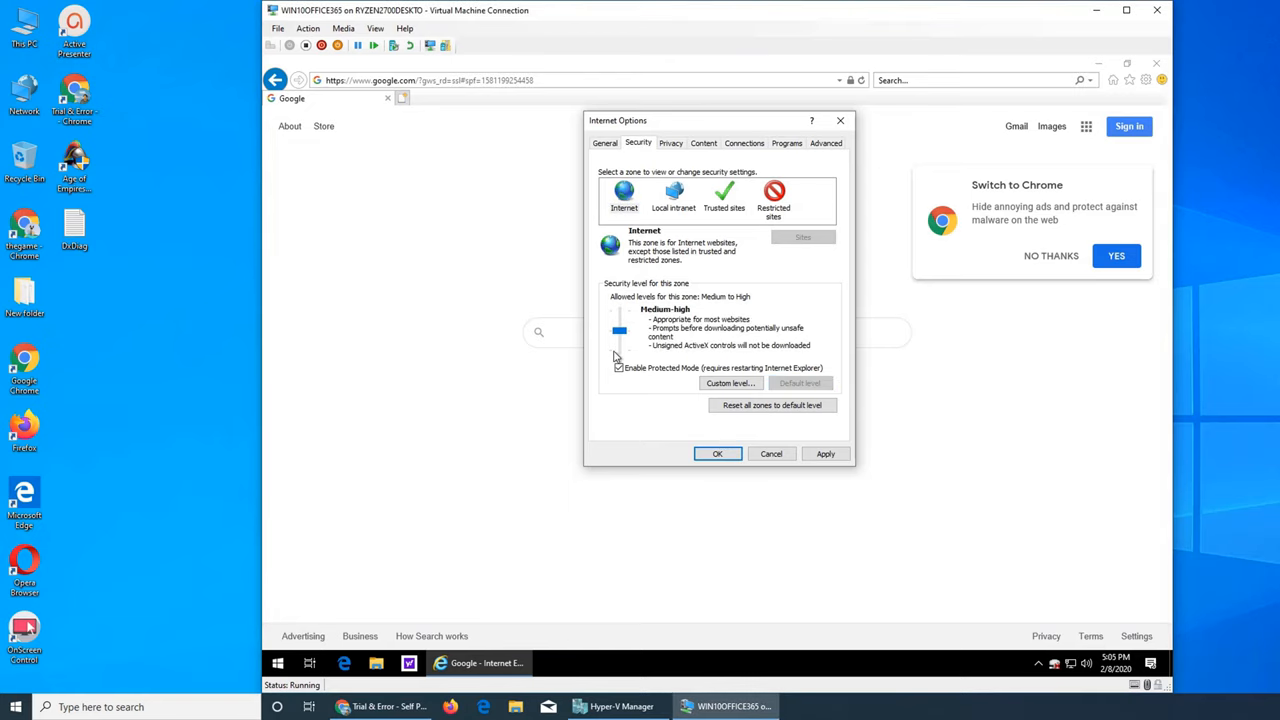
pyautogui.moveTo(619, 330); pyautogui.dragTo(619, 352)
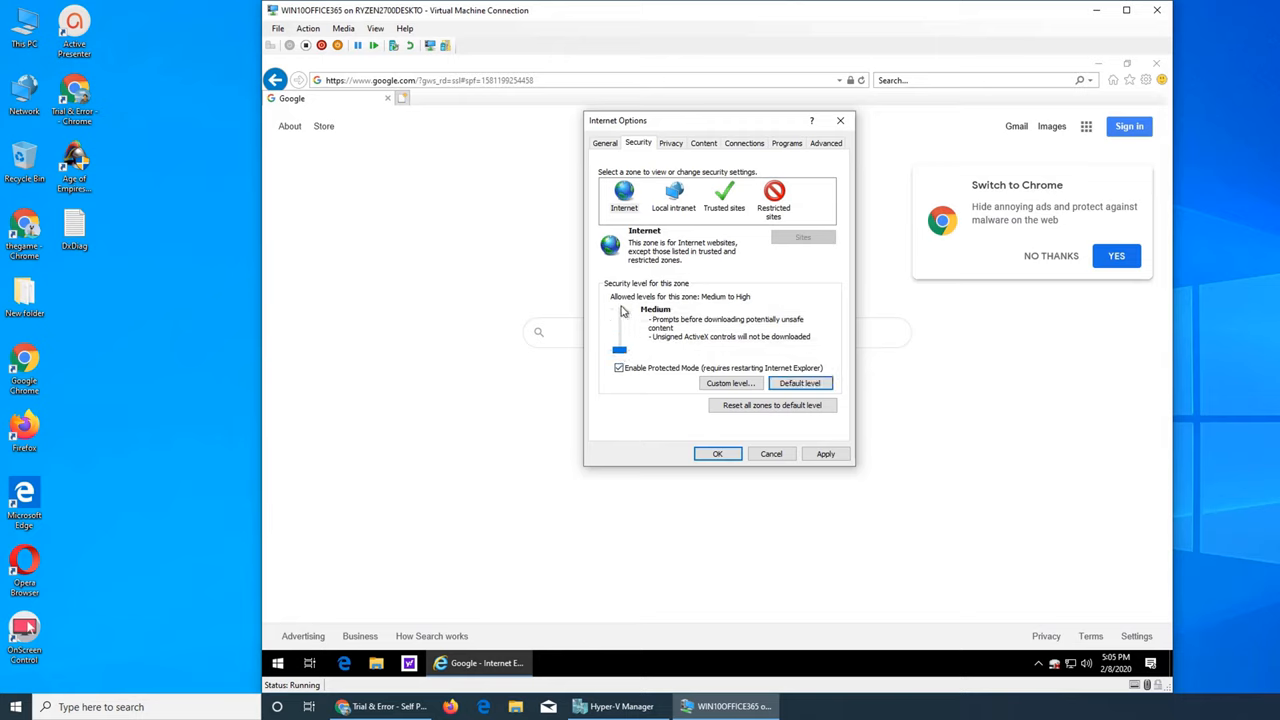
pyautogui.moveTo(772, 460)
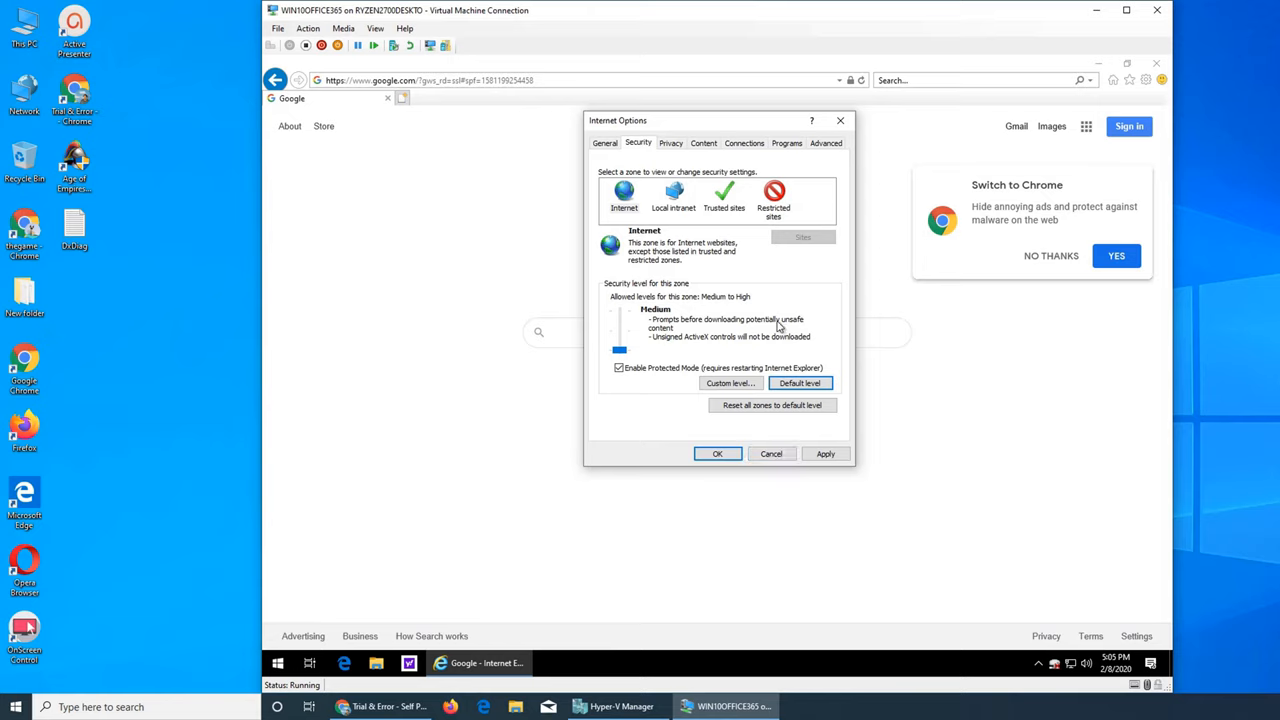
pyautogui.moveTo(650, 218)
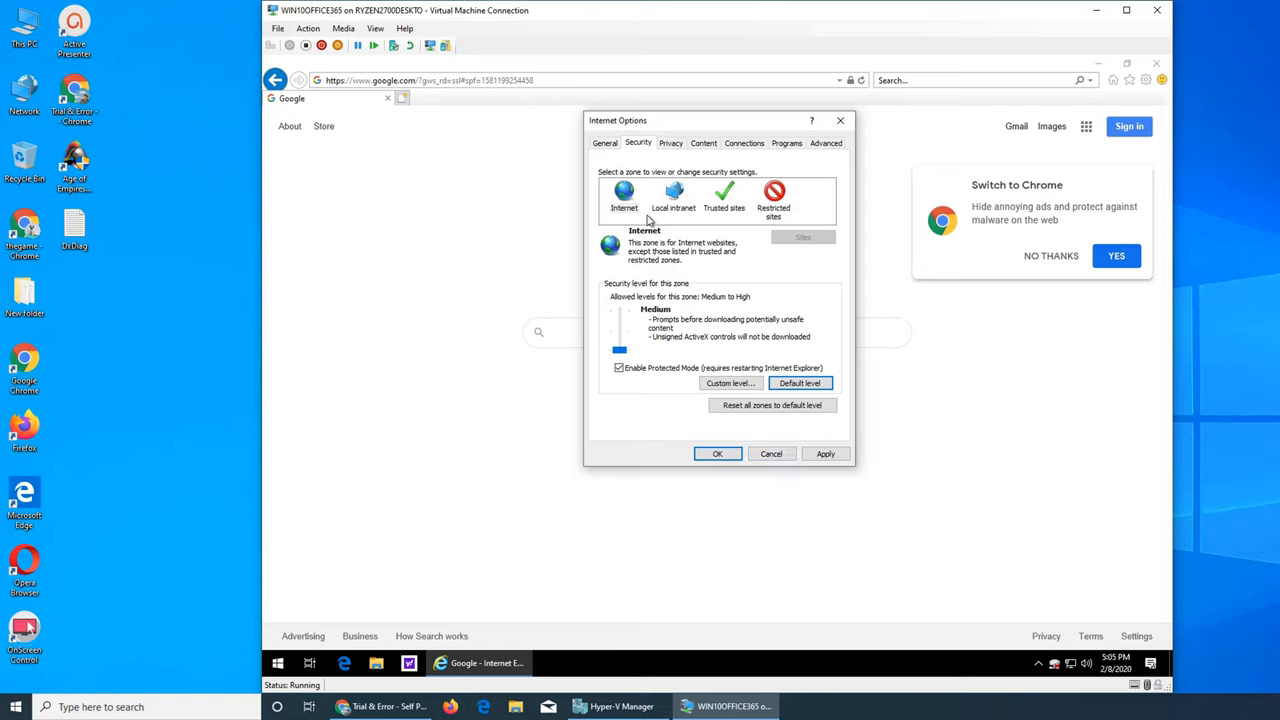
pyautogui.moveTo(785, 225)
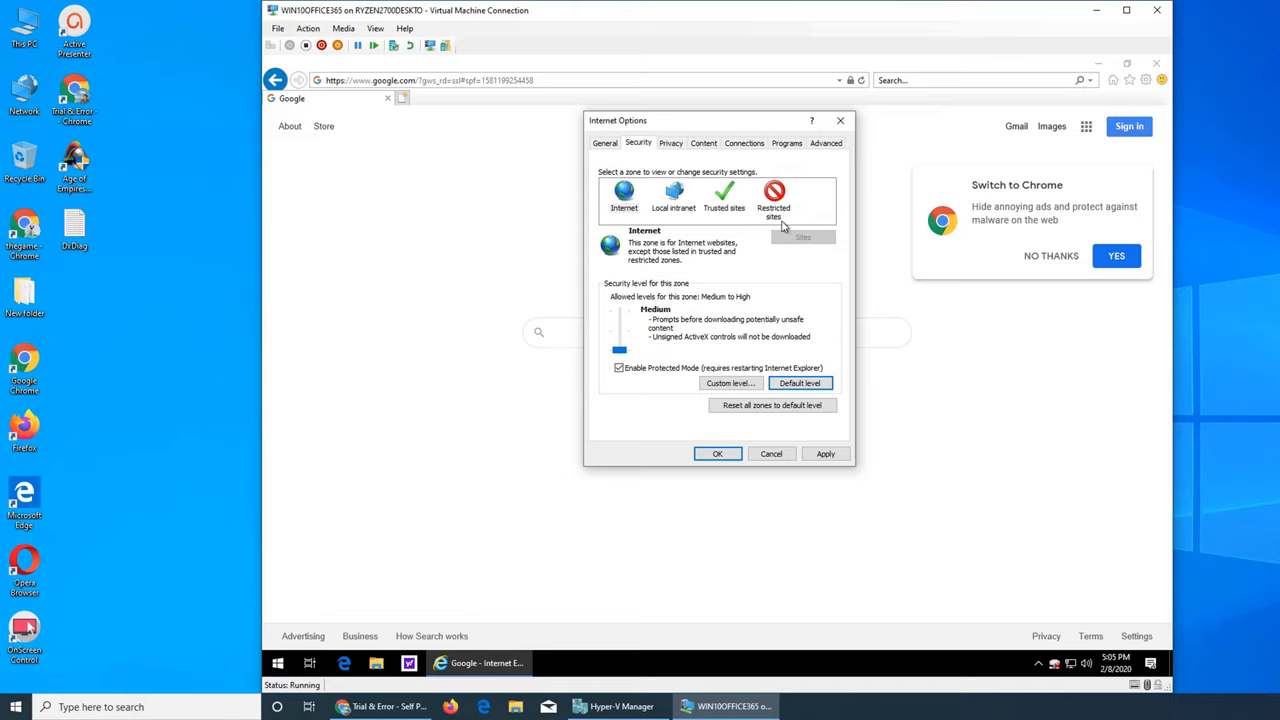
# - View the Privacy tab, then the Content tab of Internet Options
pyautogui.click(670, 142)
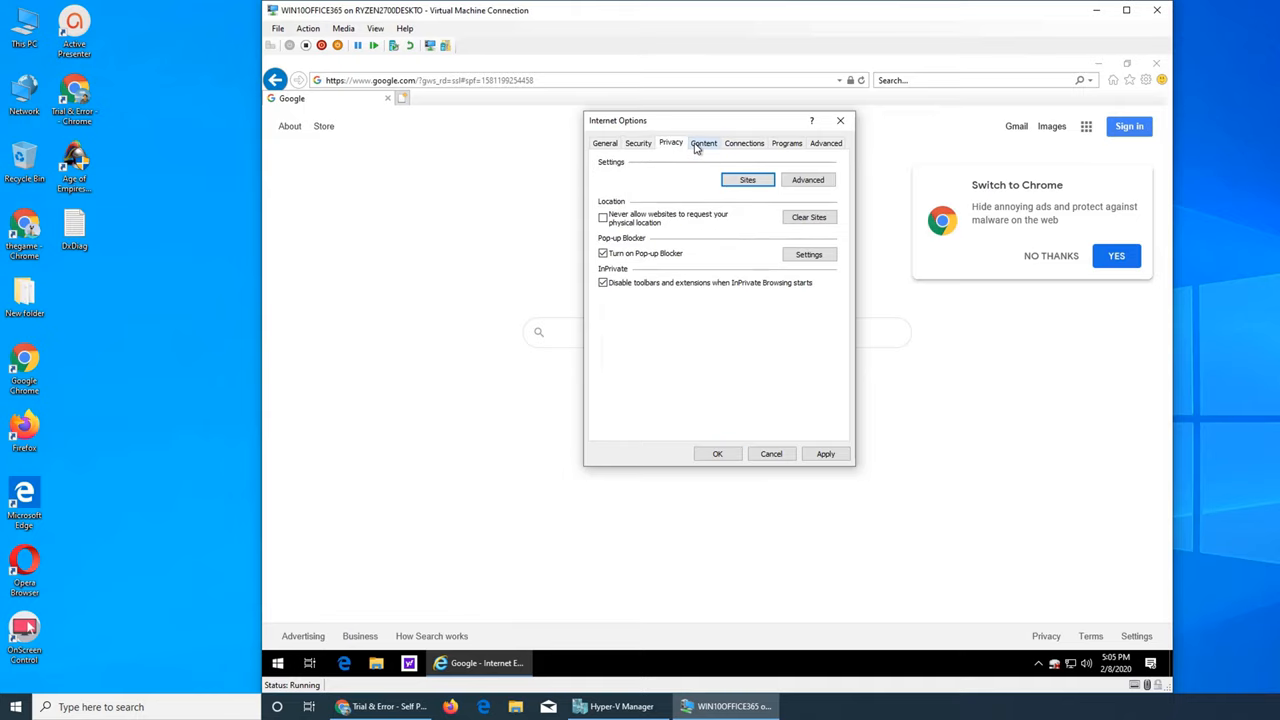
pyautogui.moveTo(698, 159)
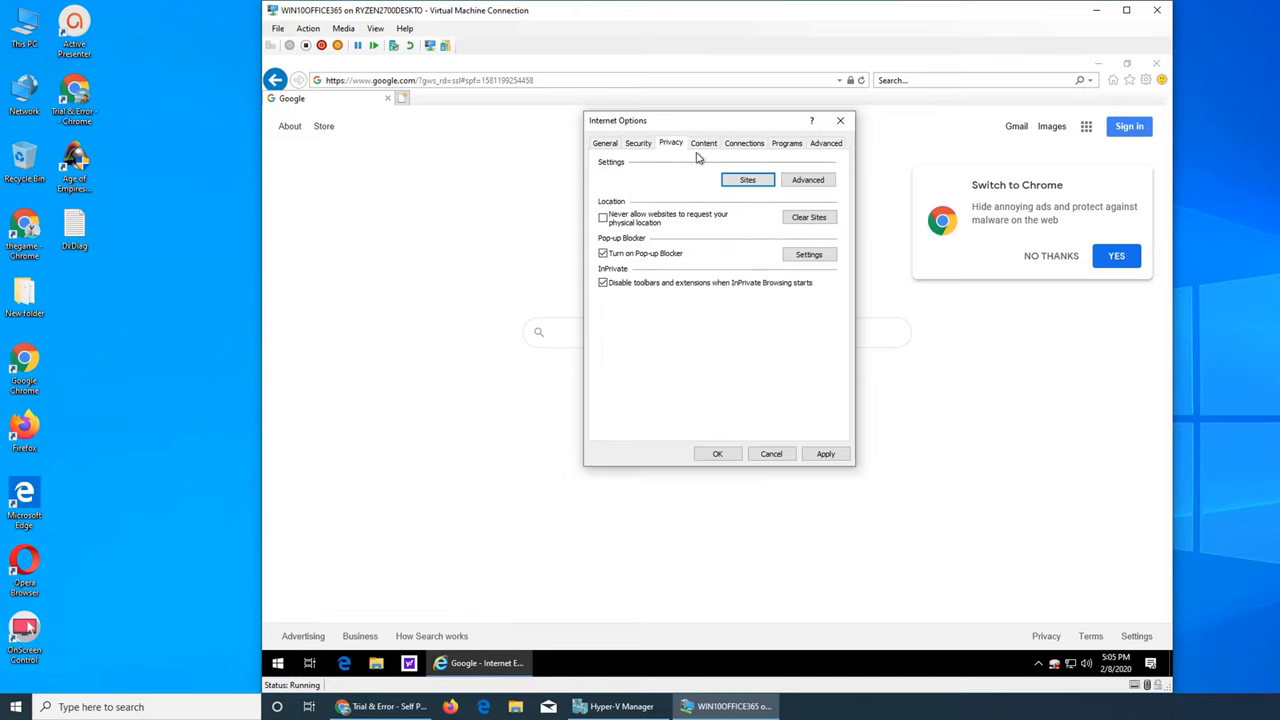
pyautogui.click(703, 142)
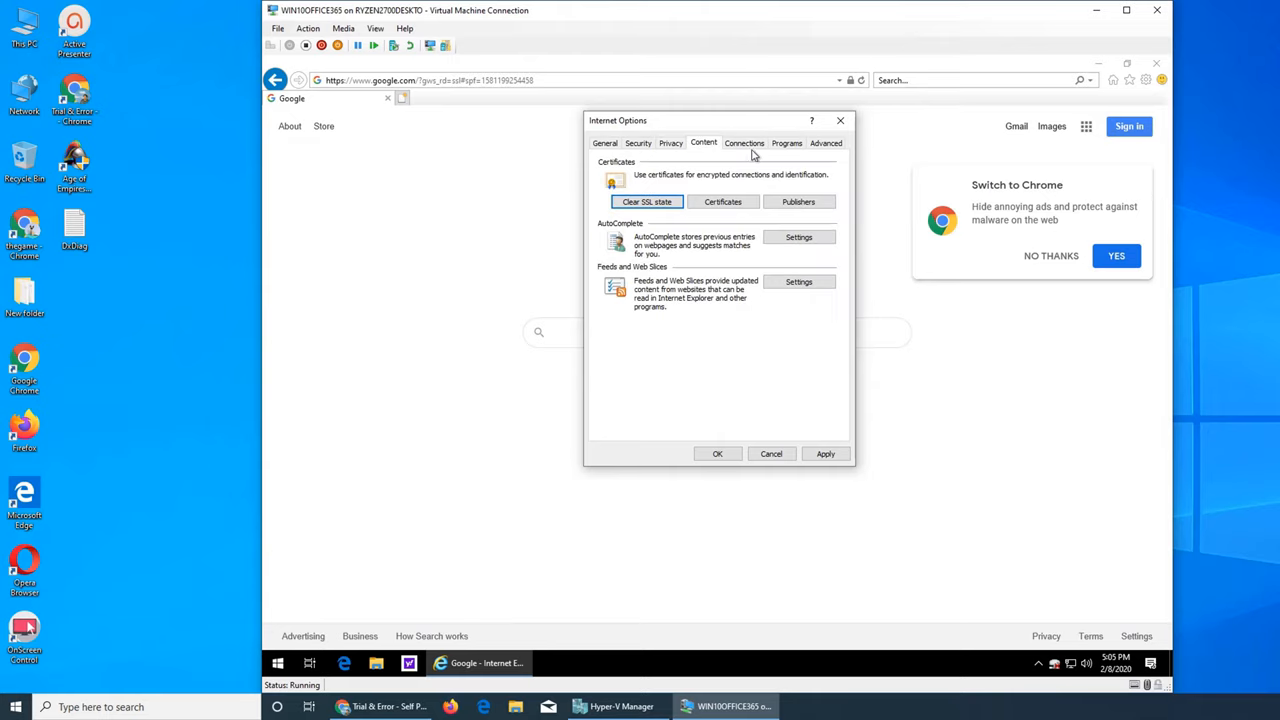
pyautogui.moveTo(958, 390)
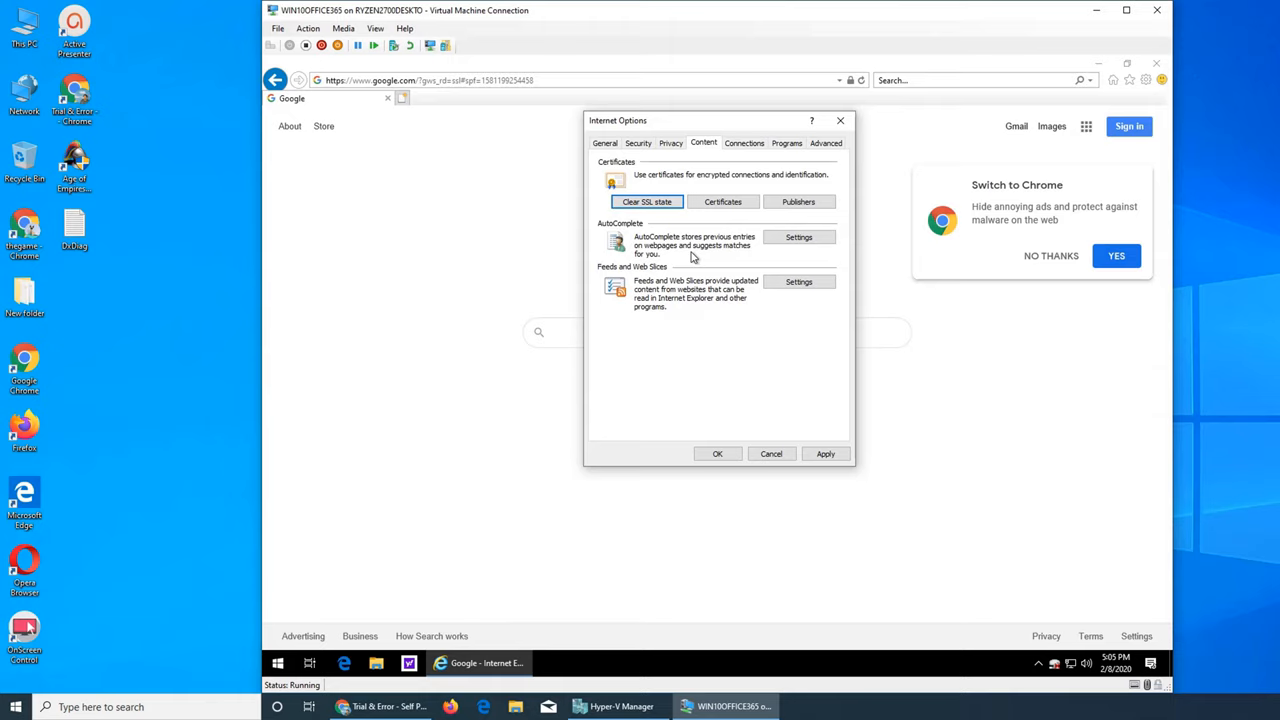
pyautogui.moveTo(852, 148)
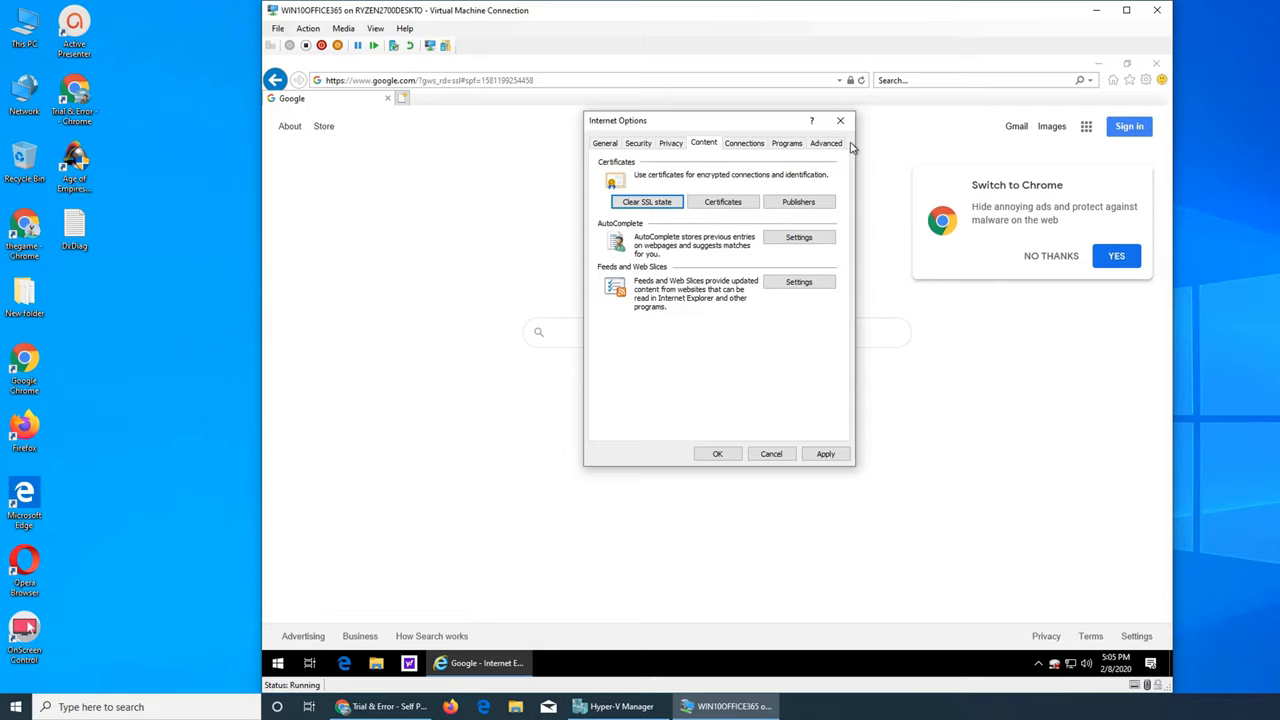
pyautogui.moveTo(840, 120)
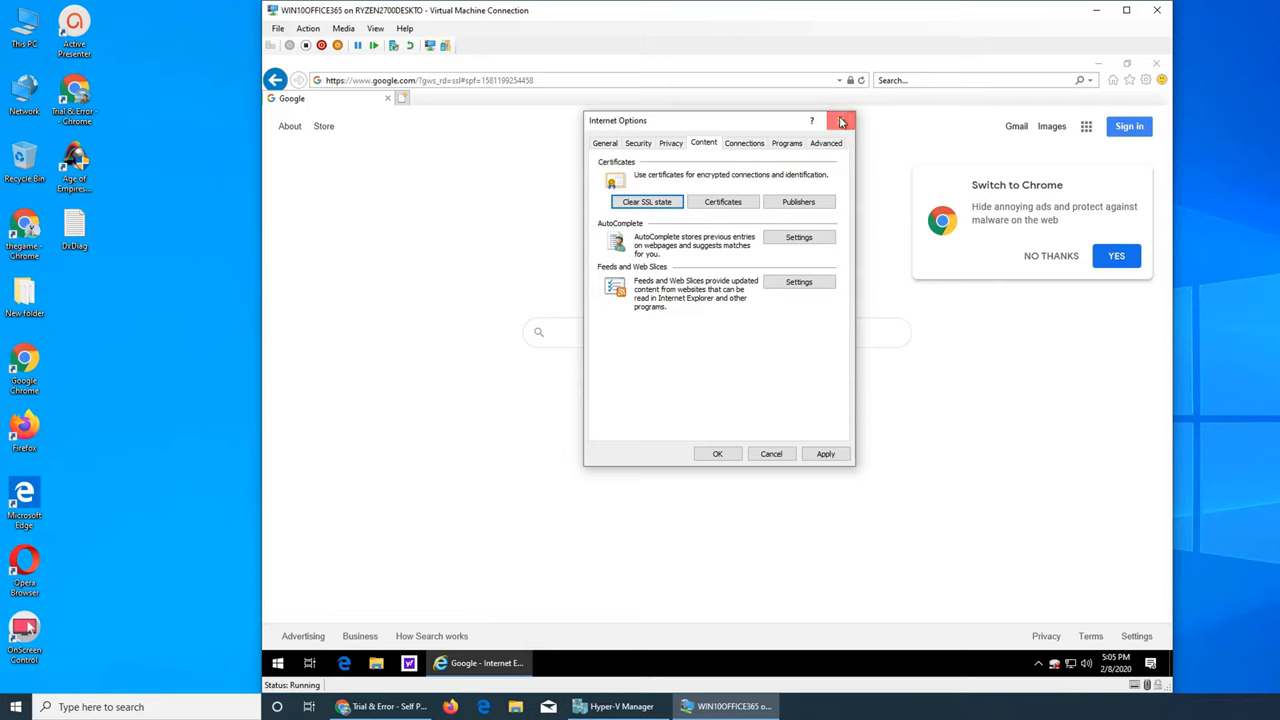
# - Dismiss the Internet Options dialog to return to Google's home page
pyautogui.click(840, 120)
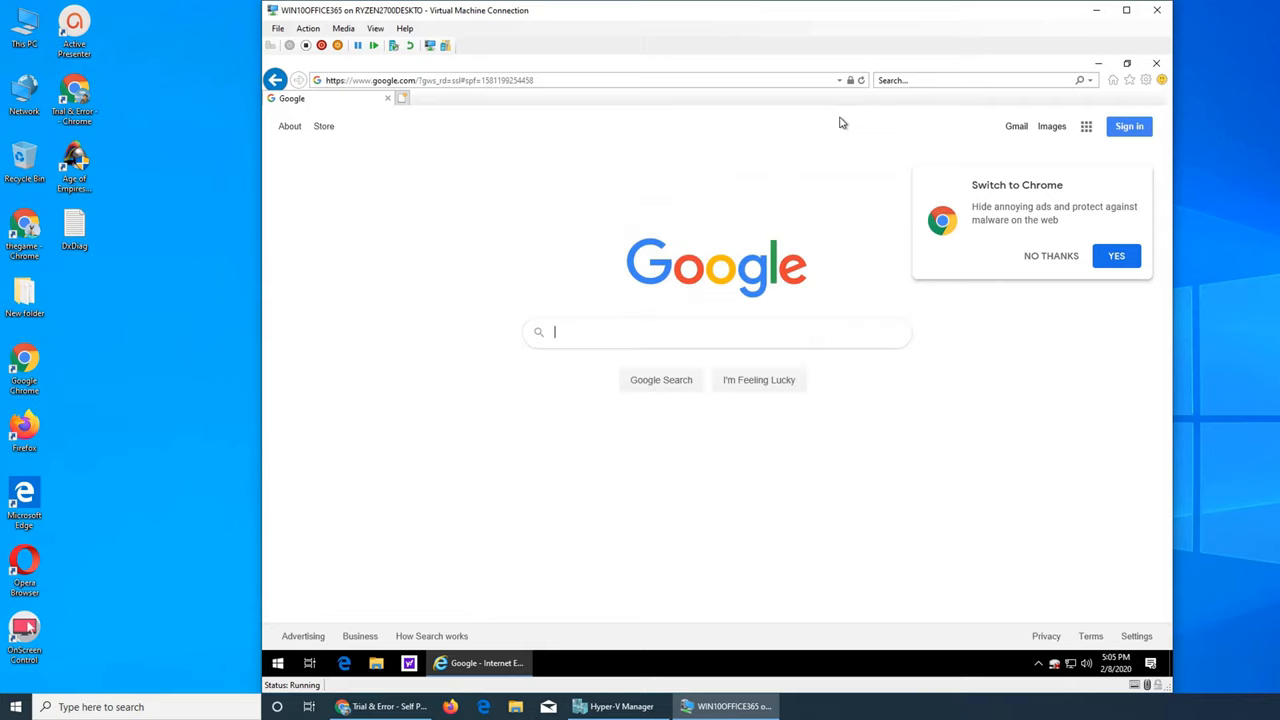
pyautogui.moveTo(834, 207)
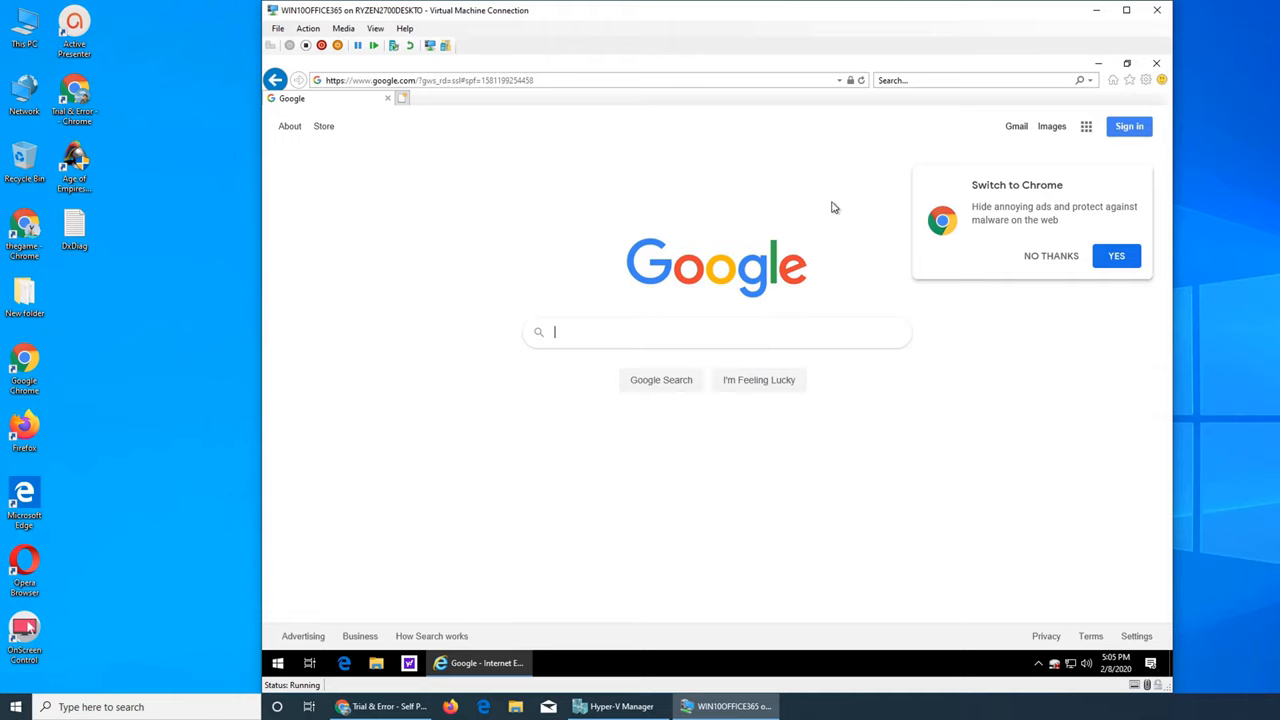
pyautogui.moveTo(763, 302)
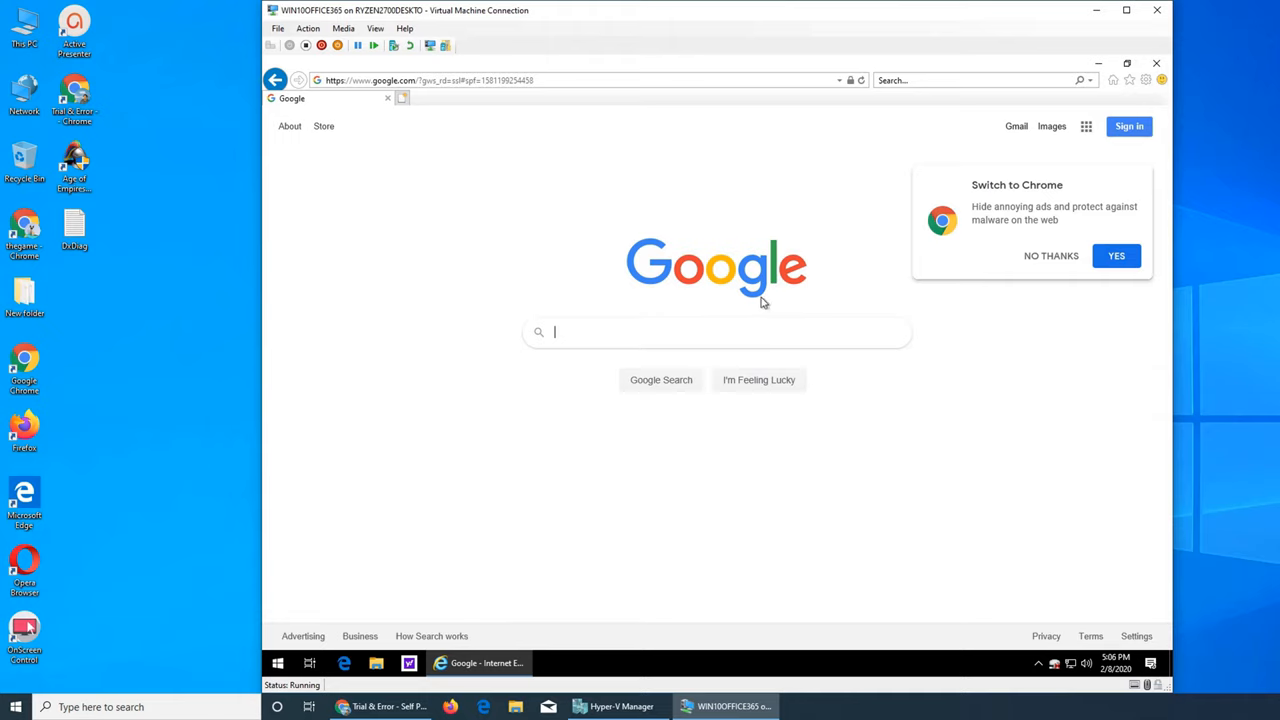
pyautogui.moveTo(844, 434)
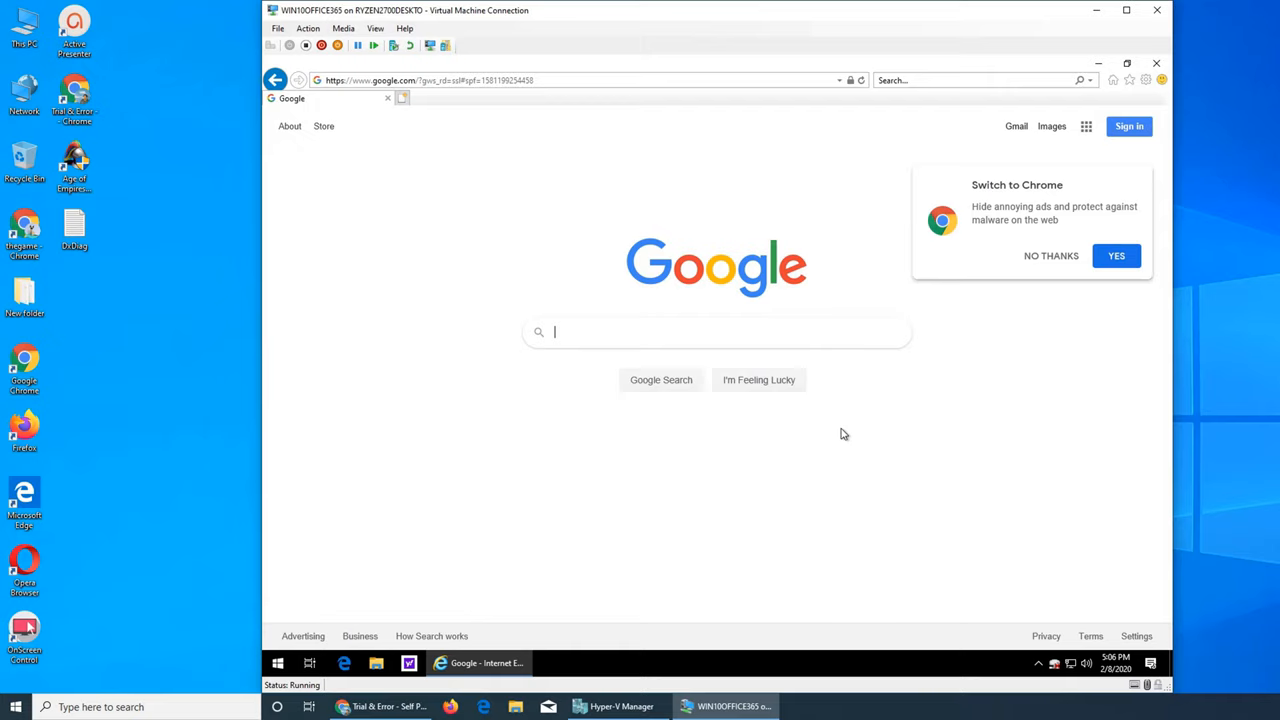
pyautogui.moveTo(838, 429)
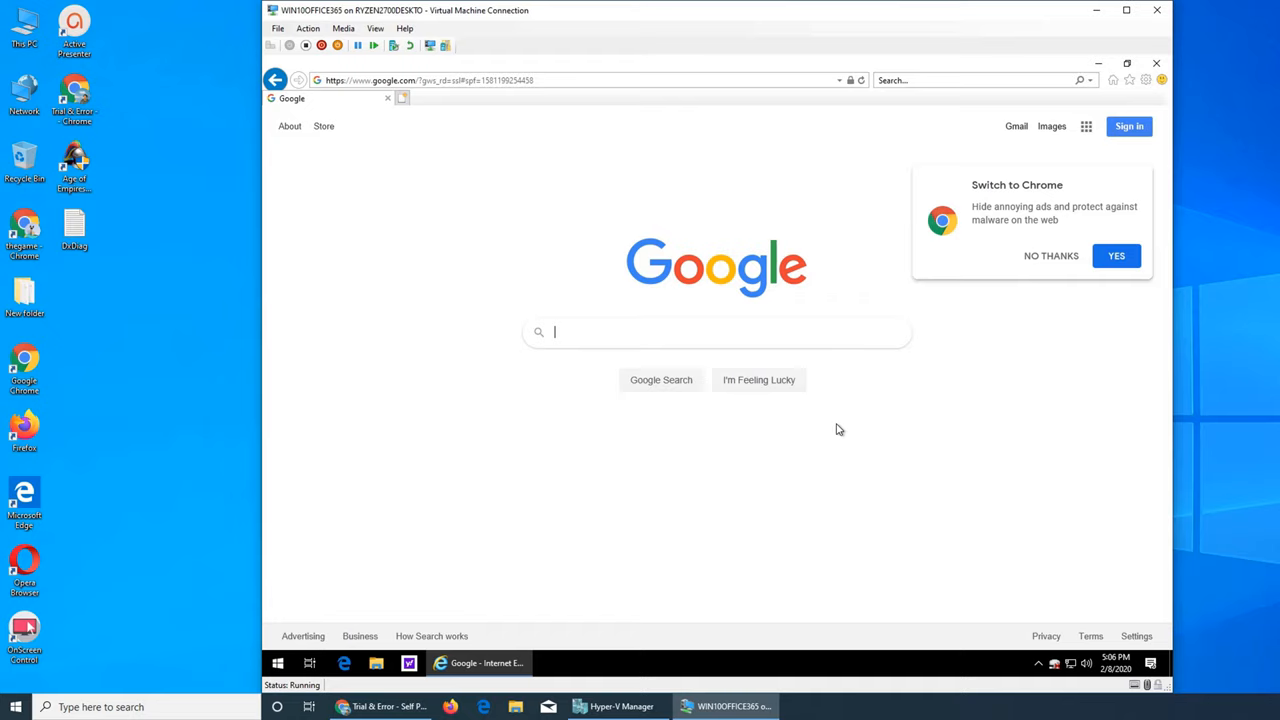
pyautogui.moveTo(1030, 163)
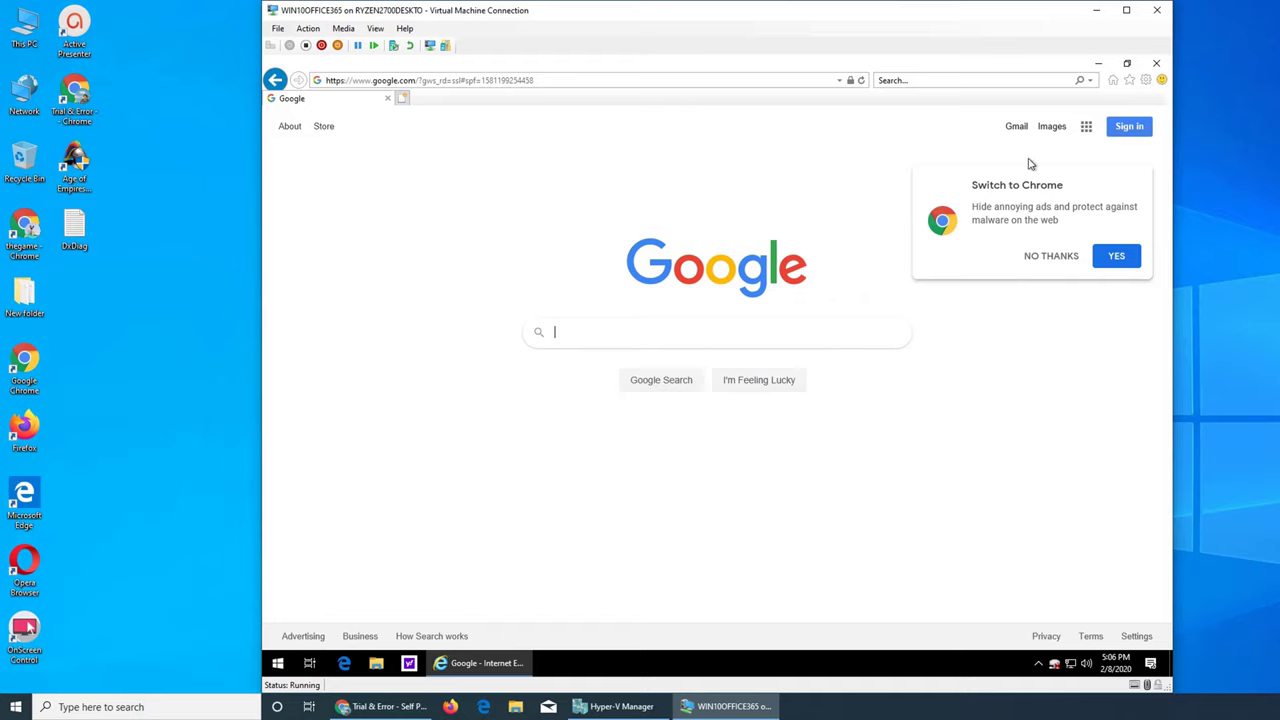
pyautogui.moveTo(744, 337)
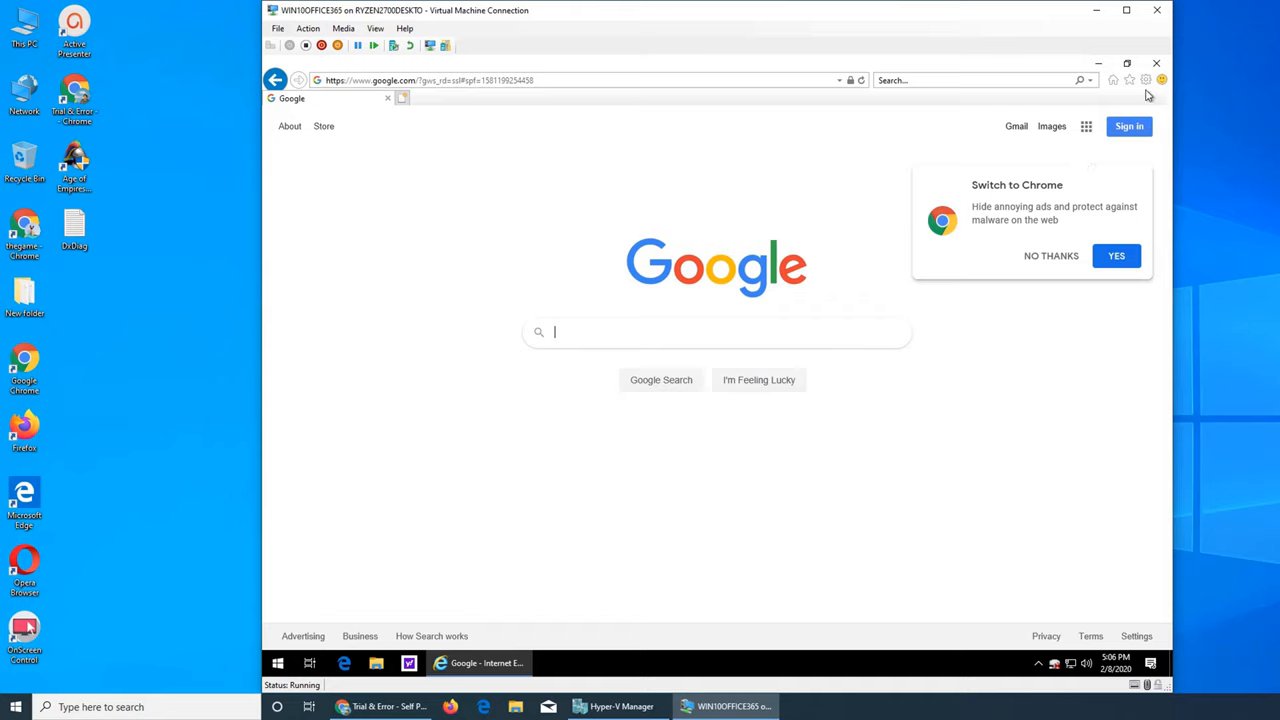
# - Open and close Compatibility View settings from the gear menu, then exit Internet Explorer
pyautogui.click(1141, 80)
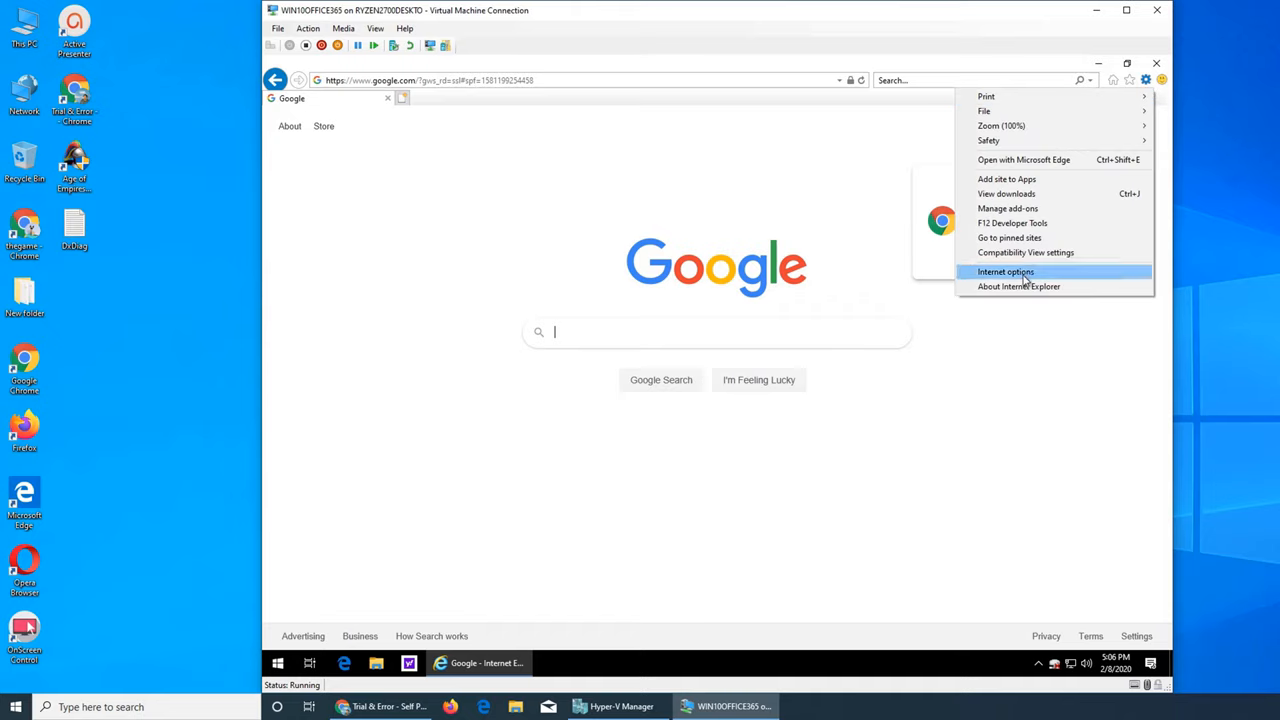
pyautogui.moveTo(1051, 277)
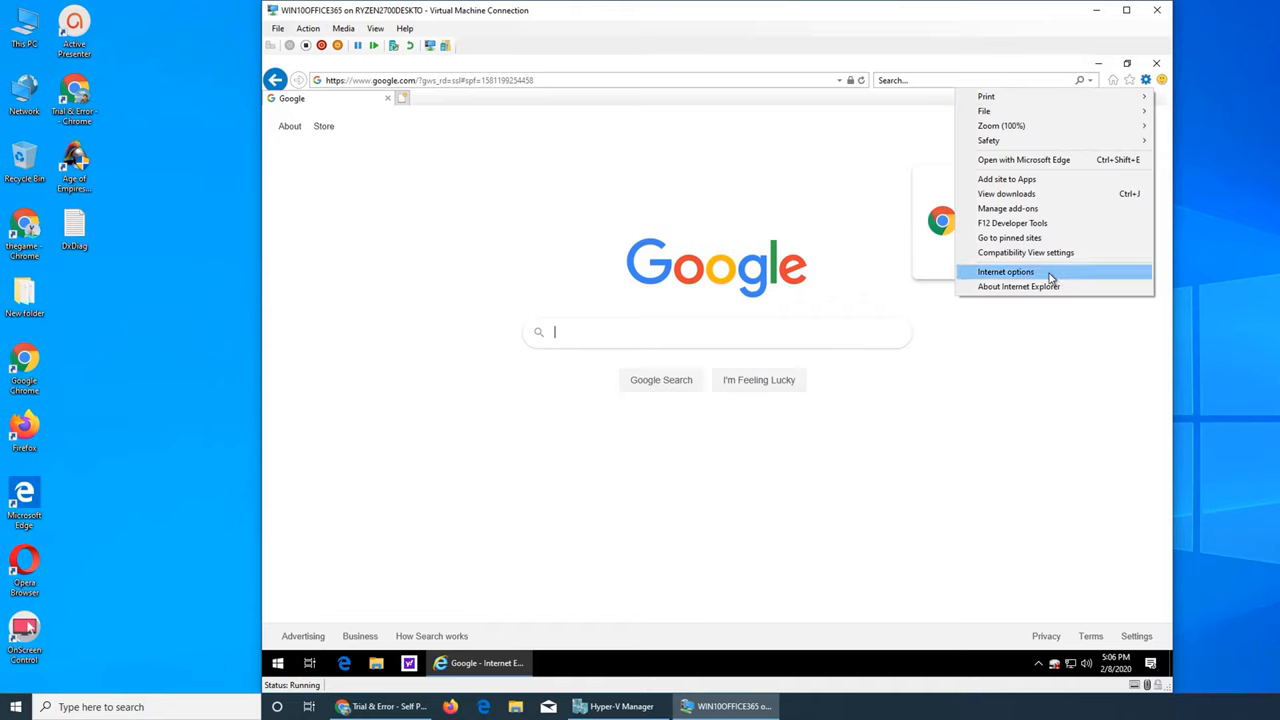
pyautogui.click(1029, 252)
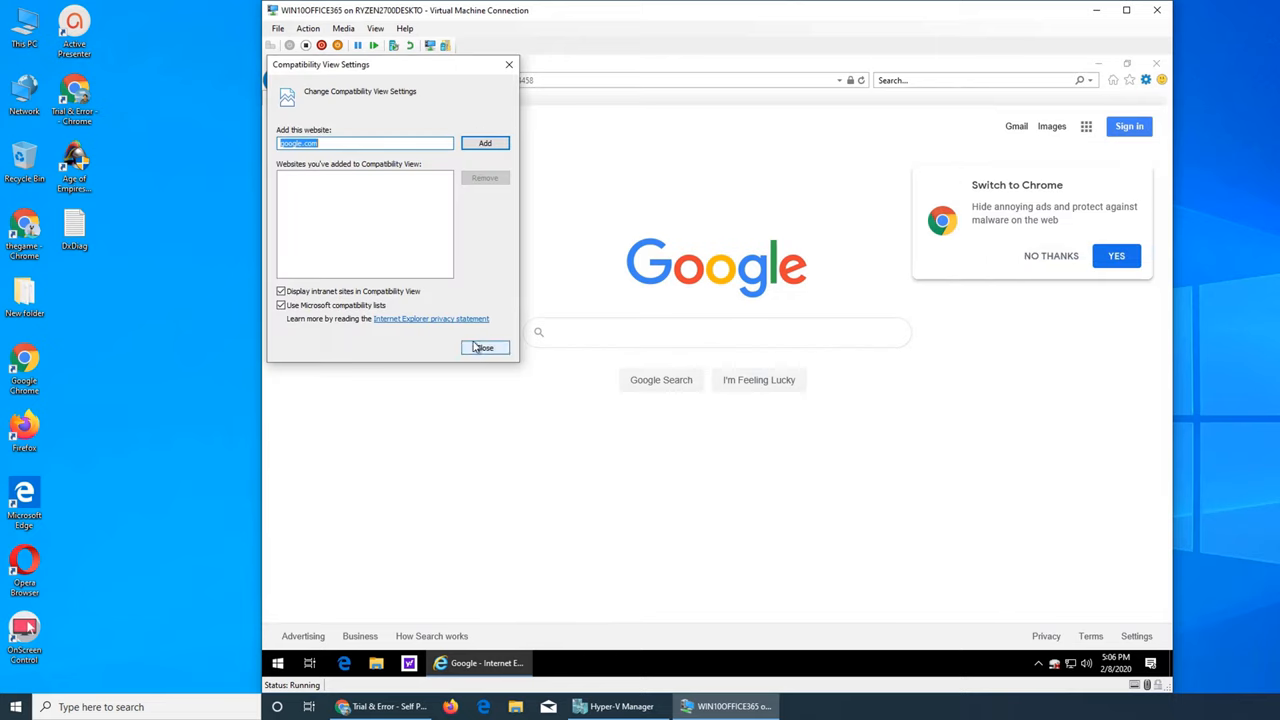
pyautogui.click(484, 347)
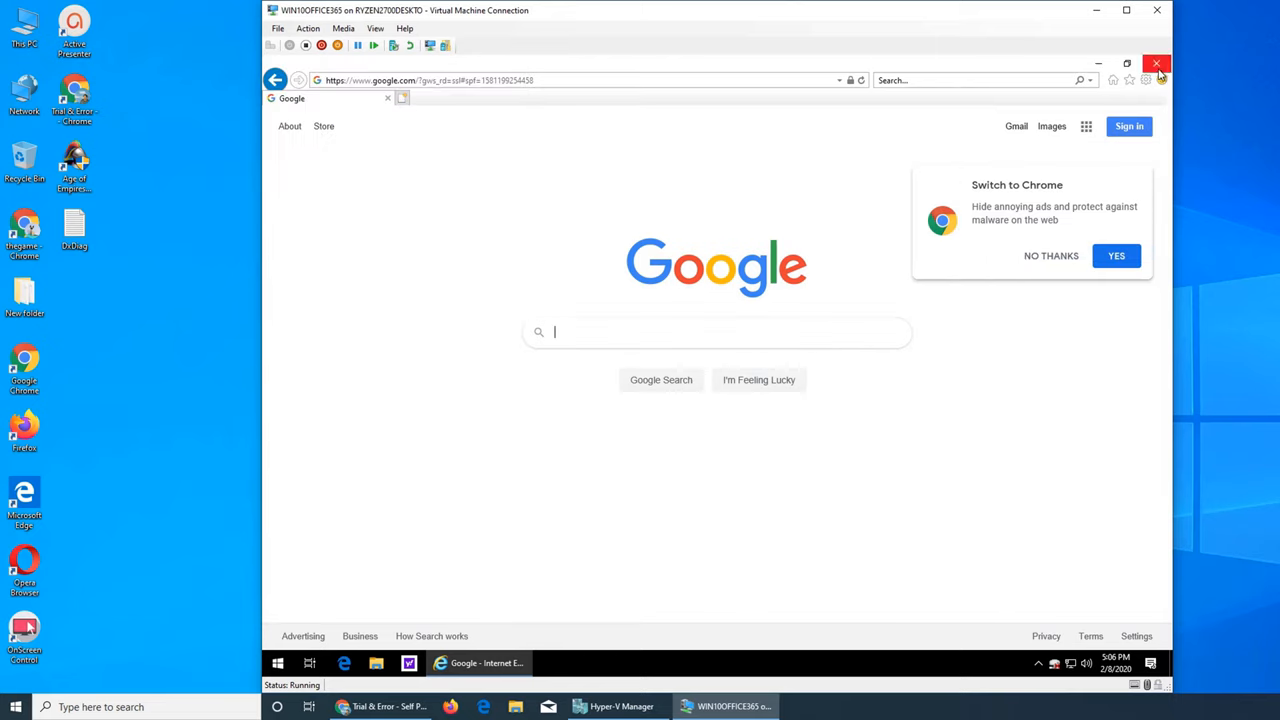
pyautogui.click(1170, 60)
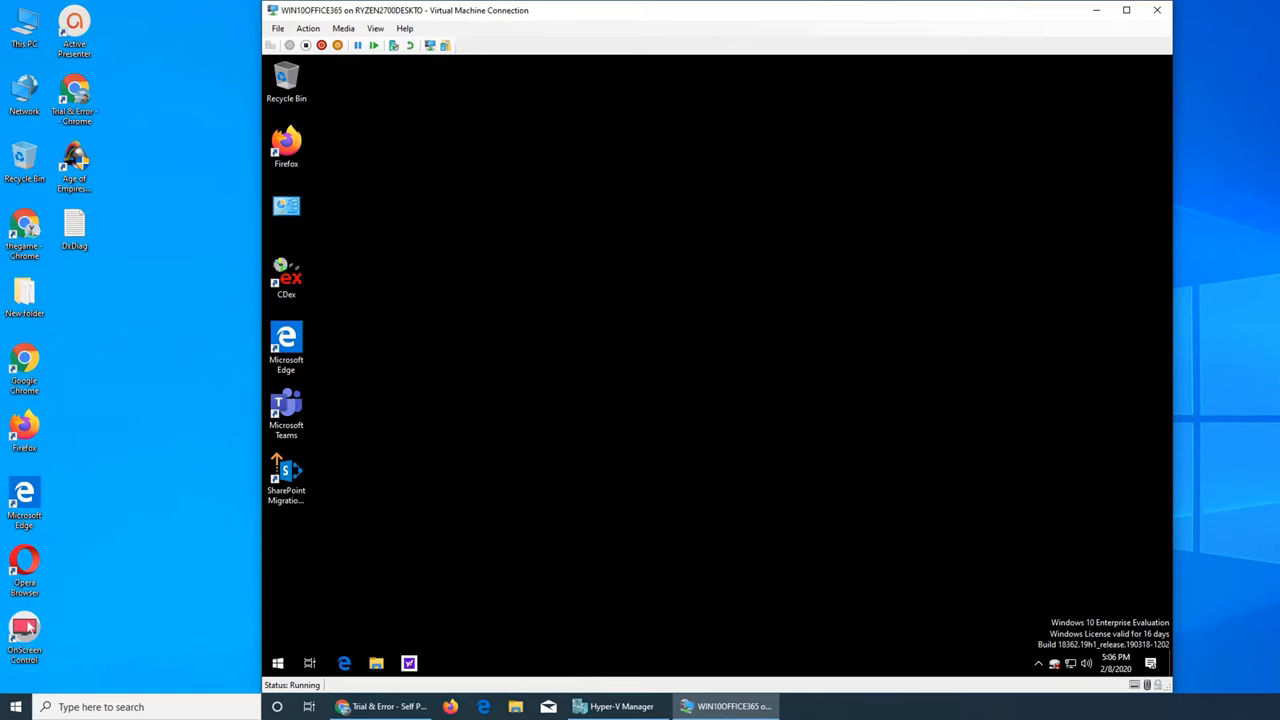